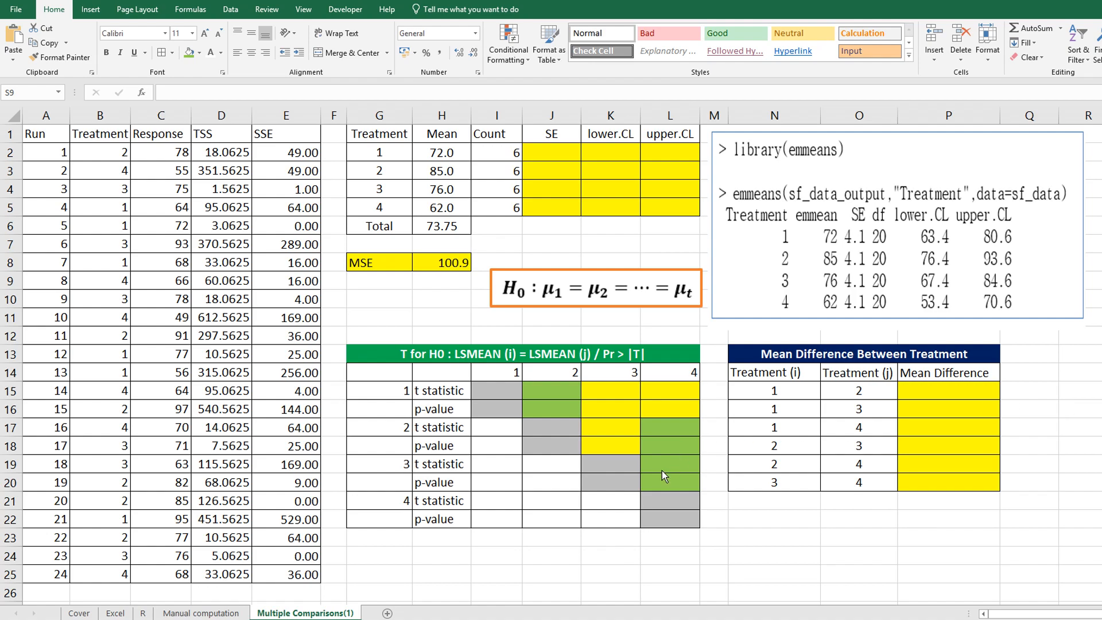
mouse_move(931, 538)
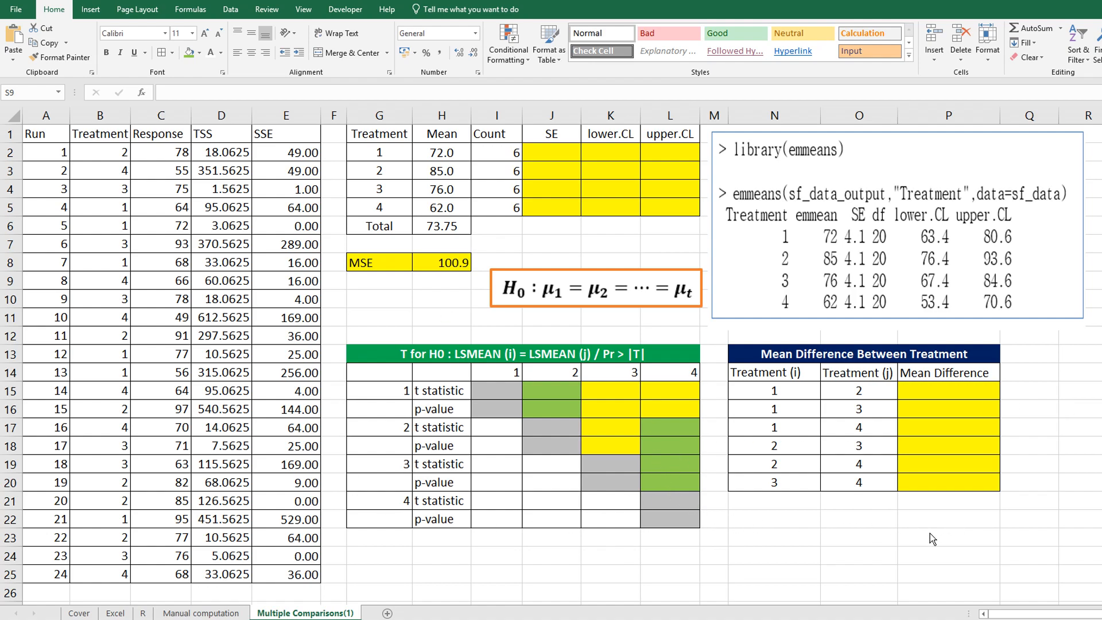
mouse_move(775, 513)
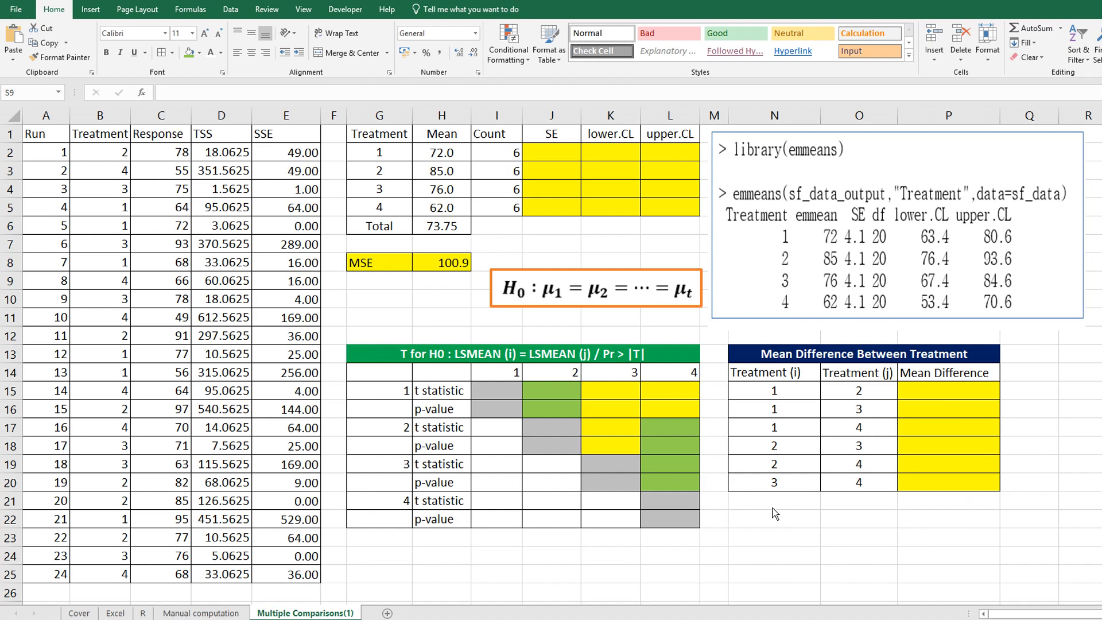
mouse_move(374, 280)
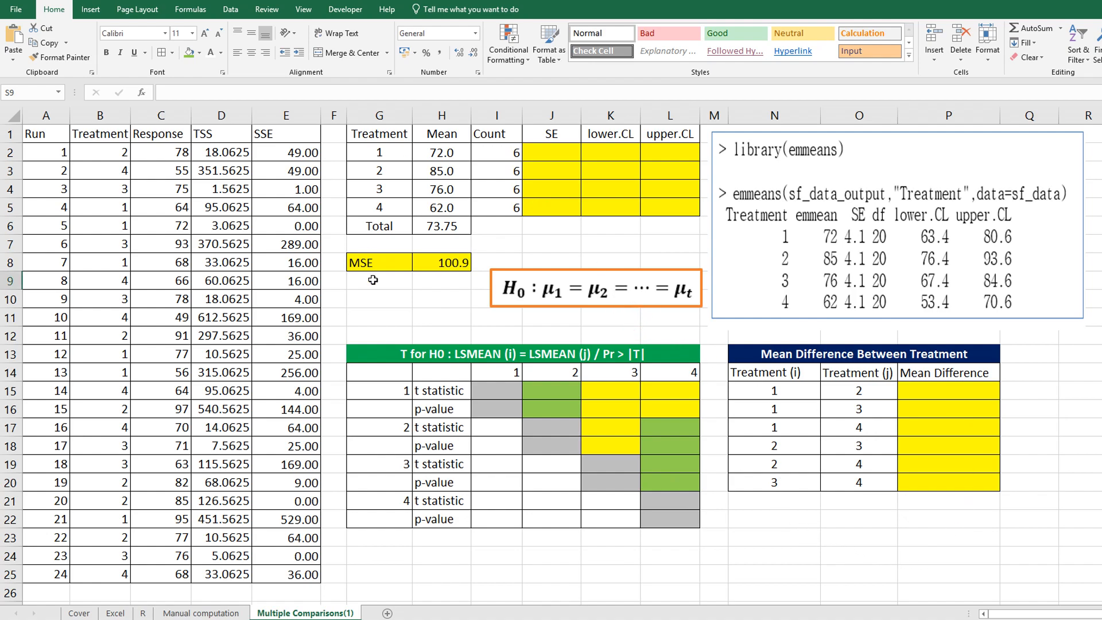
mouse_move(455, 251)
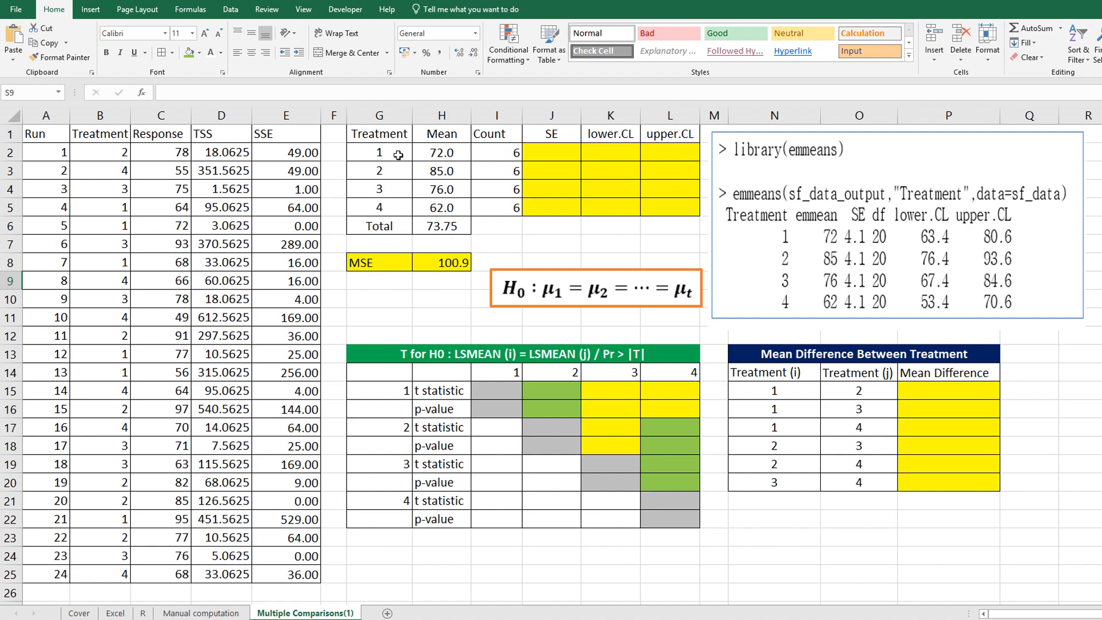
Compute each SE as =SQRT($H$8/I2), MSE over the treatment's count, giving 4.1 for all four
left_click(520, 226)
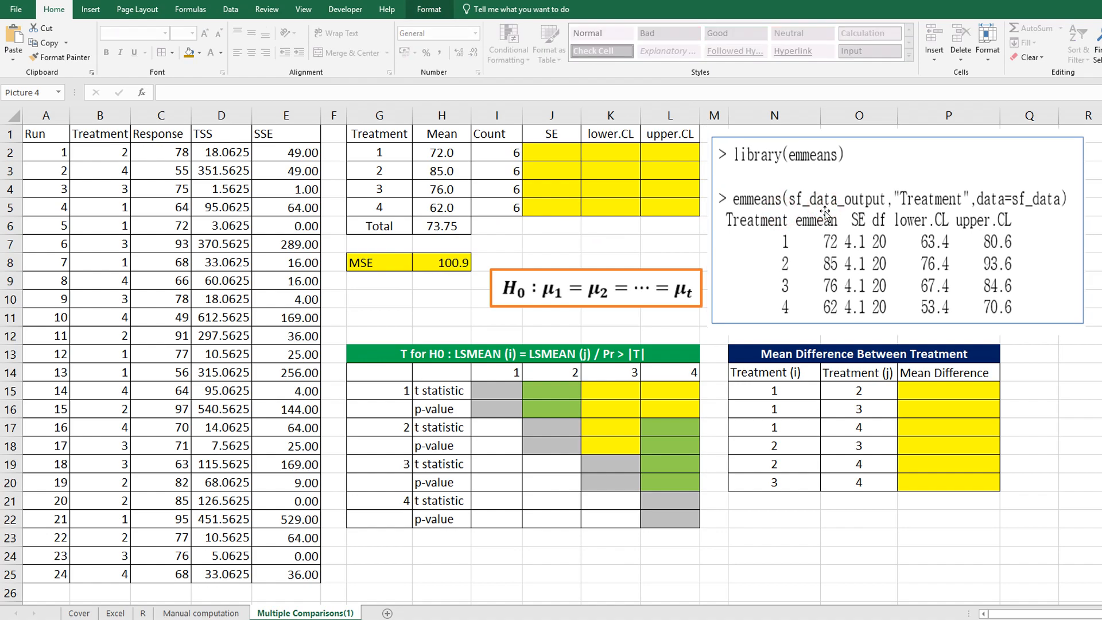
left_click(820, 215)
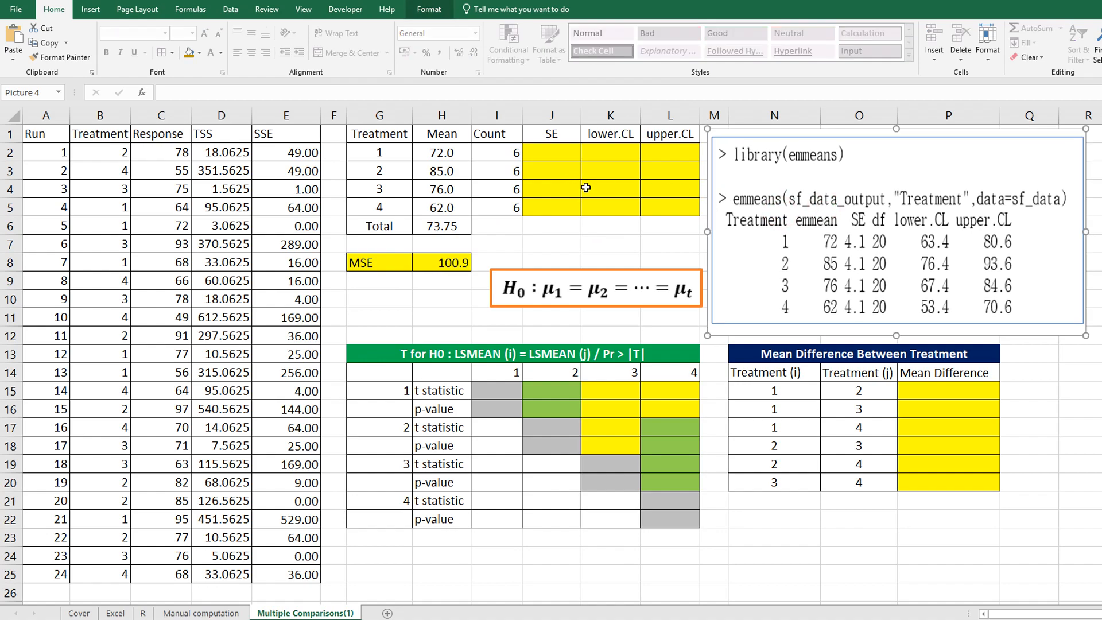
mouse_move(578, 196)
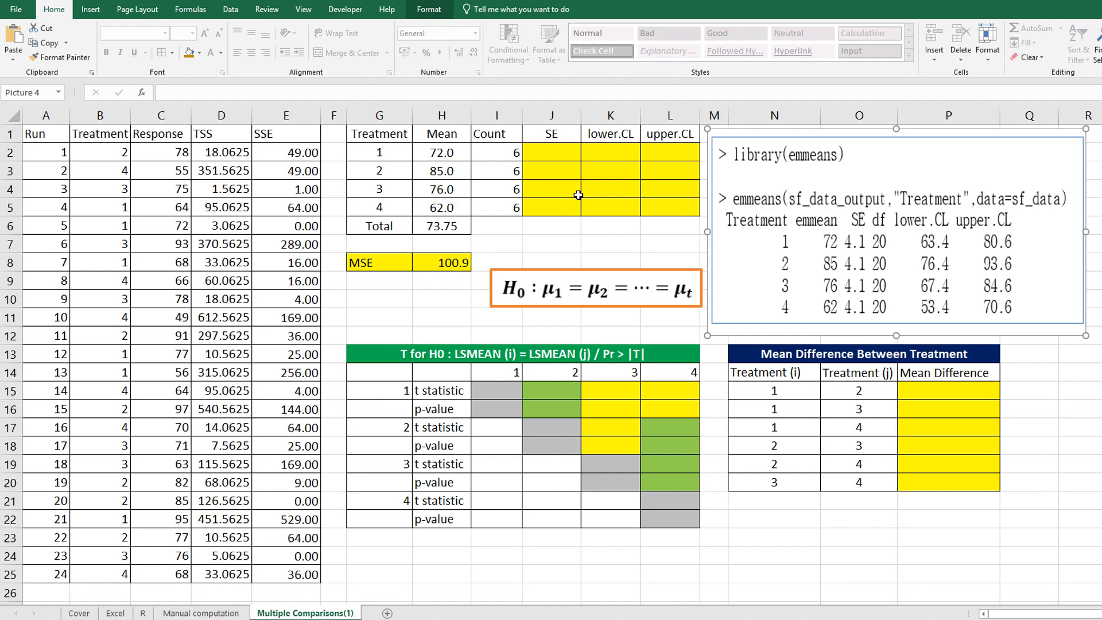
mouse_move(656, 159)
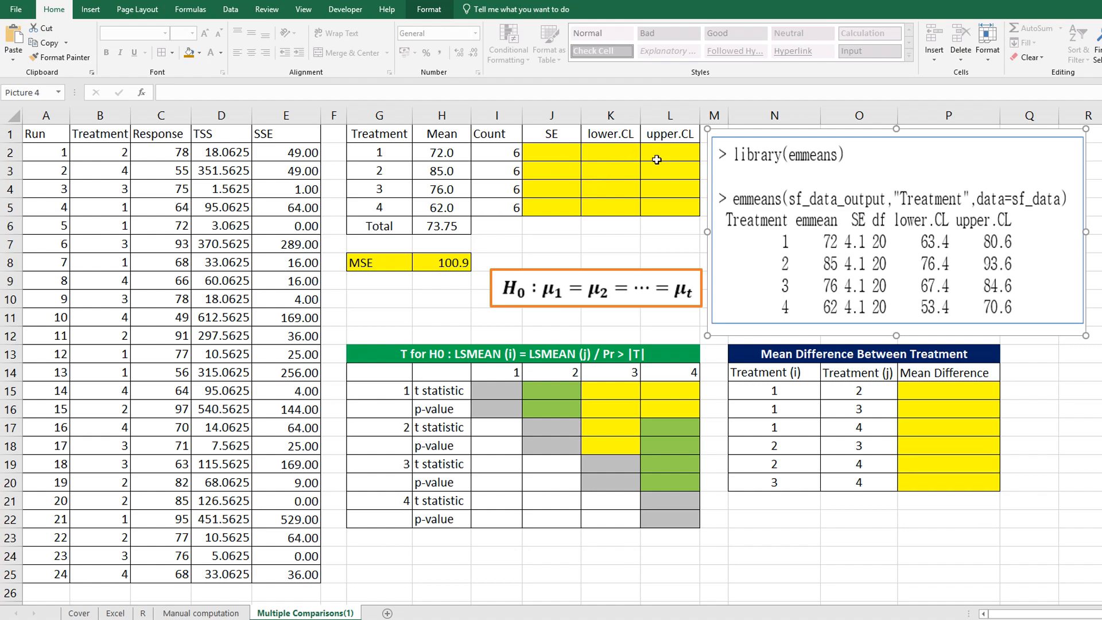
mouse_move(593, 155)
type("=")
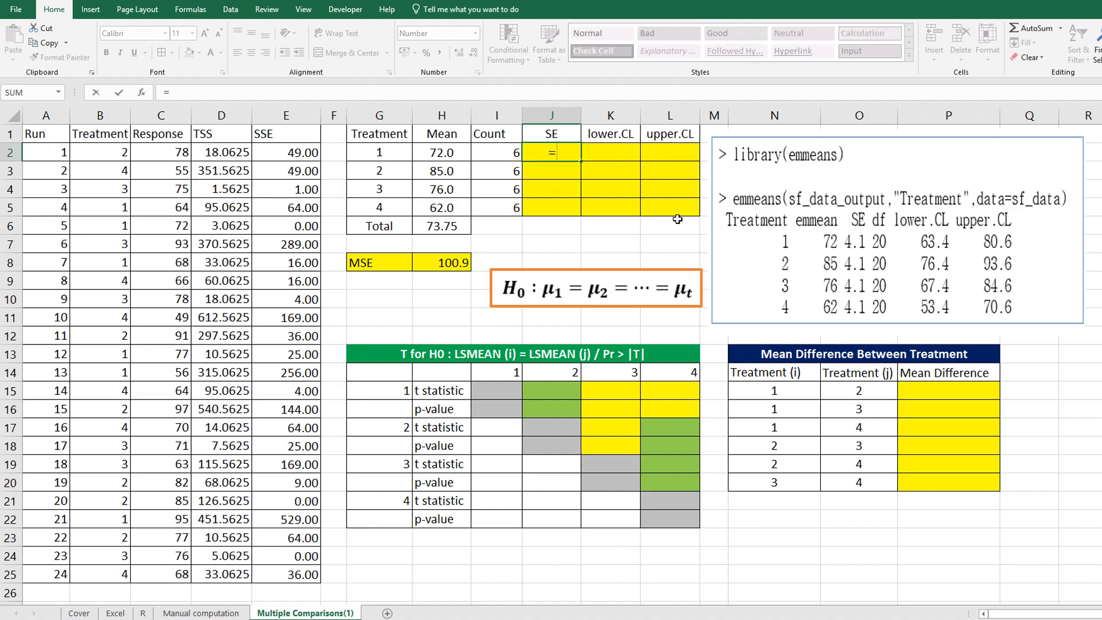
type("s")
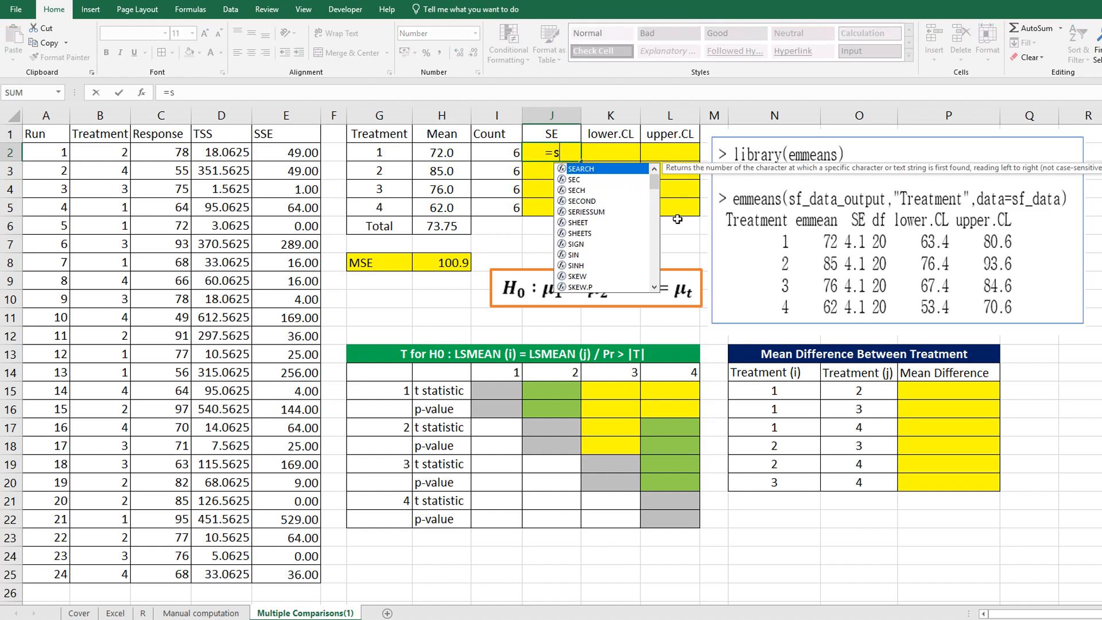
type("qrt(")
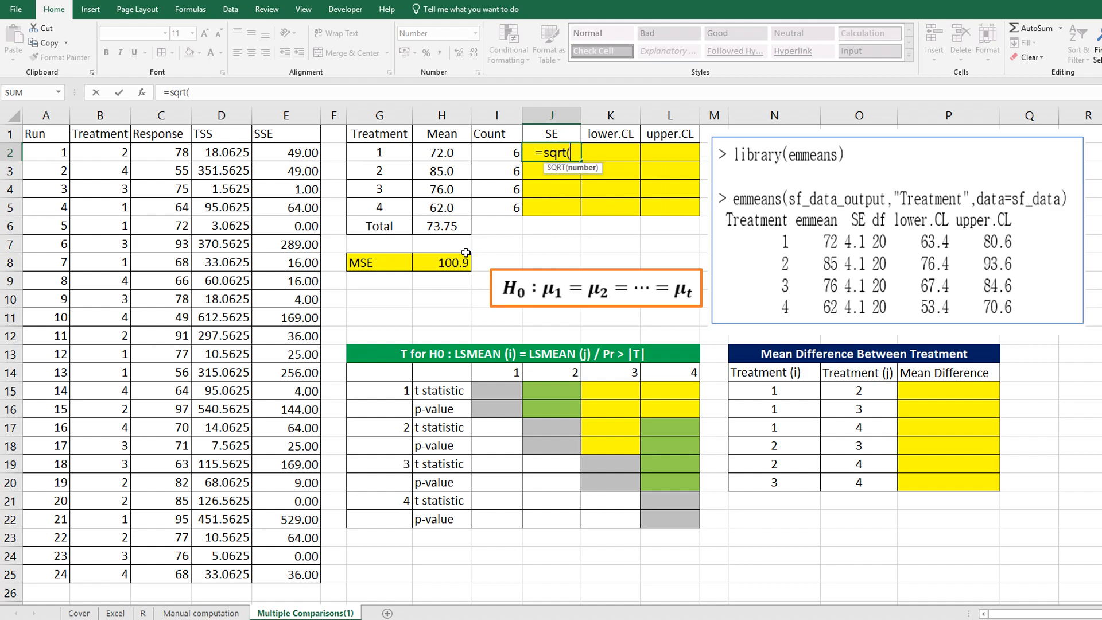
left_click(441, 262)
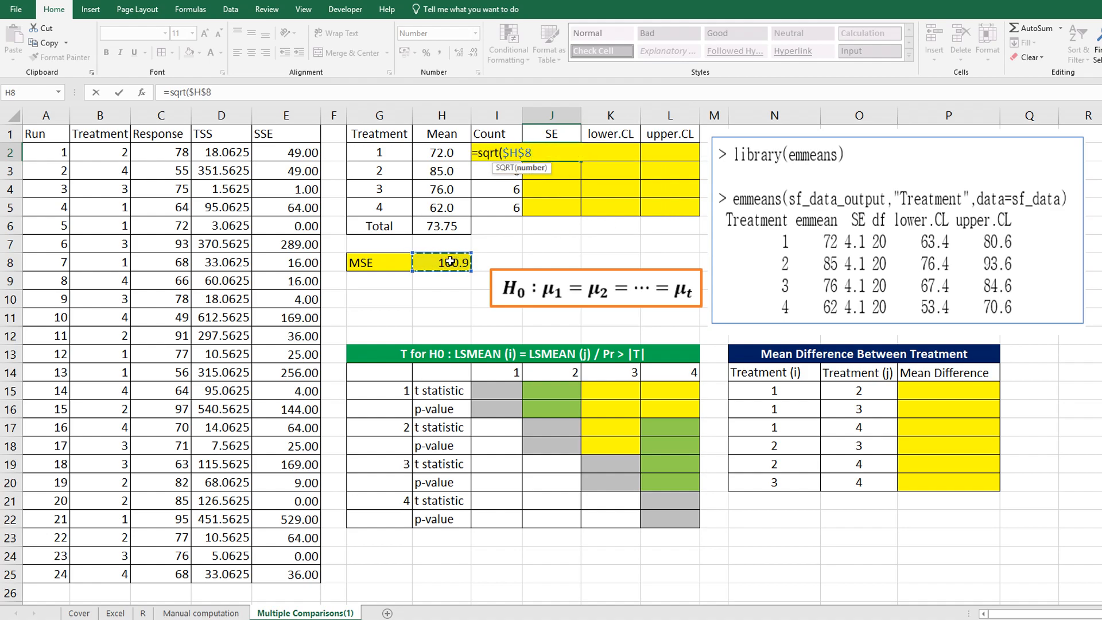
type("/")
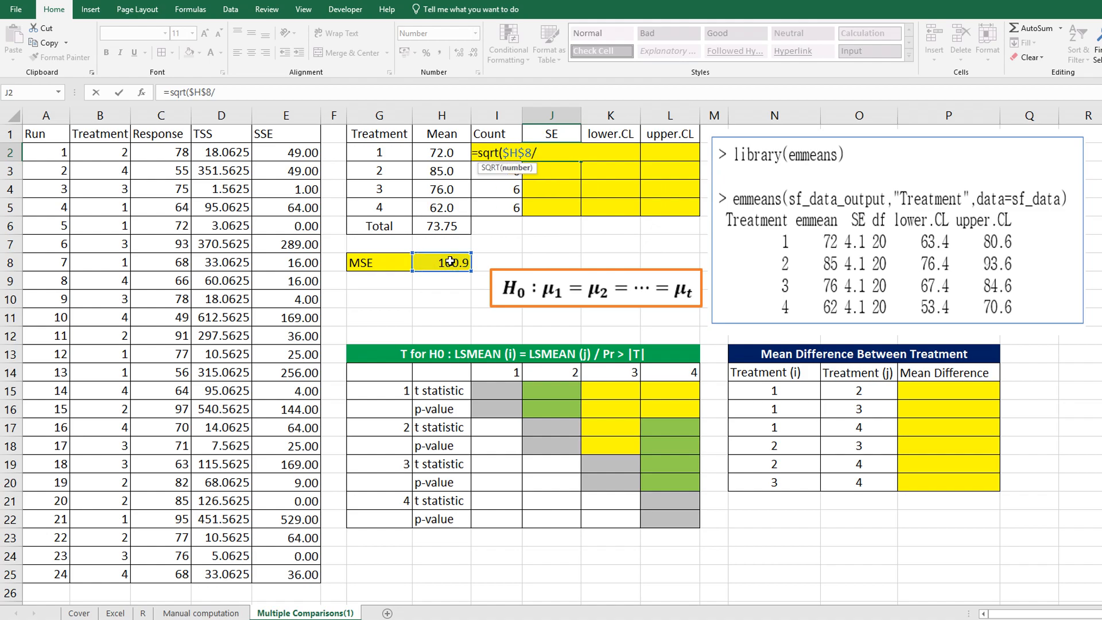
type("I2")
left_click(609, 151)
type("=H2-")
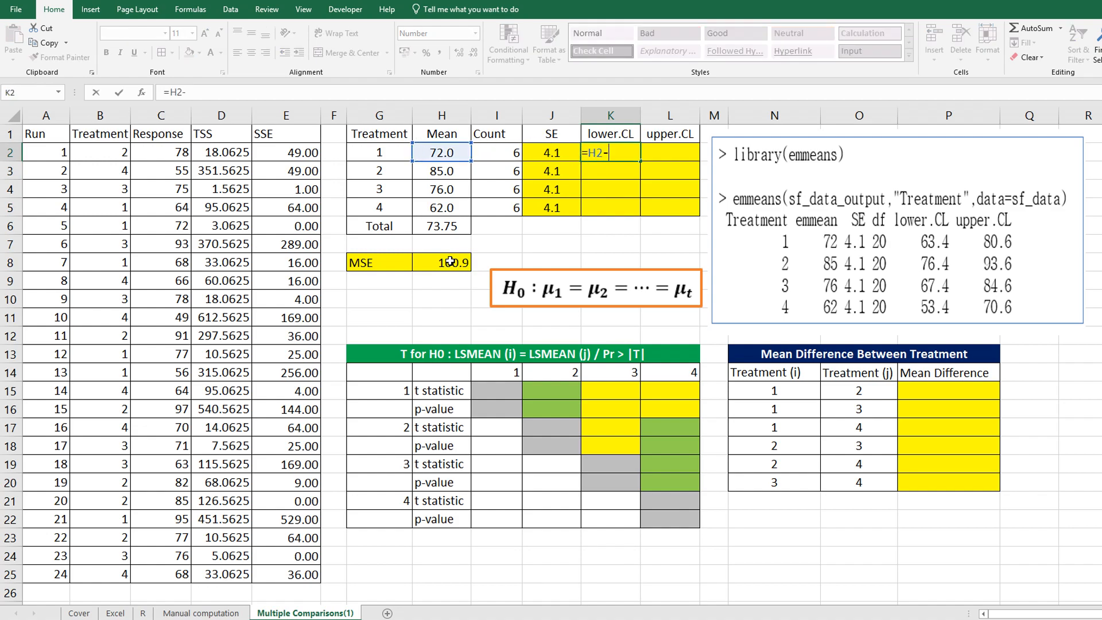
Enter =H2-T.INV(0.975,20)*J2 for lower.CL (63.4, 76.4, 67.4, 53.4) and copy the formula text for reuse
type("t.inv(")
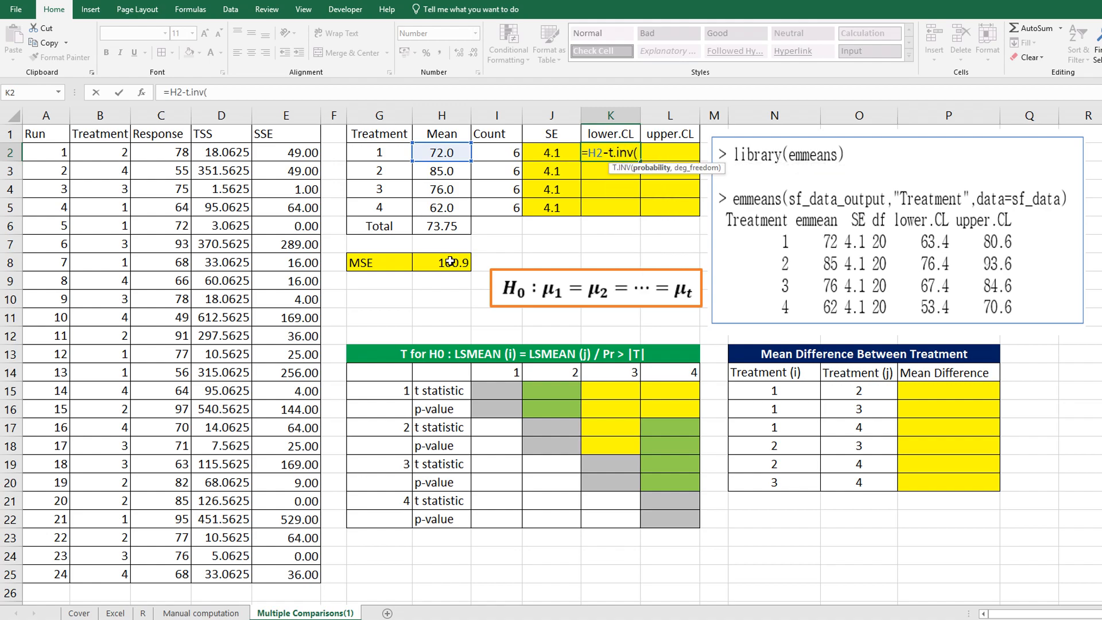
type("0.")
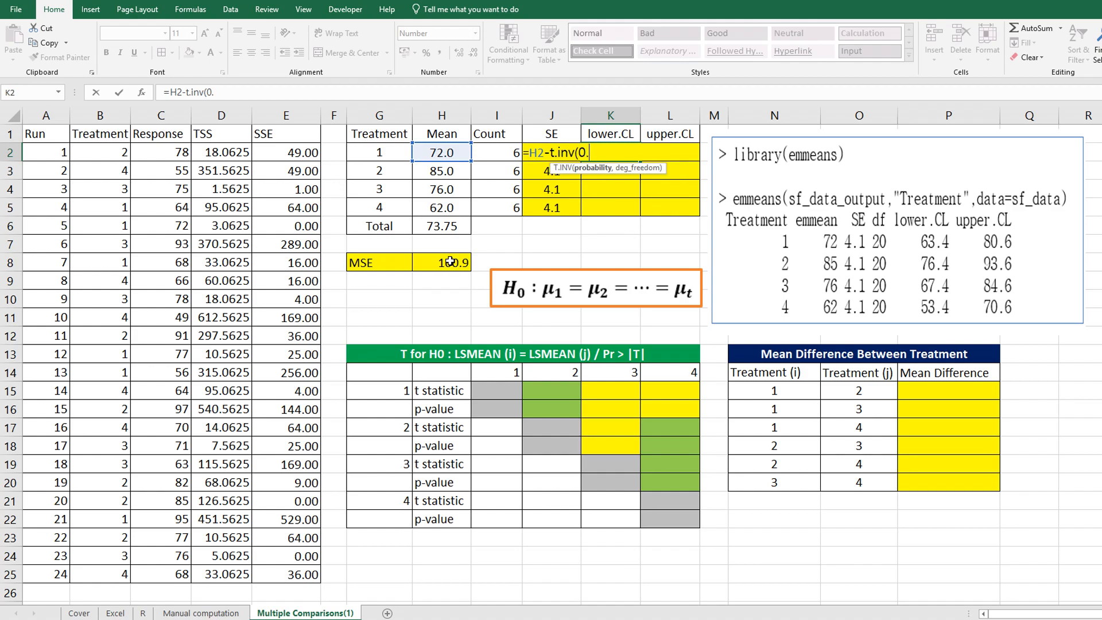
type("975")
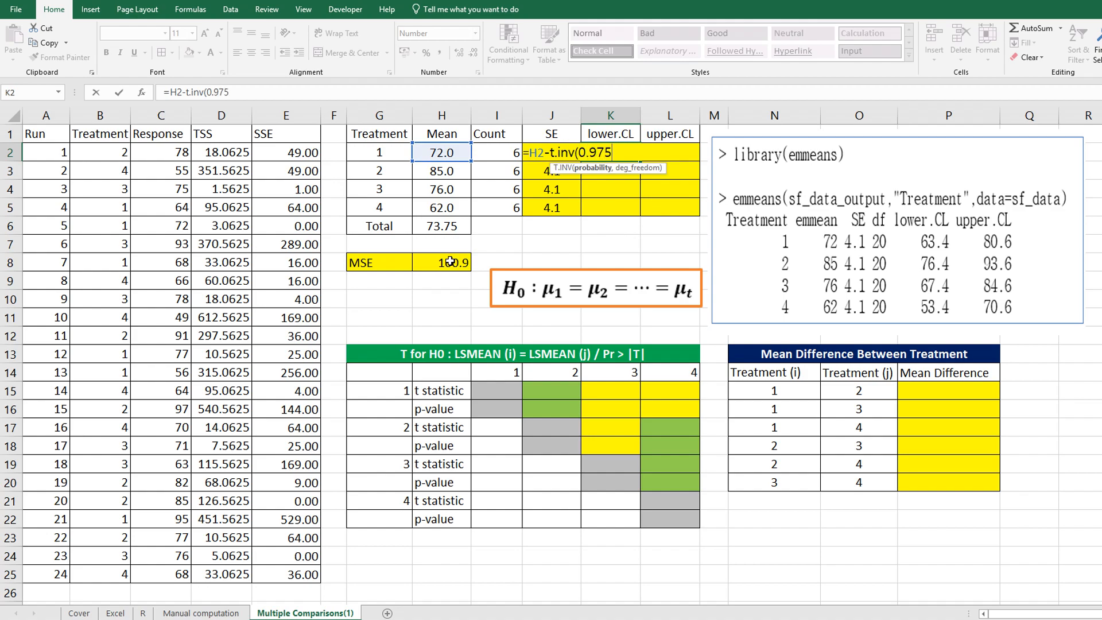
type(",")
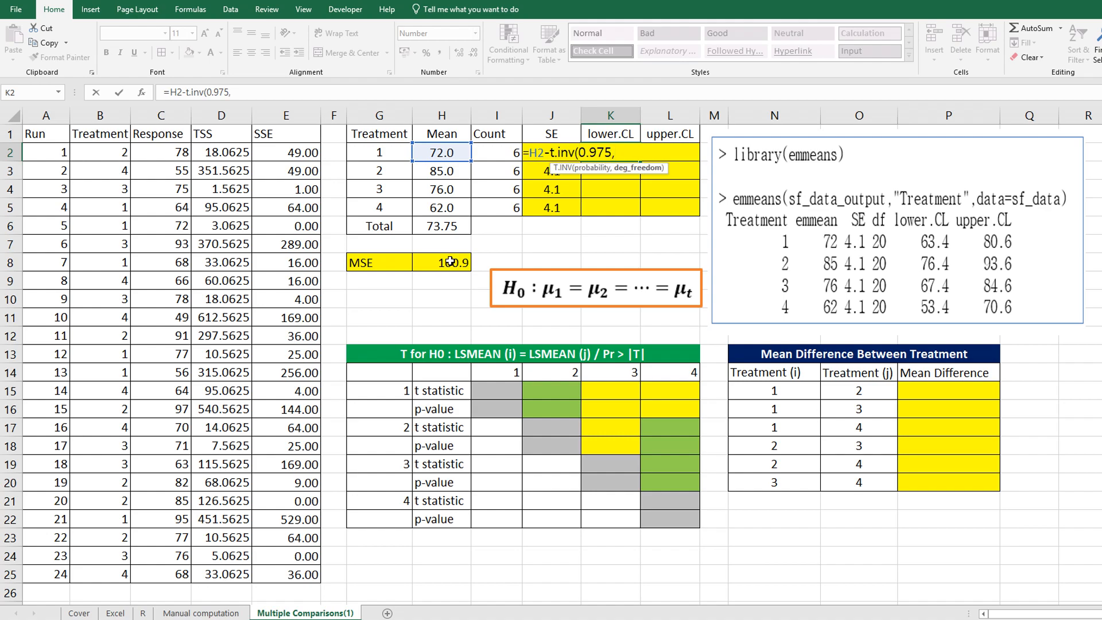
type("20)")
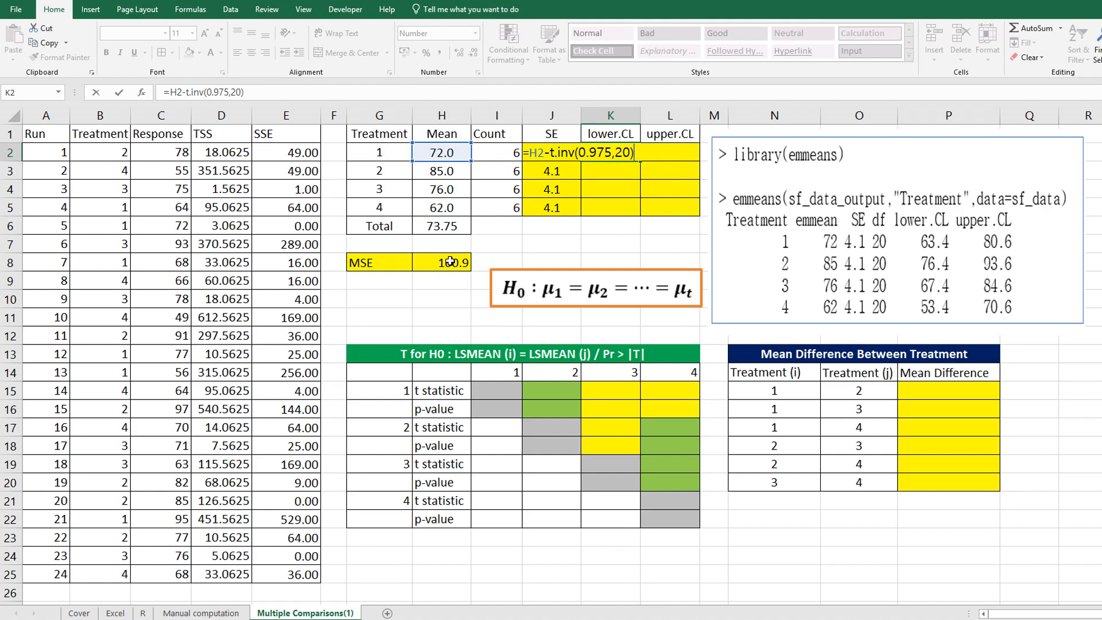
type("*J2")
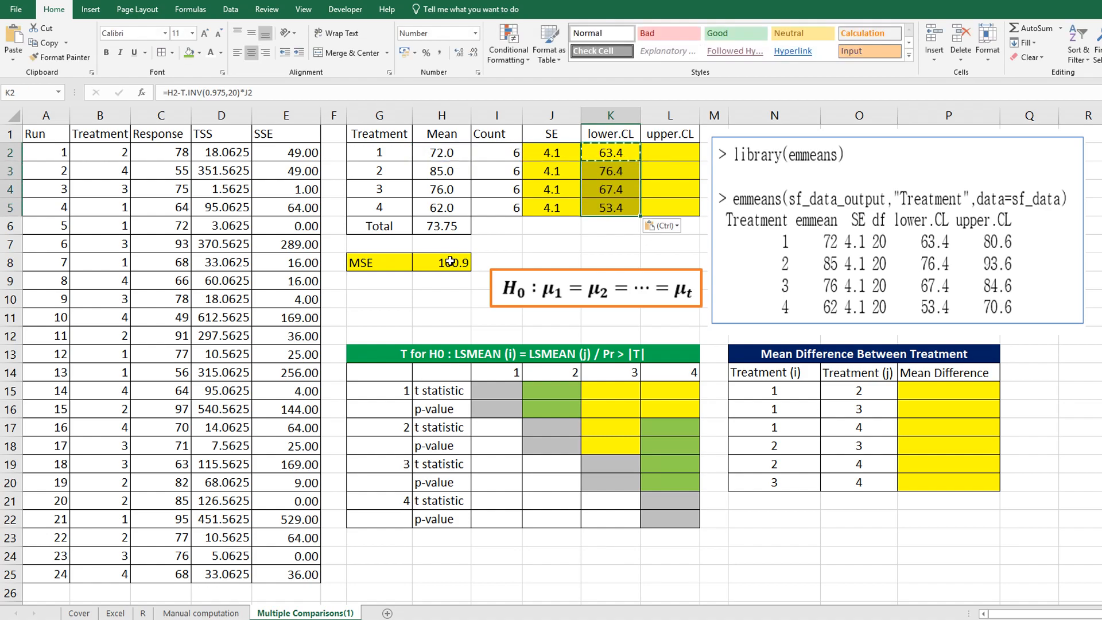
left_click(670, 152)
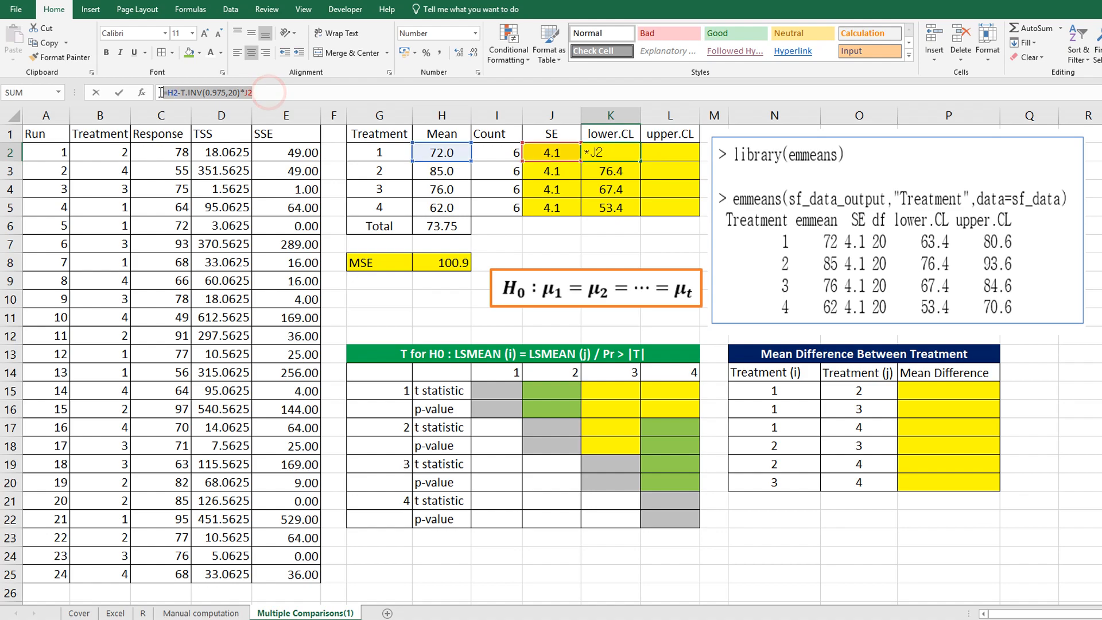
key("Return")
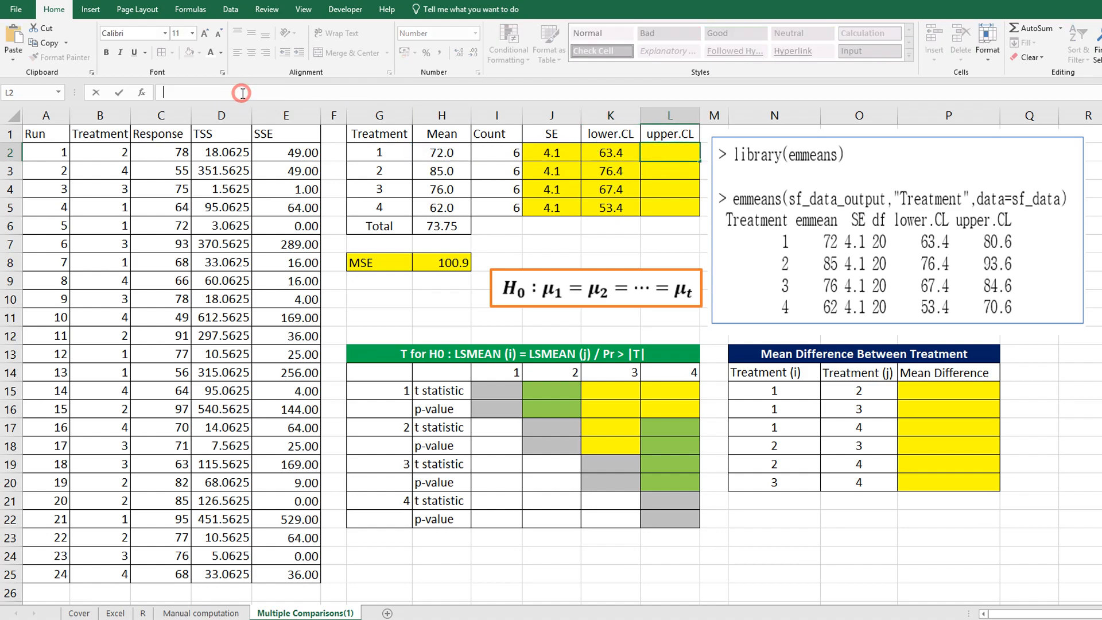
Enter =H2+T.INV(0.975,20)*J2 for upper.CL, giving 80.6, 93.6, 84.6 and 70.6
type("=H2-T.INV(0.975,20)*J2")
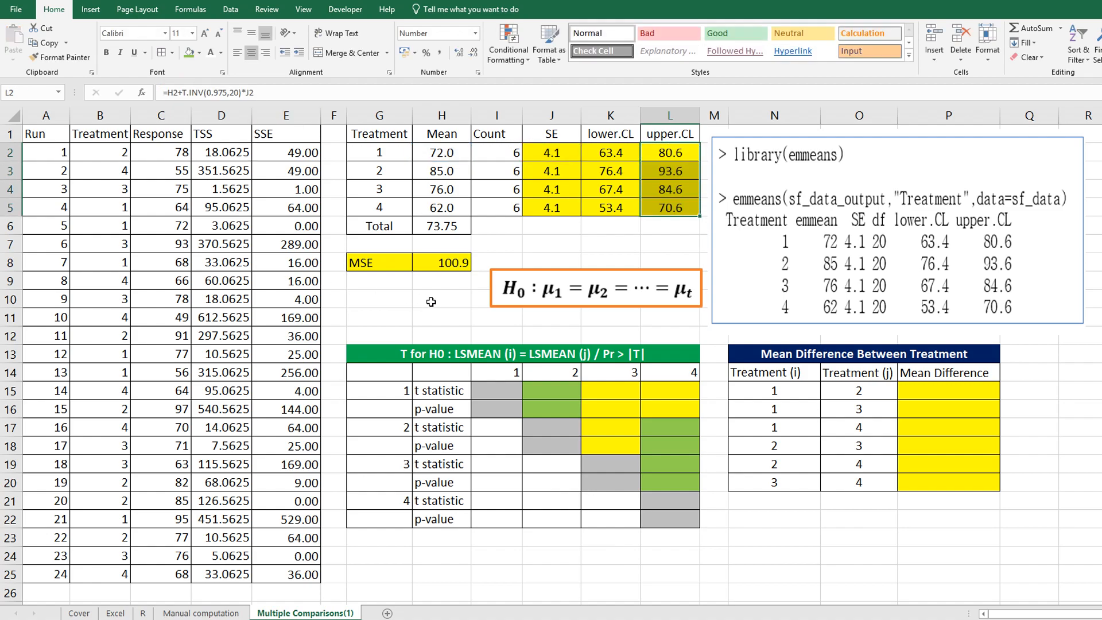
left_click(441, 298)
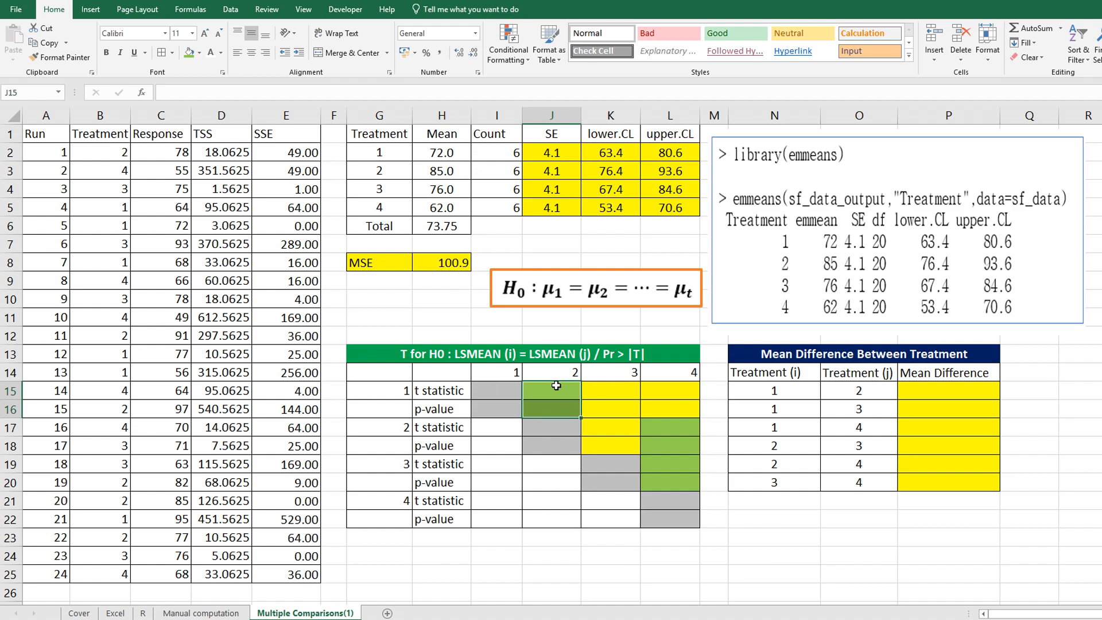
Enter =(H2-H3)/SQRT(J2^2+J3^2) in J15, giving a t statistic of -2.2416 for treatments 1 vs 2
type("=(H2-H3")
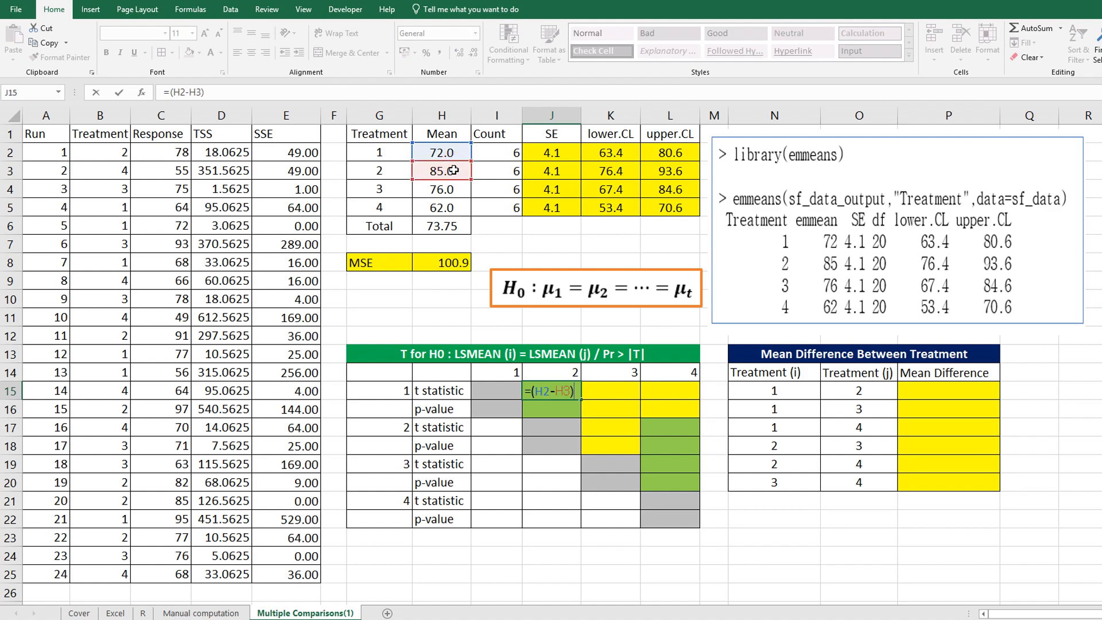
type("/sqrt(")
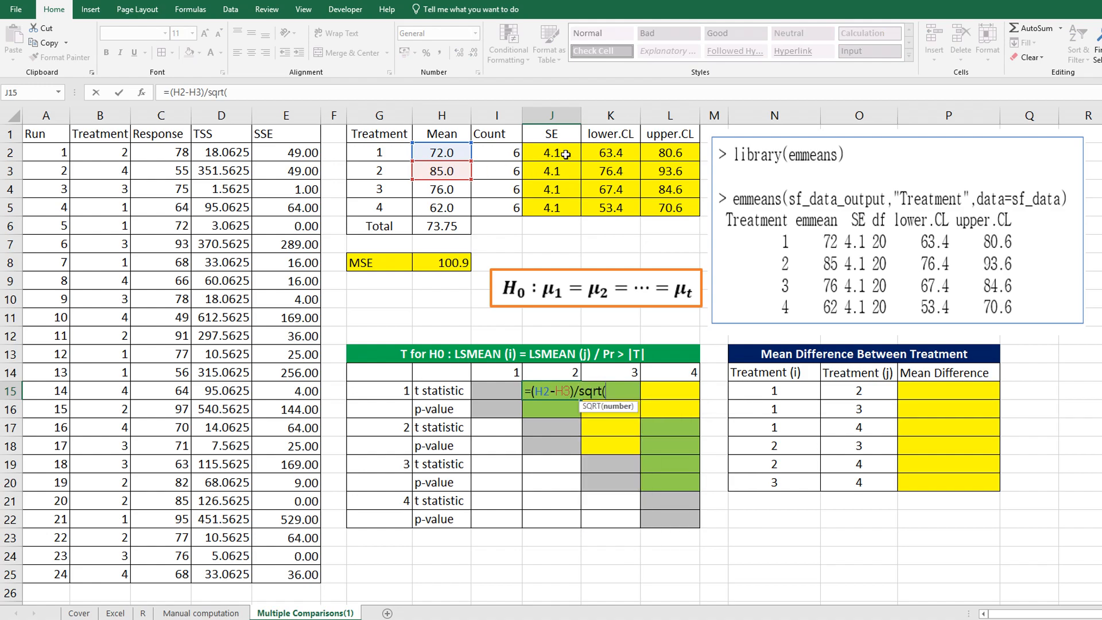
type("J2^2")
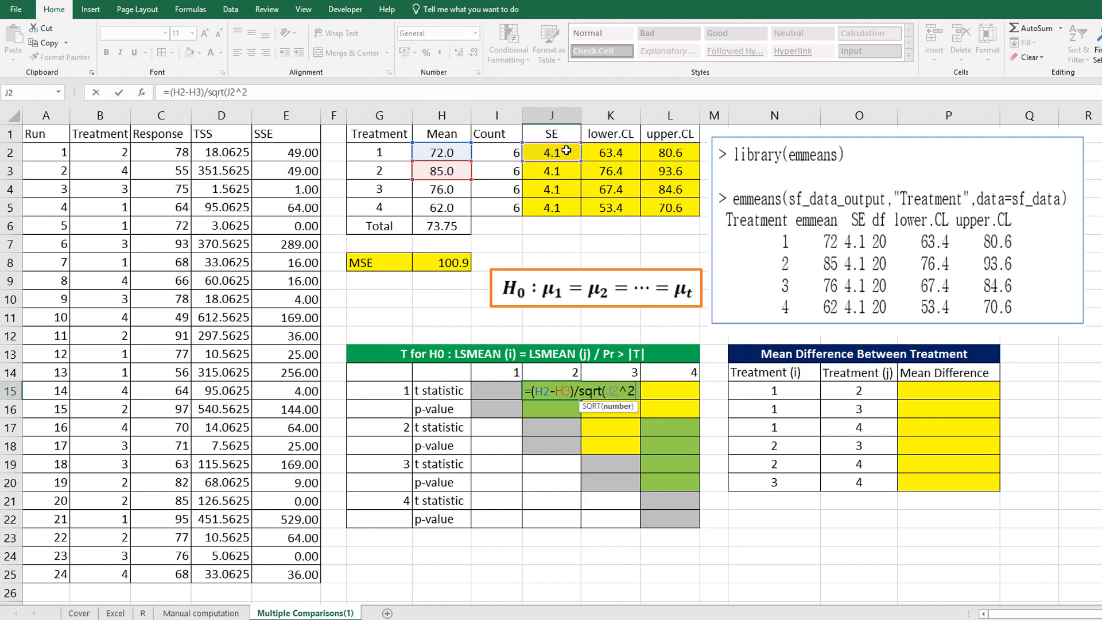
left_click(552, 170)
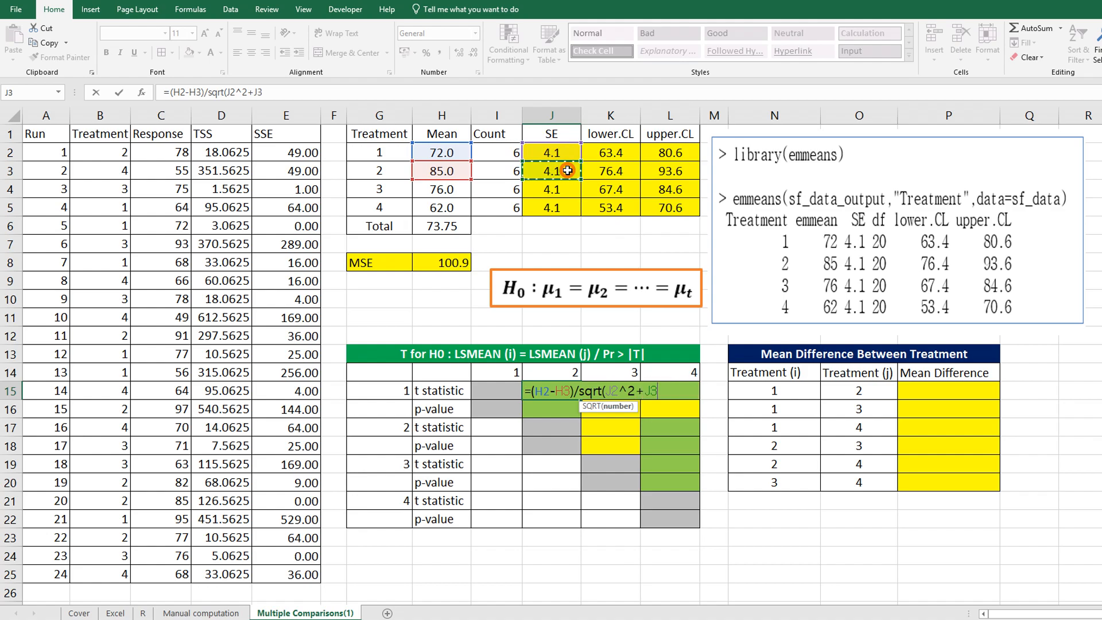
type("^2")
left_click(552, 409)
type("=")
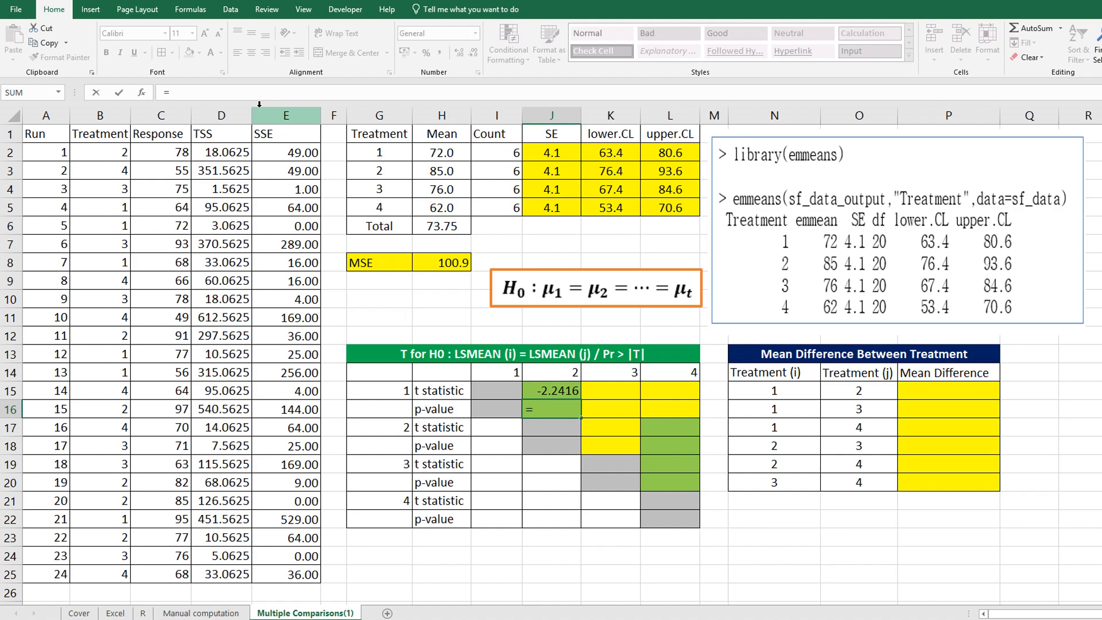
Compute the 1 vs 2 p-value as =T.DIST.2T(ABS(J15),20)
type("t.")
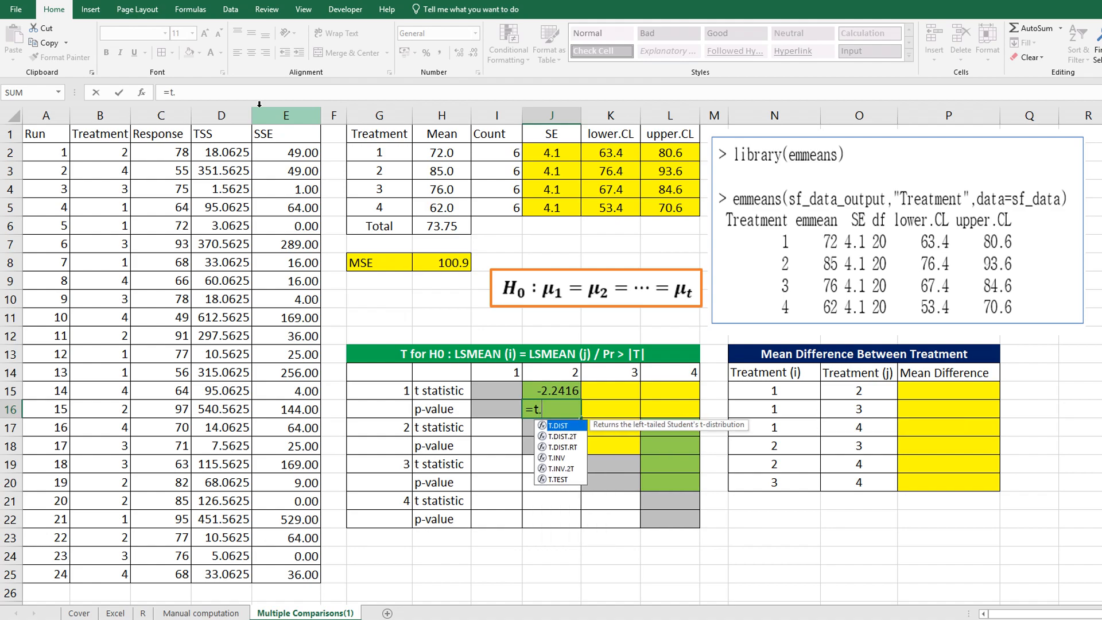
type("dist.")
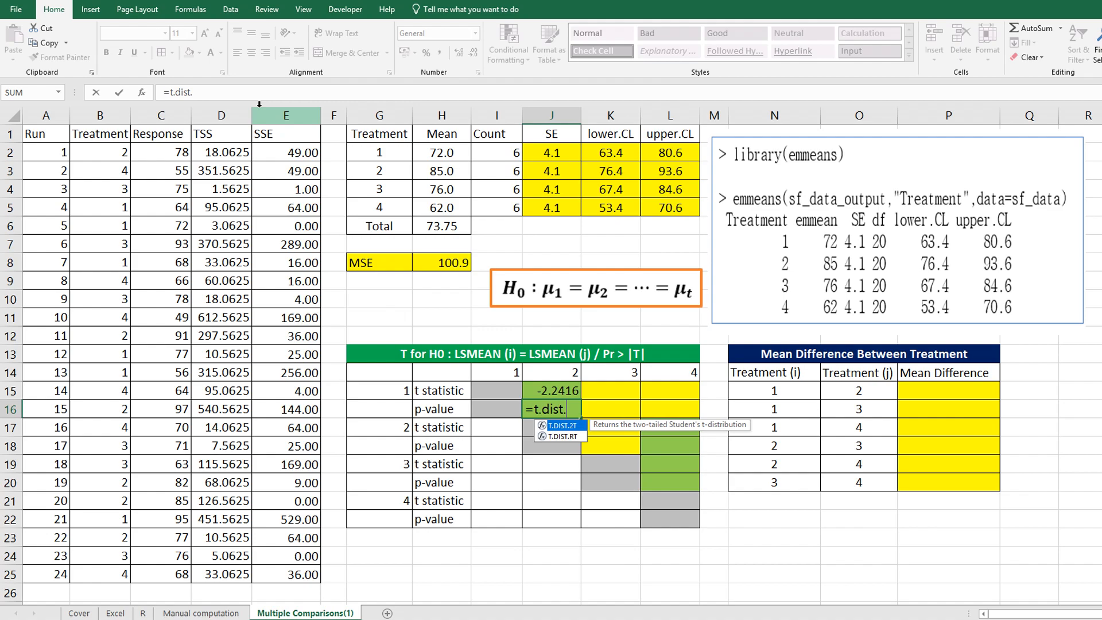
type("2t")
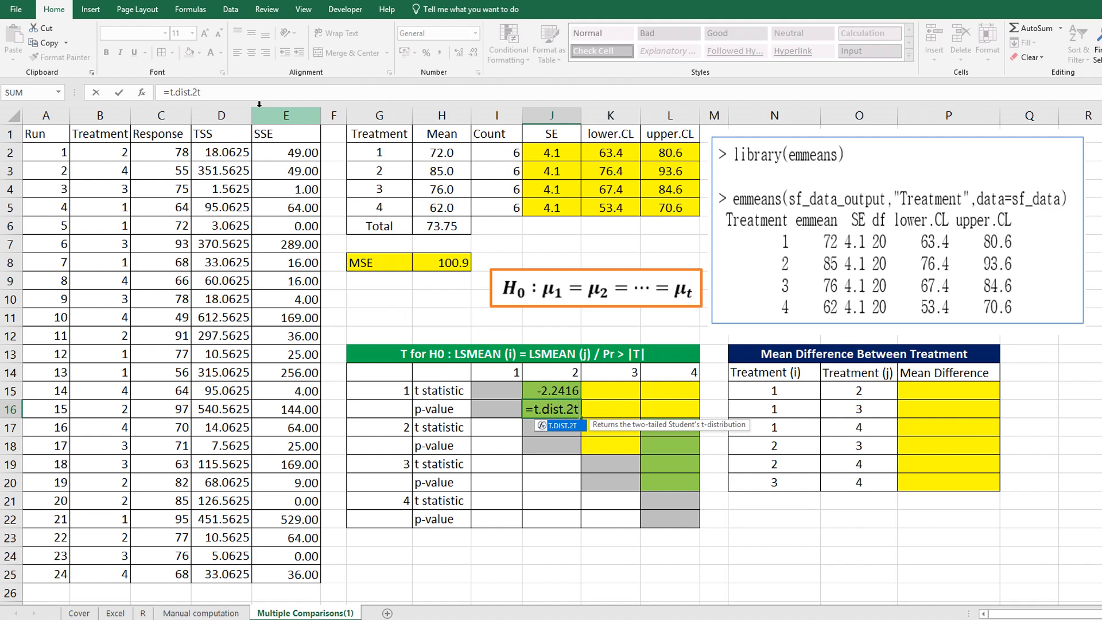
type("(")
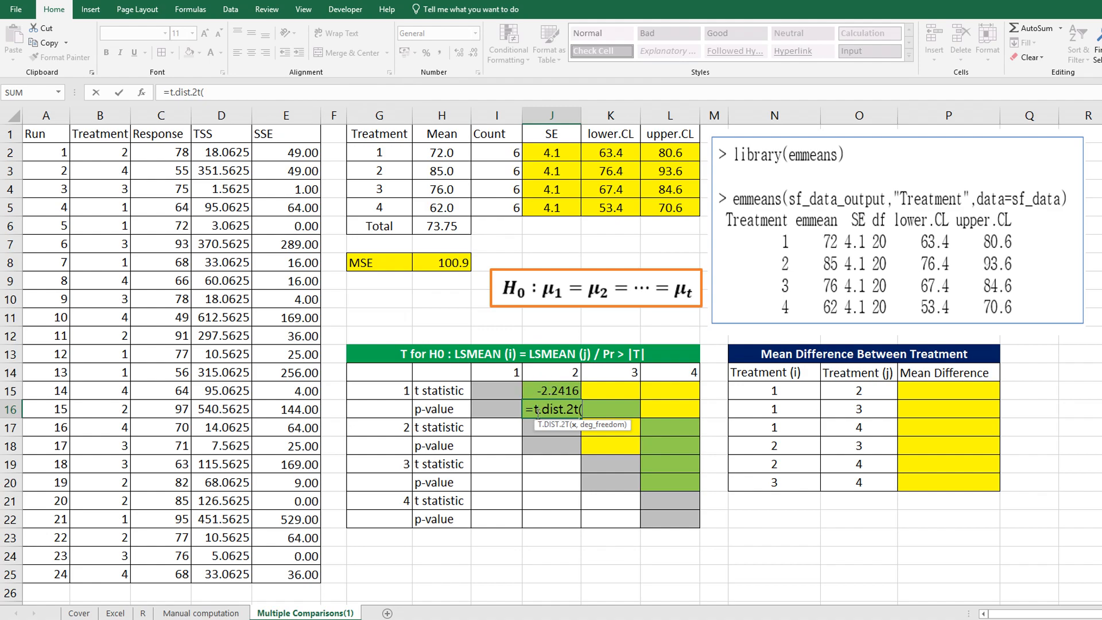
type("abs(")
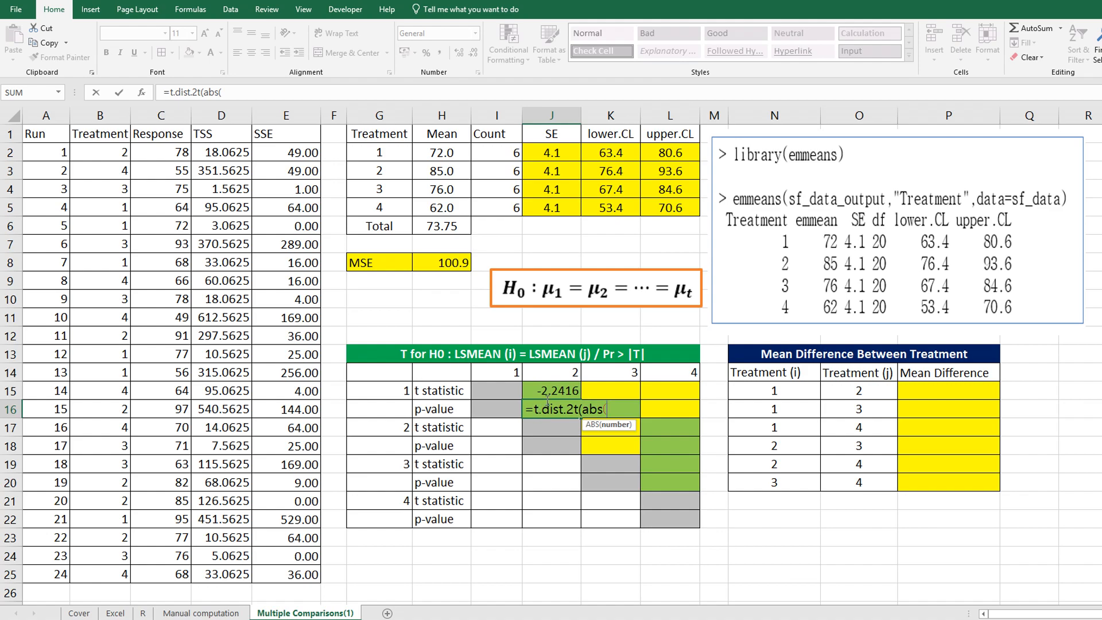
left_click(552, 391)
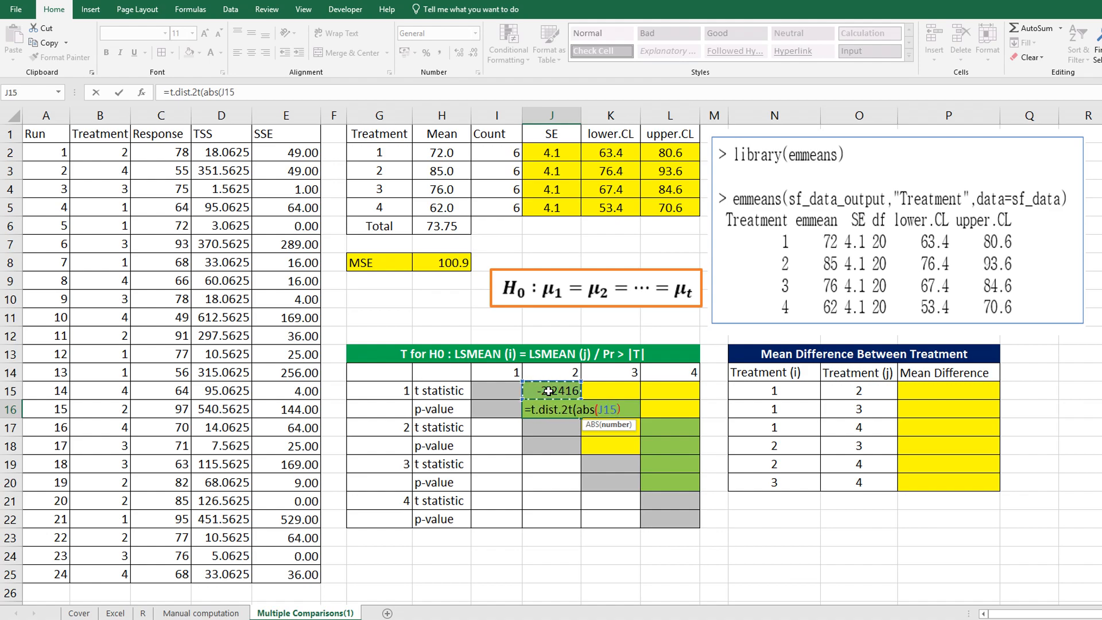
type(",")
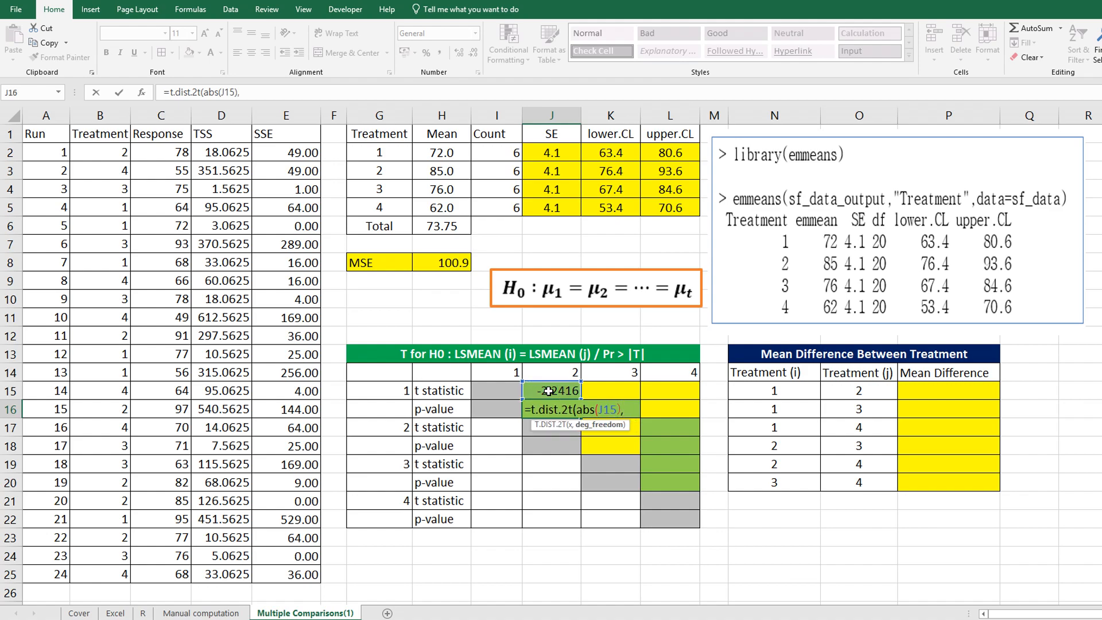
type(",20)")
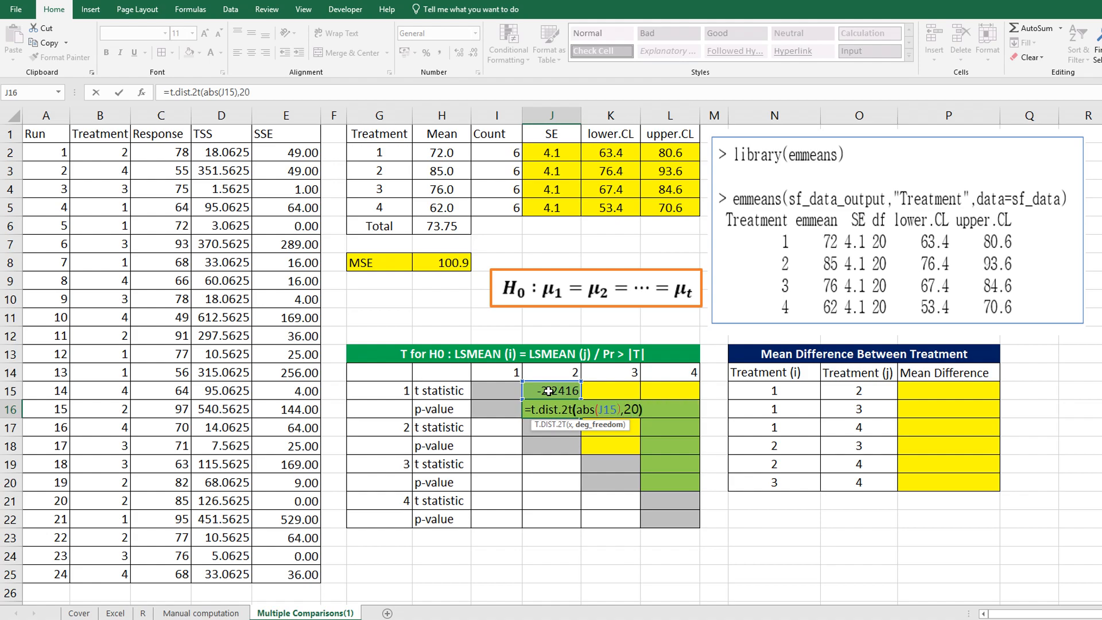
key("Return")
type("=(")
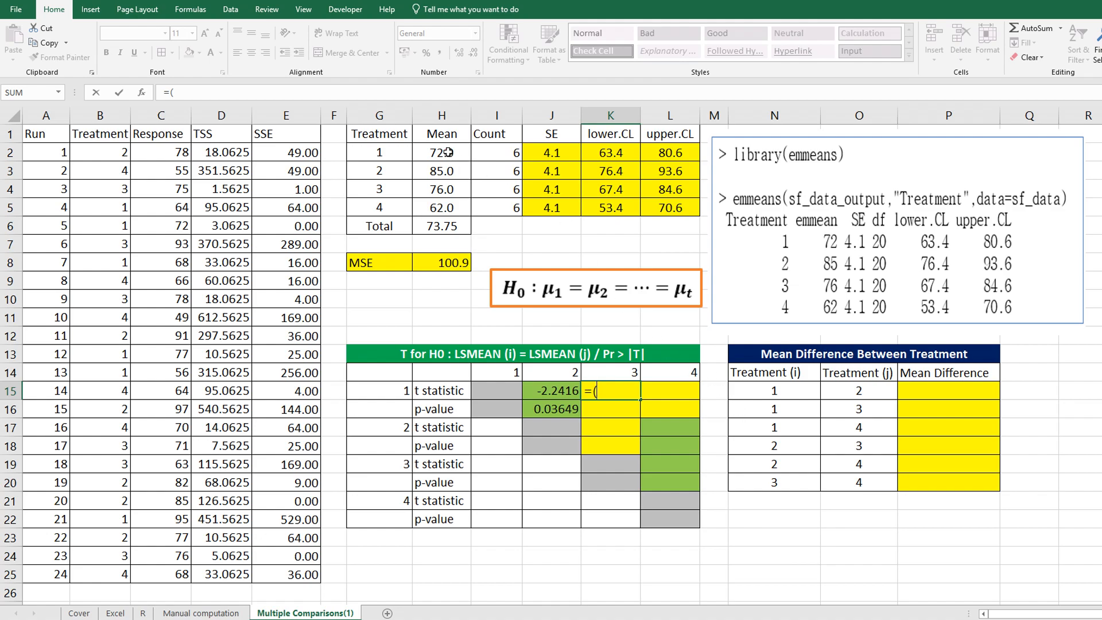
Compute the 1 vs 3 t statistic of -0.68972 from the mean difference over SQRT(J2^2+J4^2), with its p-value 0.49829
left_click(441, 190)
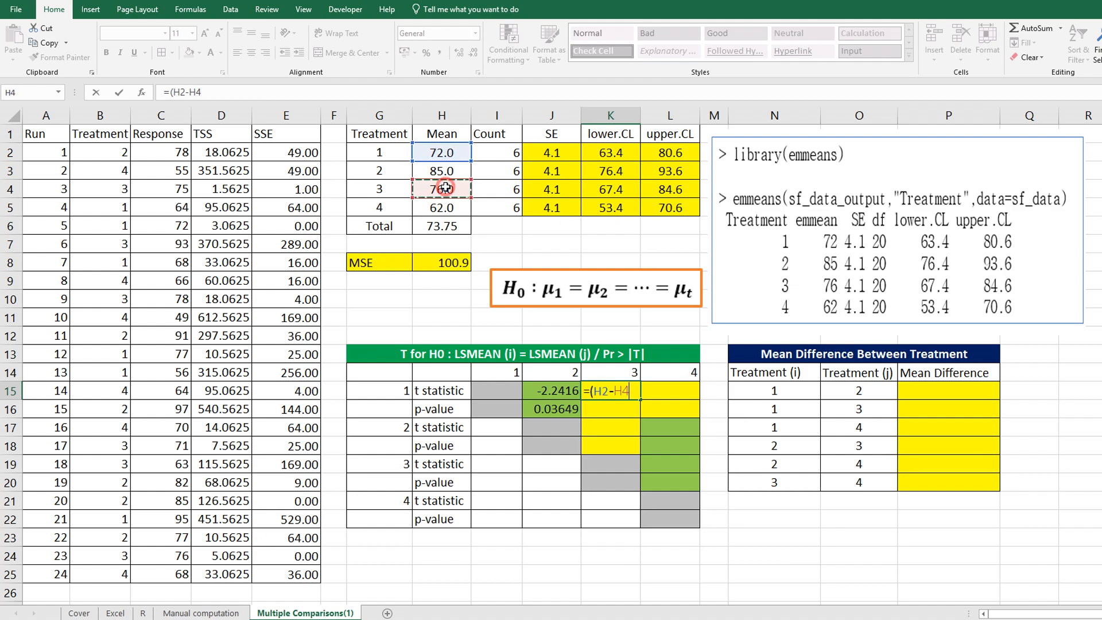
type(")/sqrt(")
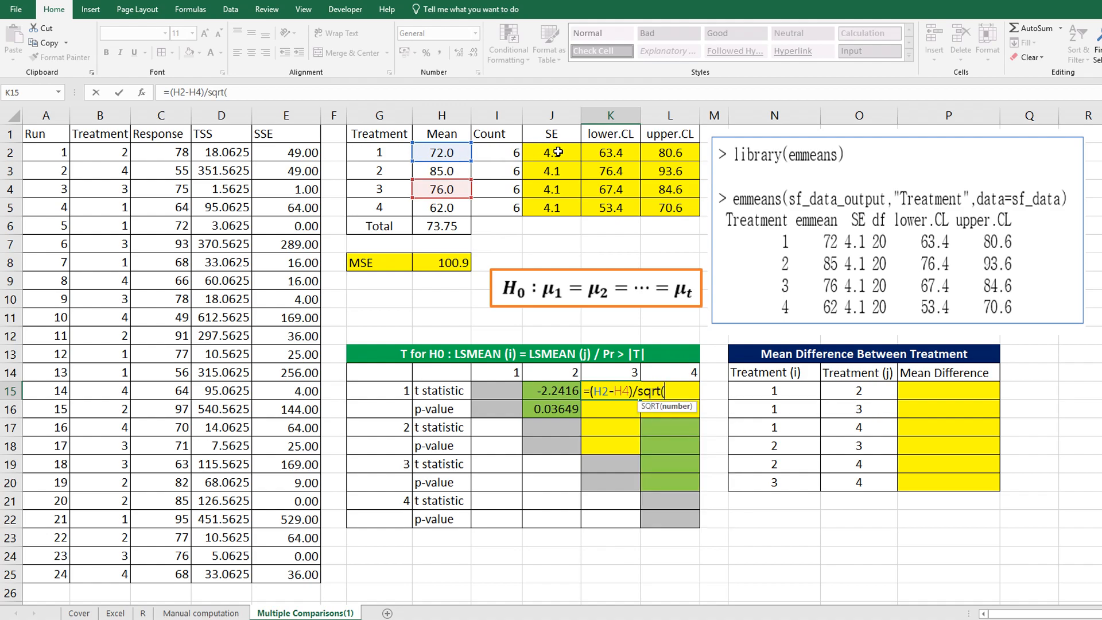
type("J2^2+")
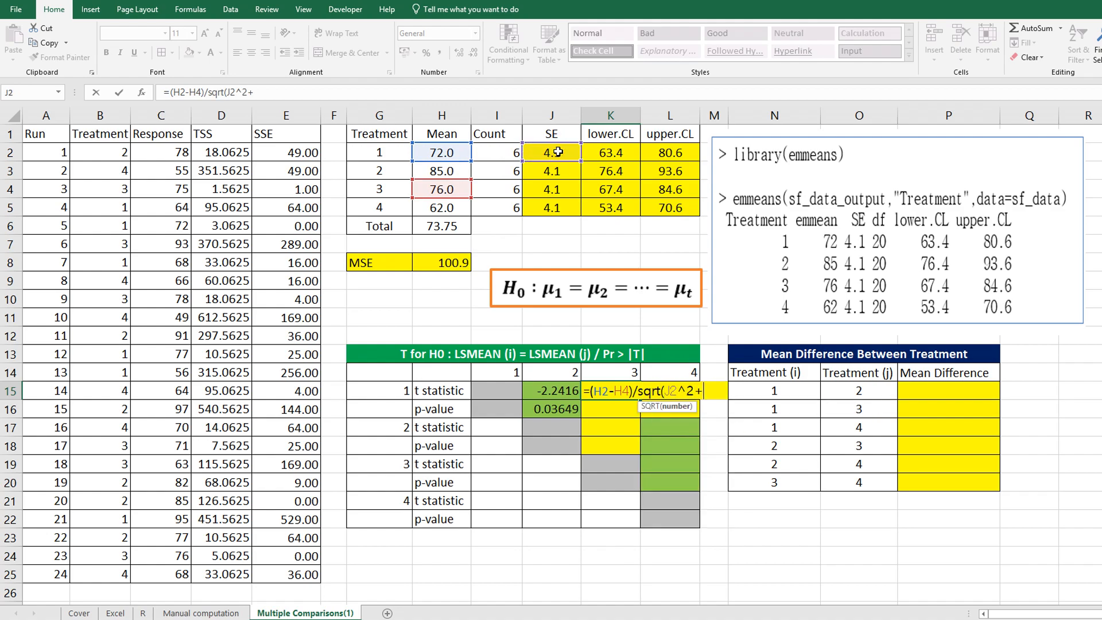
left_click(551, 189)
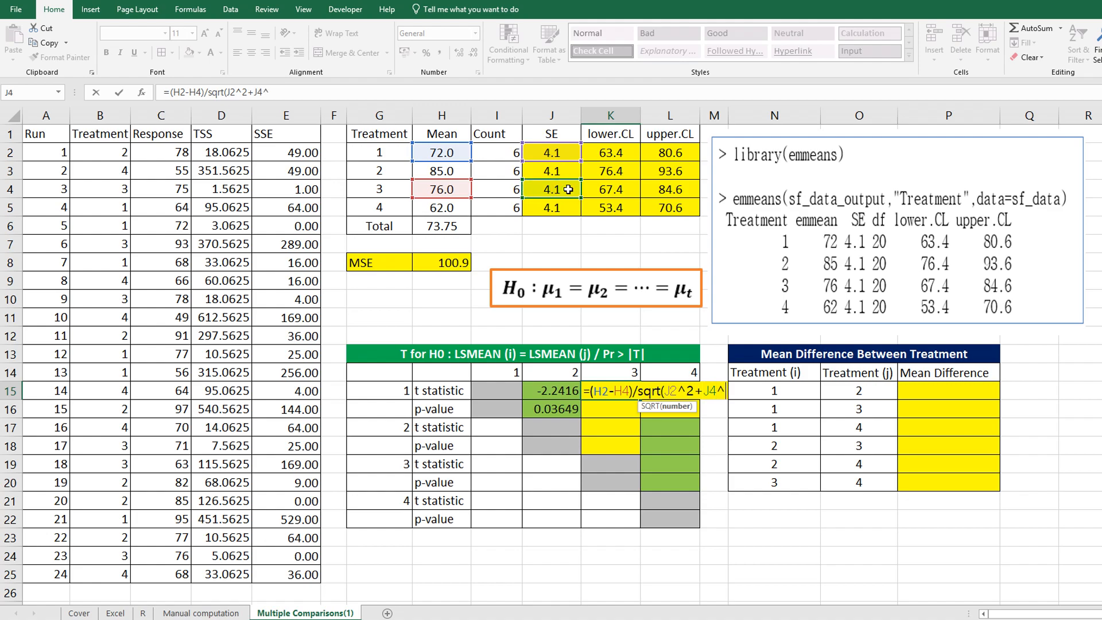
key("Return")
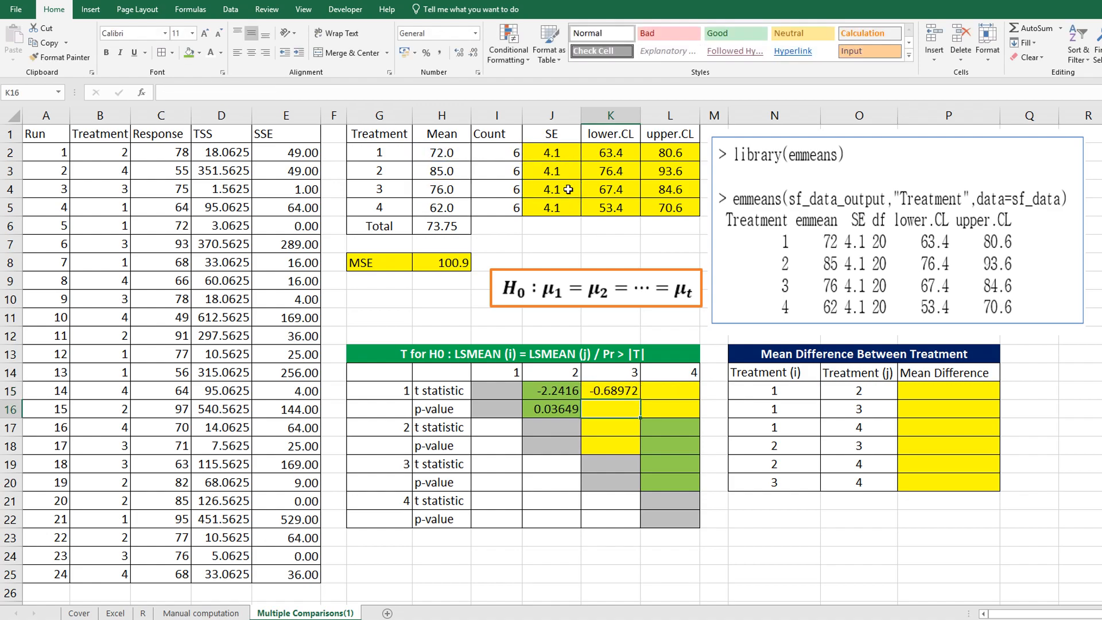
left_click(552, 409)
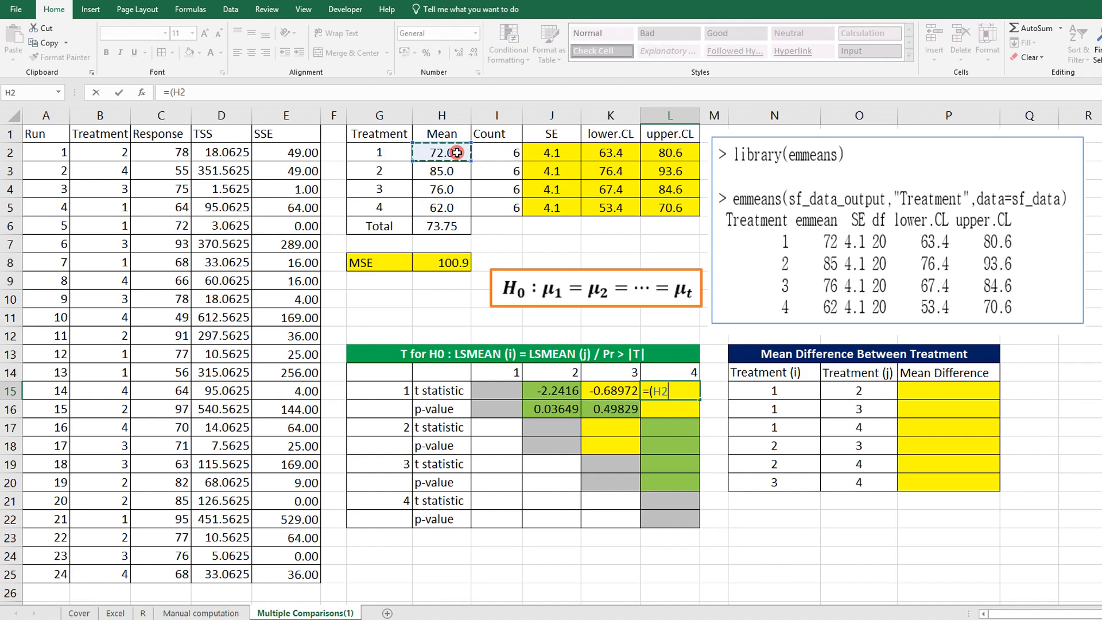
Compute the 1 vs 4 t statistic of 1.72431 from the mean difference over SQRT(J2^2+J5^2)
left_click(441, 208)
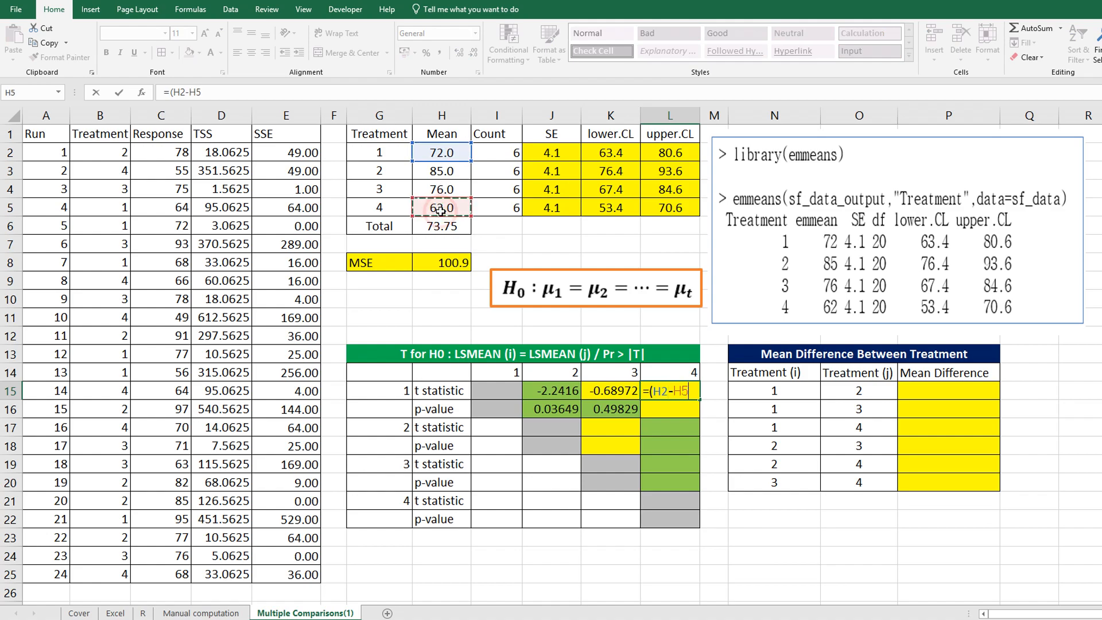
type("/sqrt(")
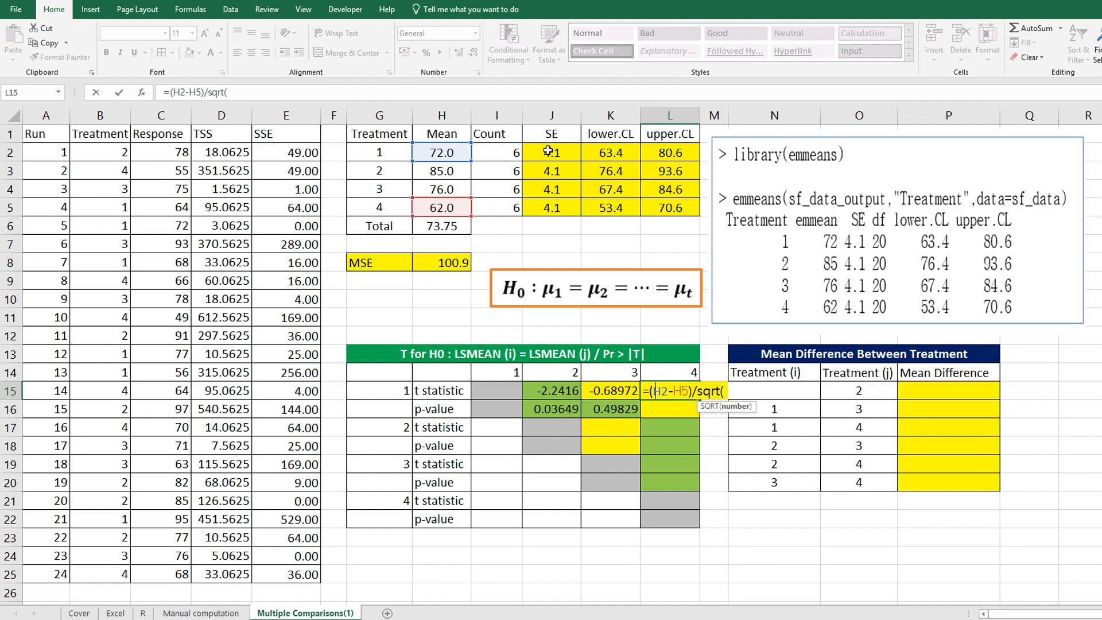
type("J2^2+")
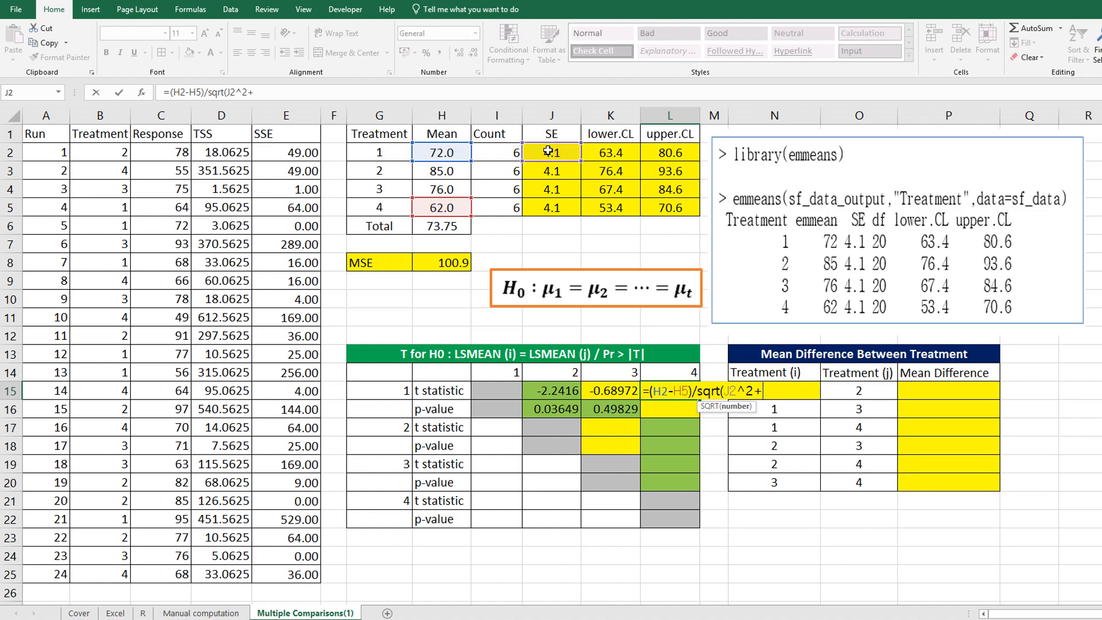
left_click(552, 207)
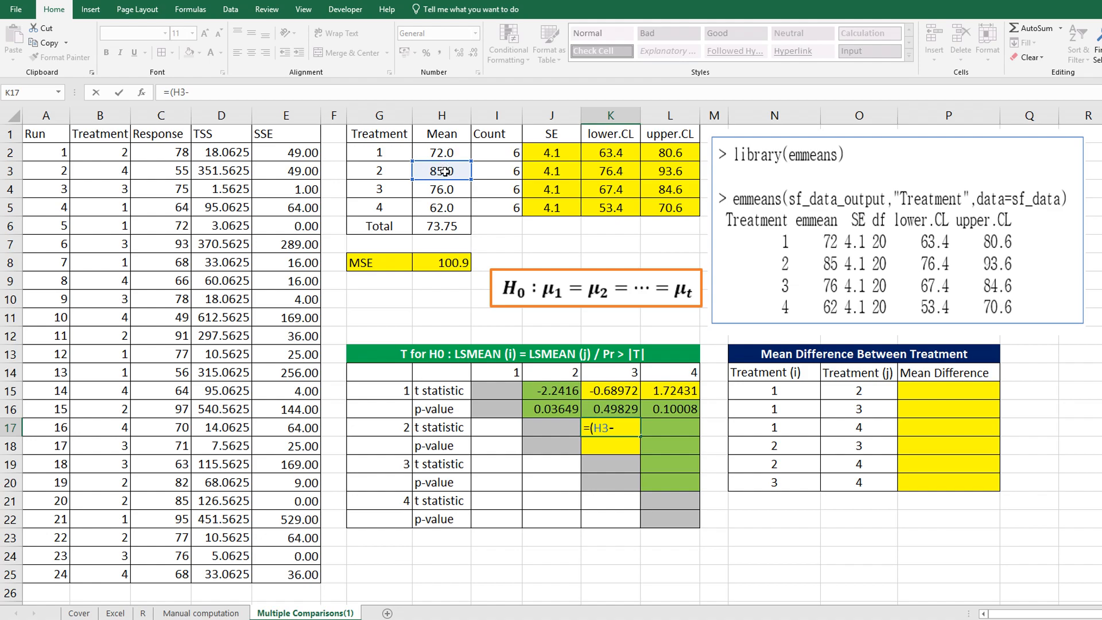
Compute the 2 vs 3 t statistic as =(H3-H4)/SQRT(J3^2+J4^2)
left_click(442, 189)
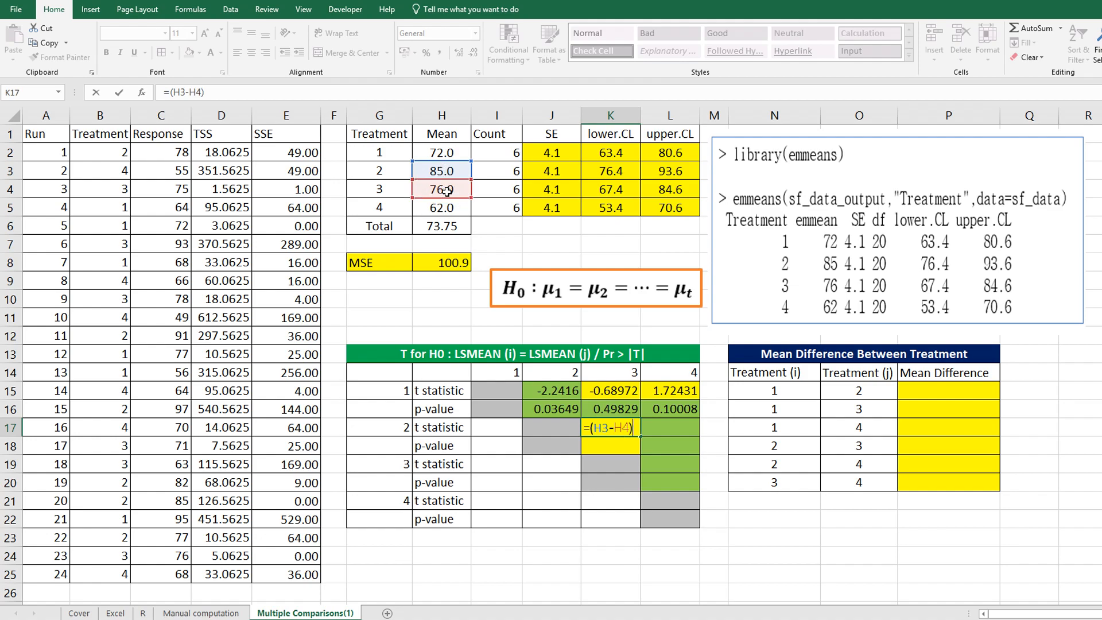
type("/sqrt(")
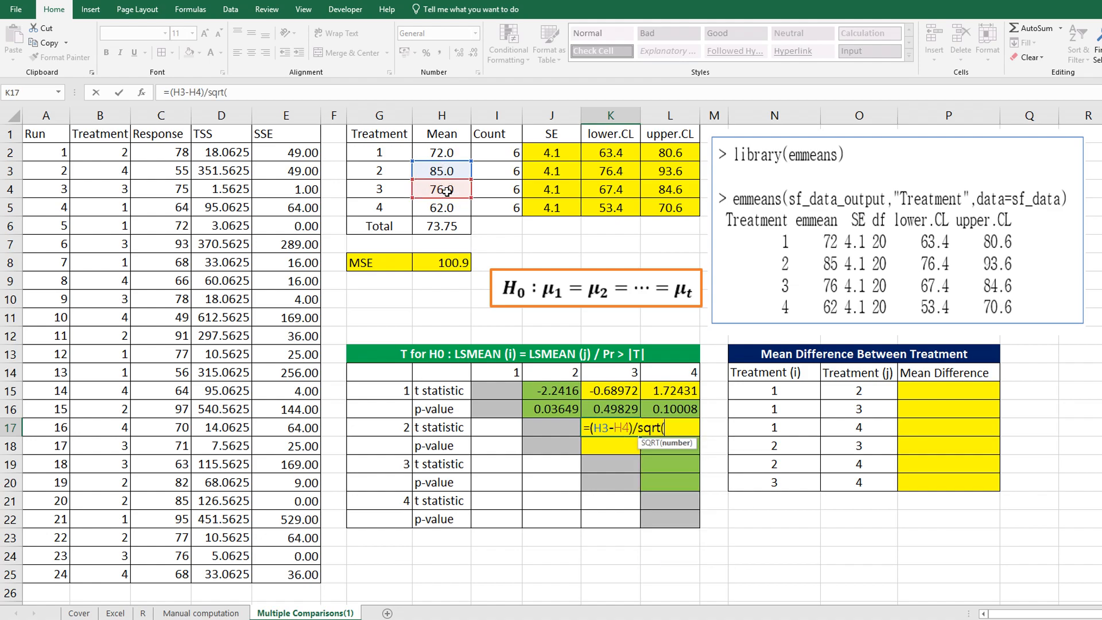
left_click(552, 170)
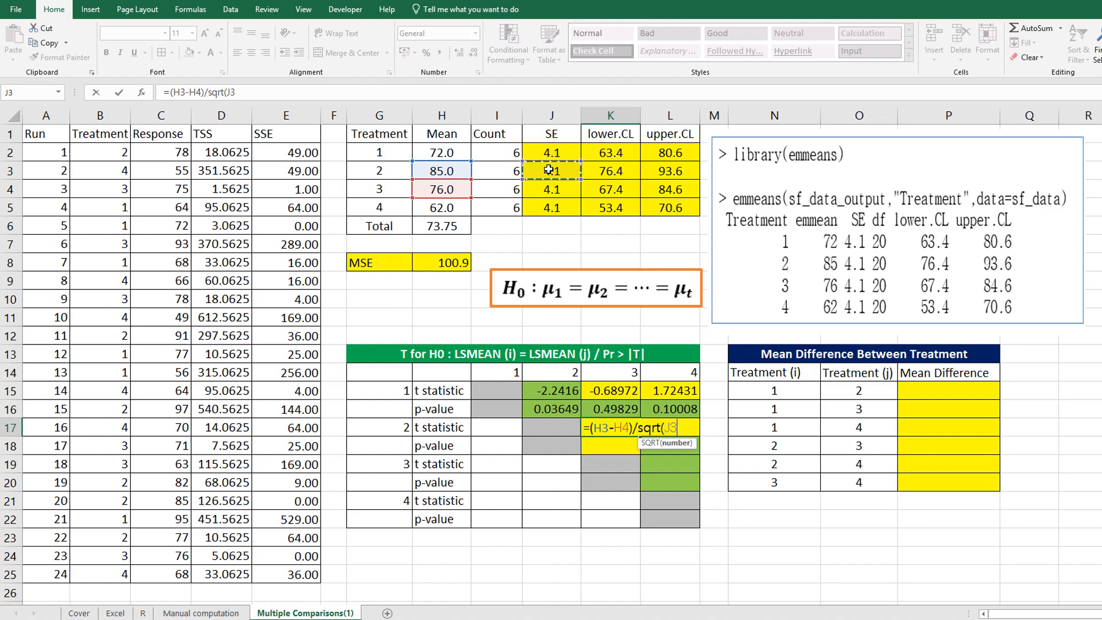
left_click(552, 190)
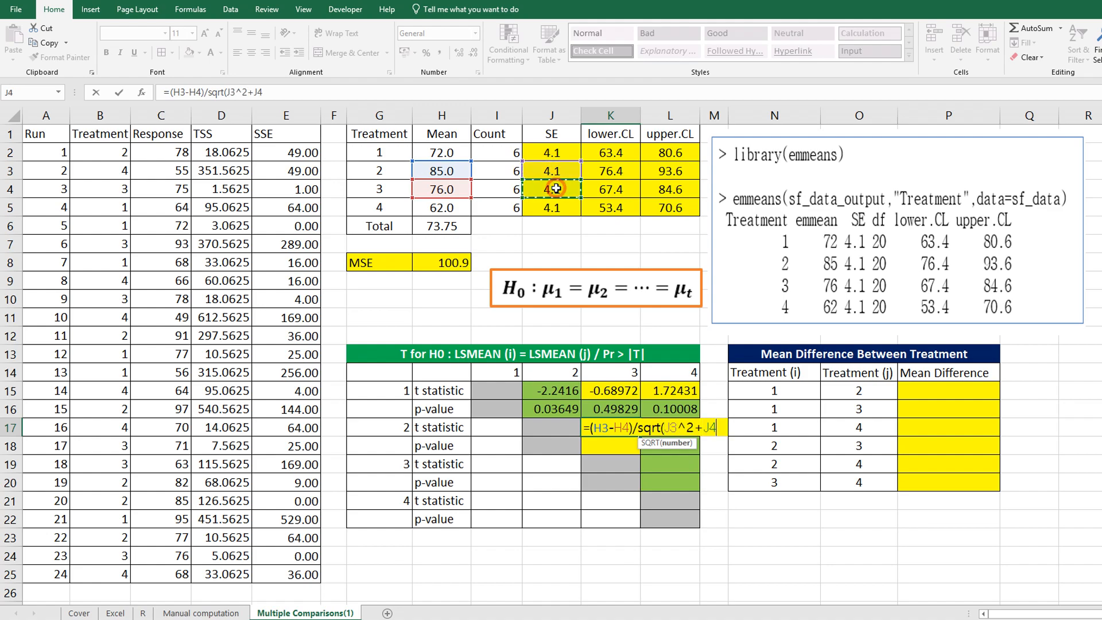
type("^2)")
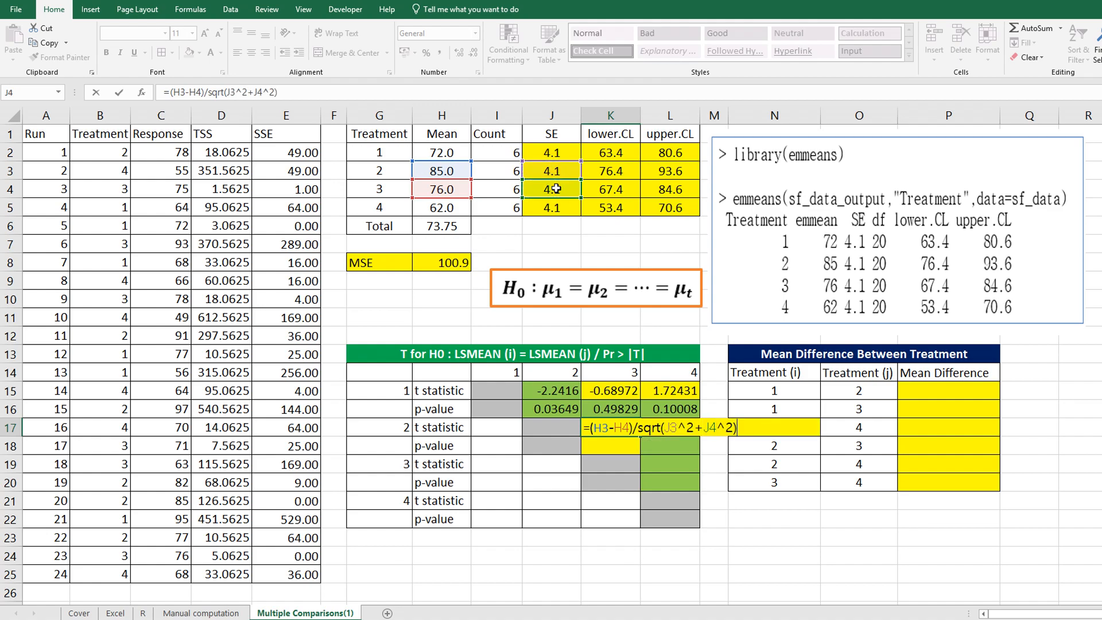
key("Return")
type("=(H3-")
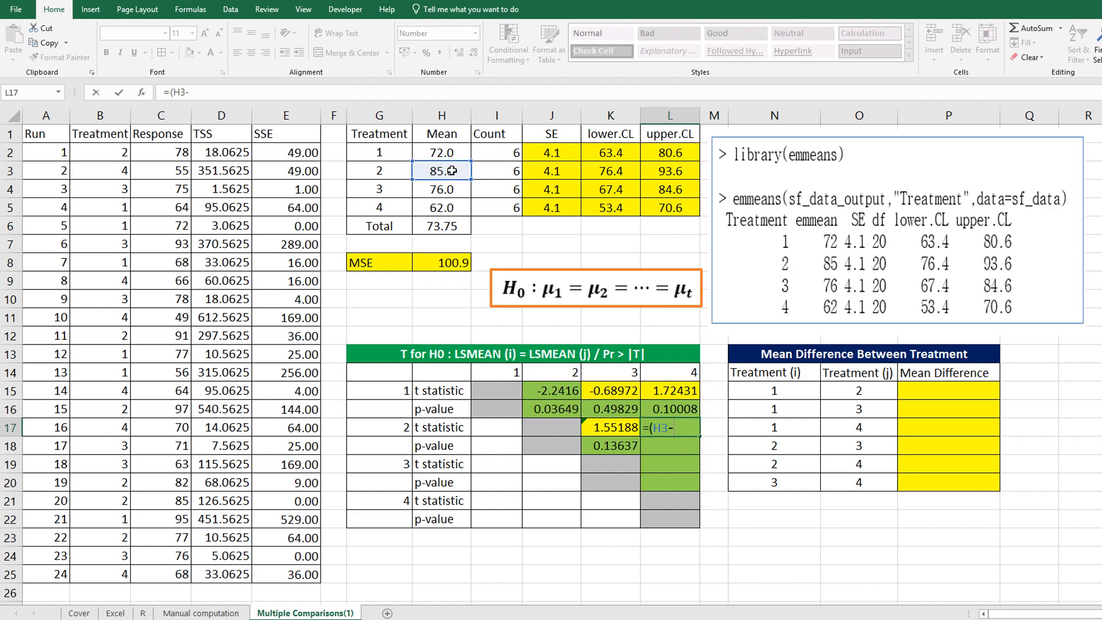
Compute the 2 vs 4 t statistic as =(H3-H5)/SQRT(J3^2+J5^2) in L17
left_click(442, 207)
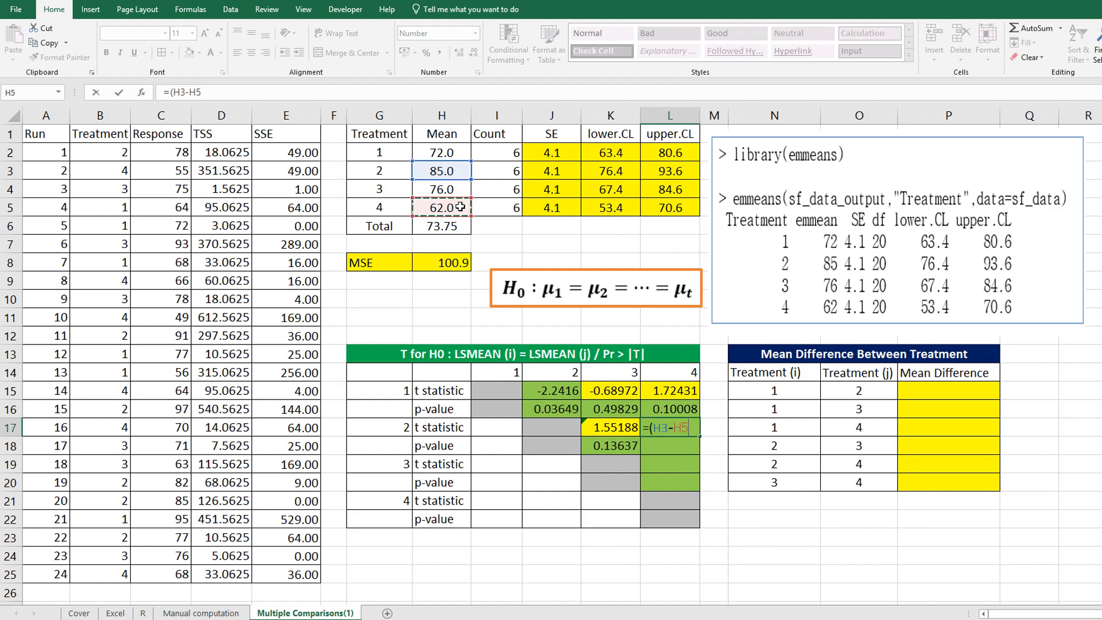
type("/")
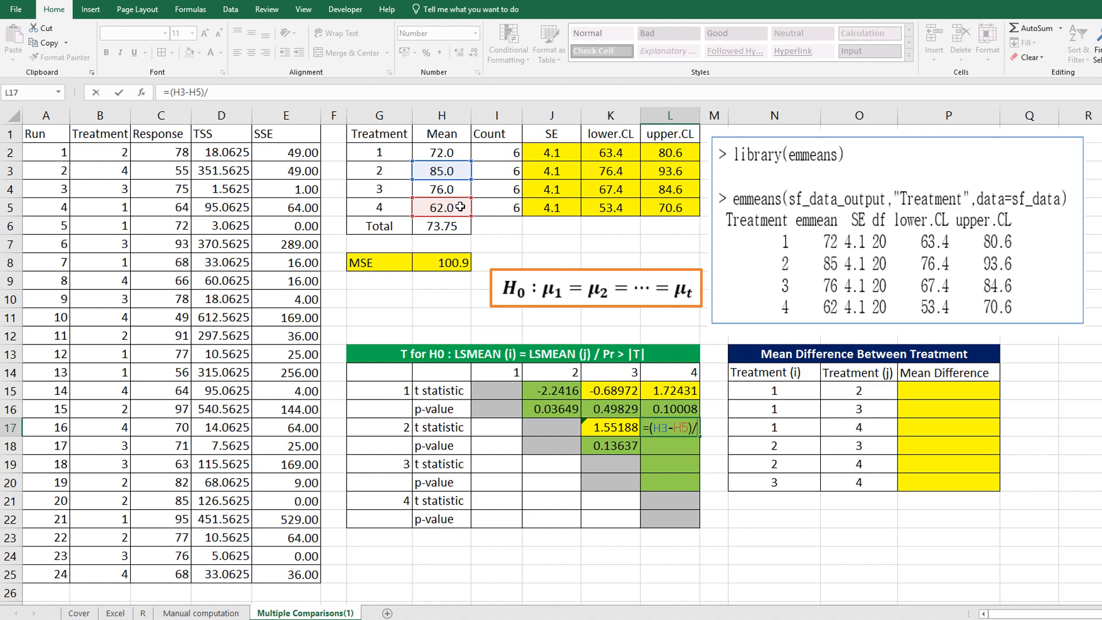
type("sqrt(J3^")
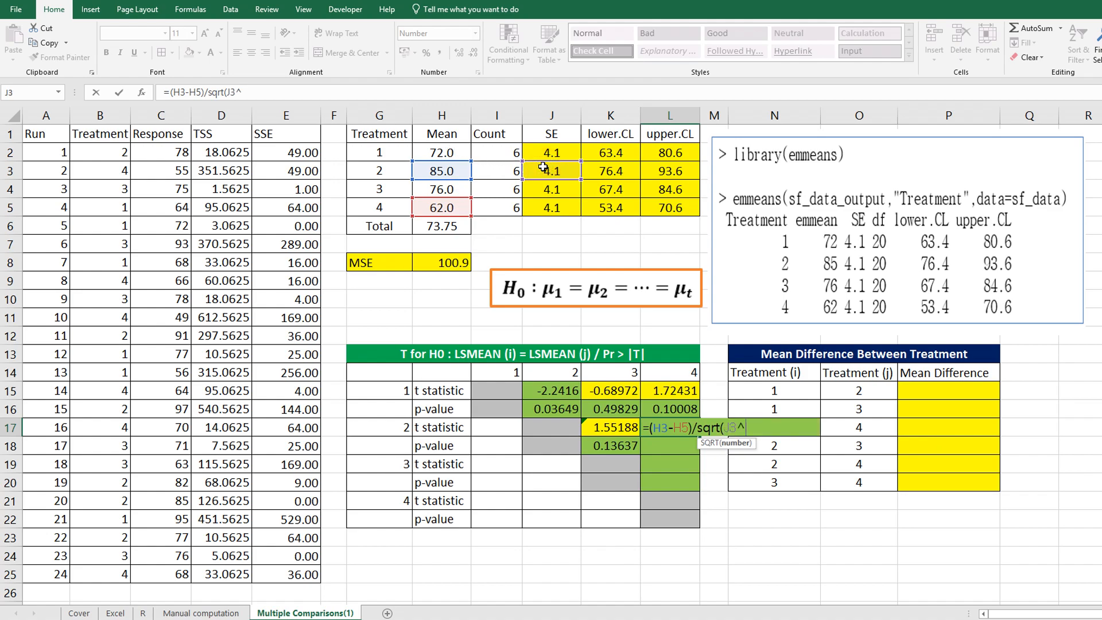
left_click(551, 206)
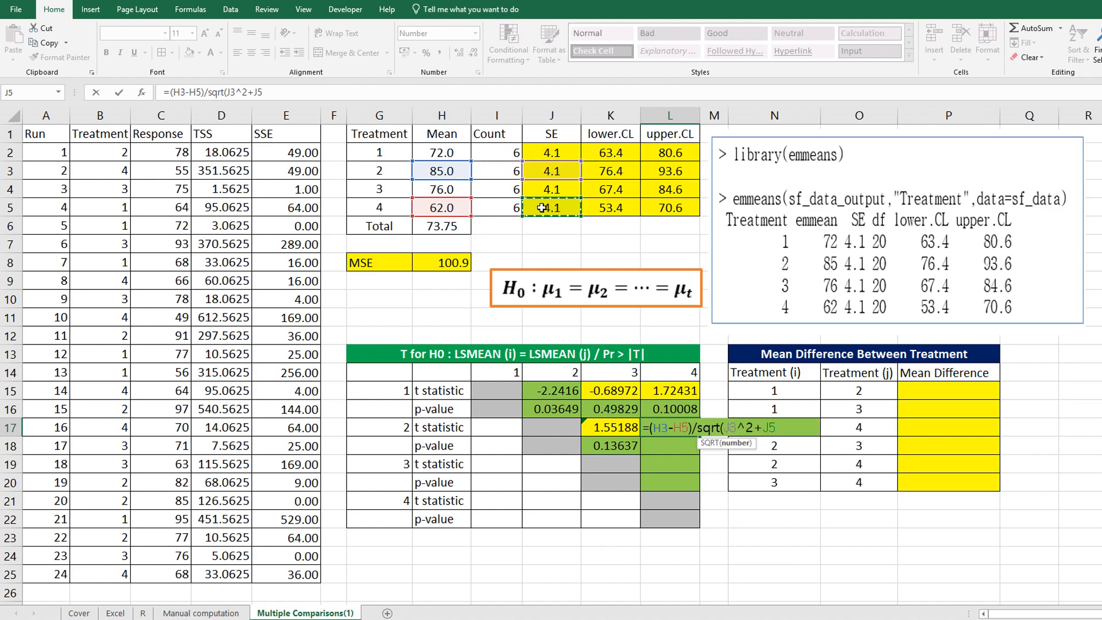
key("Return")
type("=(H4-")
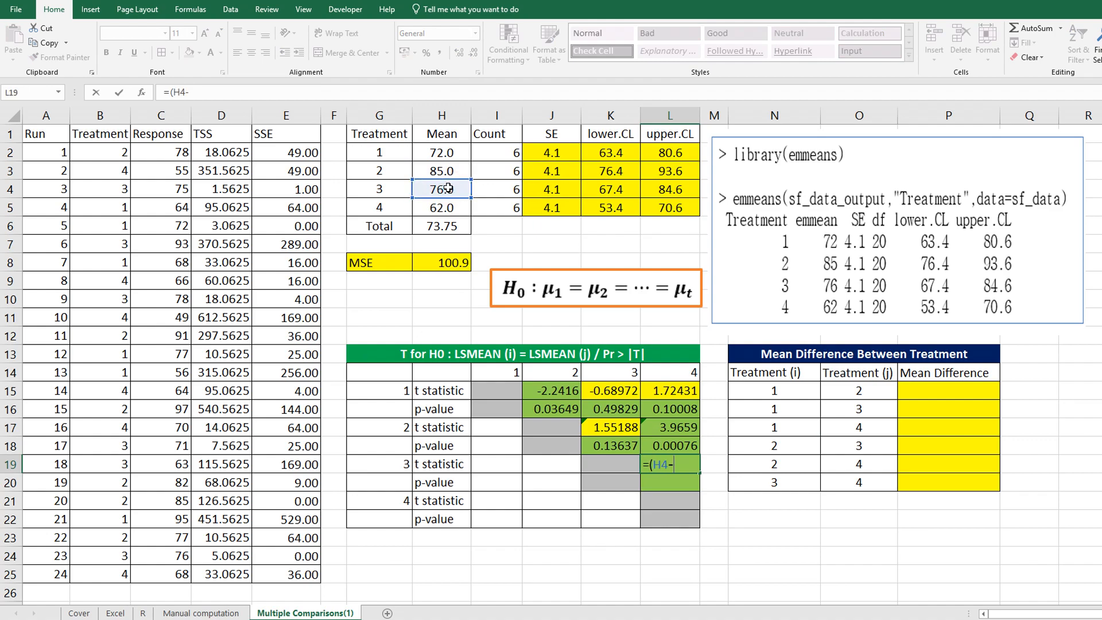
Compute the 3 vs 4 t statistic as =(H4-H5)/SQRT(J4^2+J5^2) in L19, giving 2.41403
left_click(441, 206)
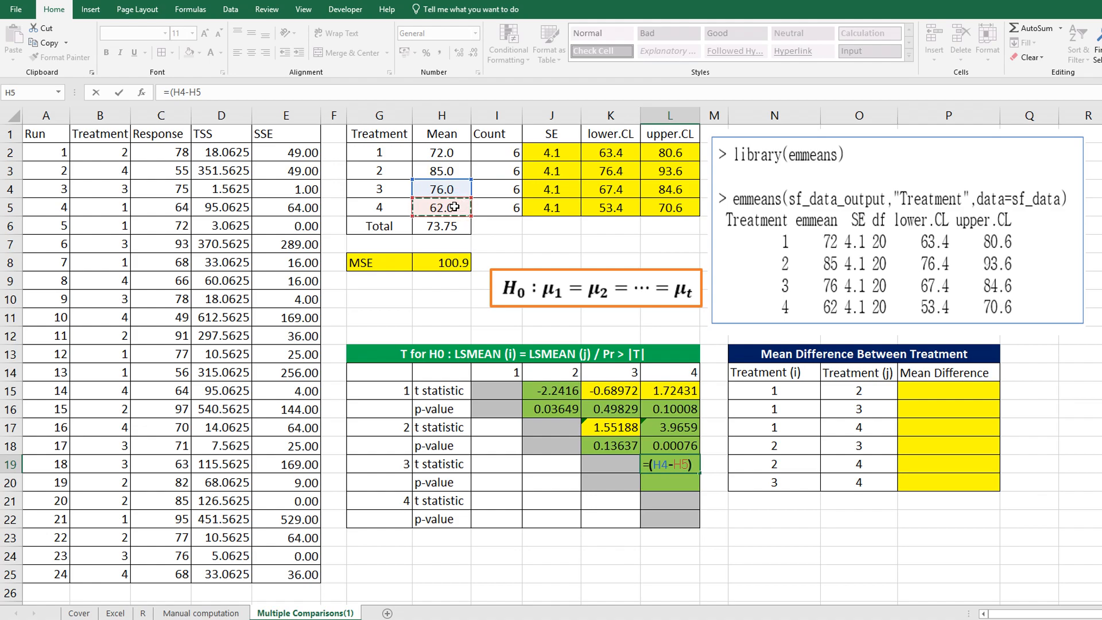
type("/sqrt(")
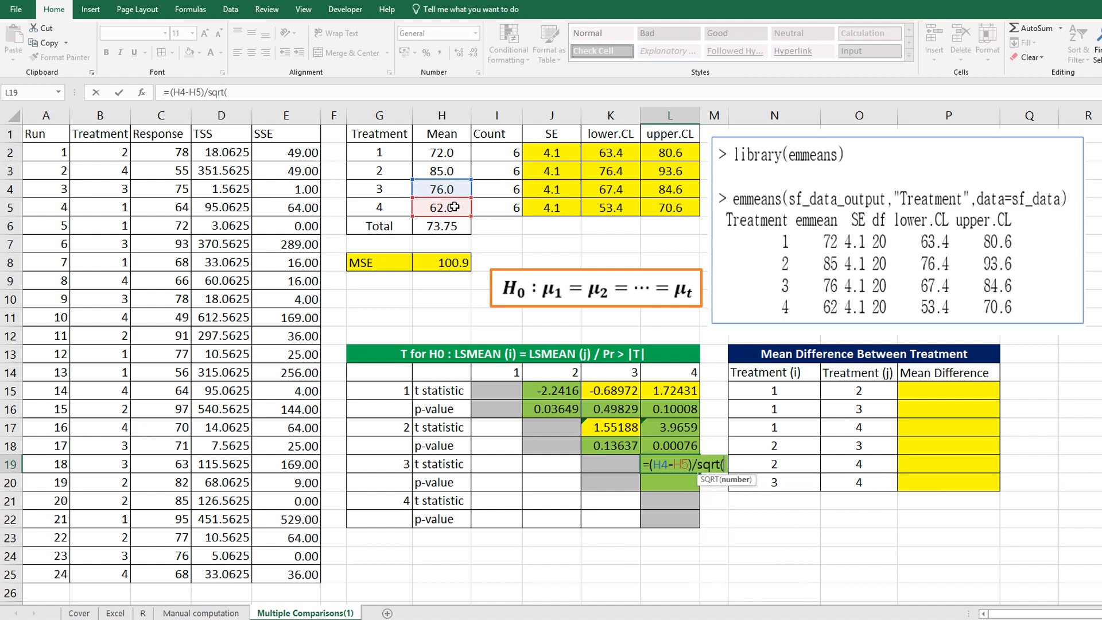
mouse_move(617, 189)
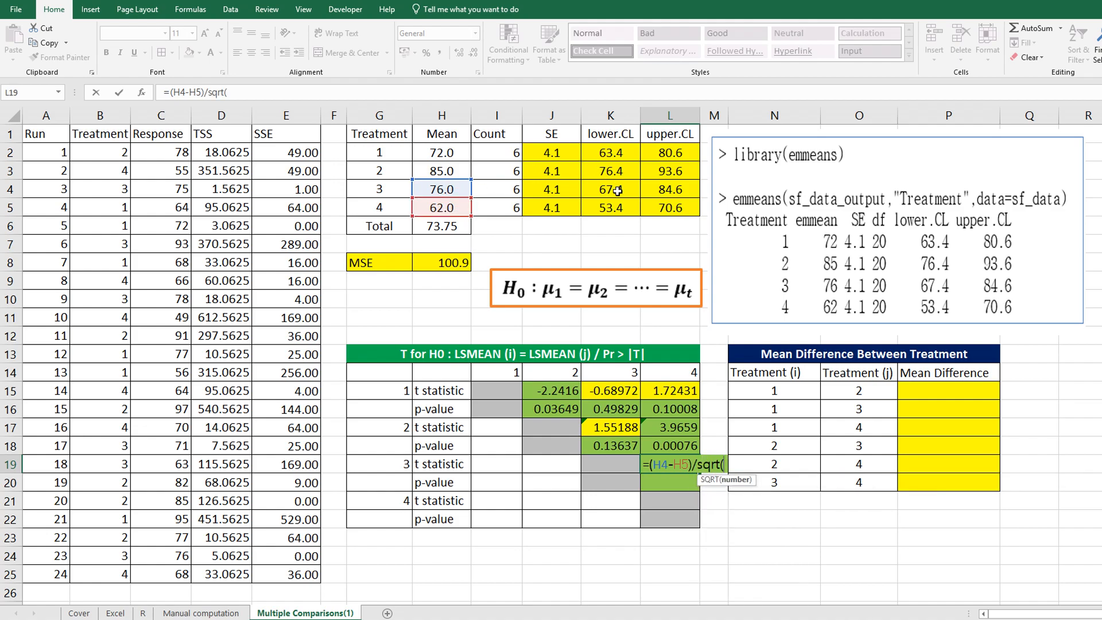
type("J4^2")
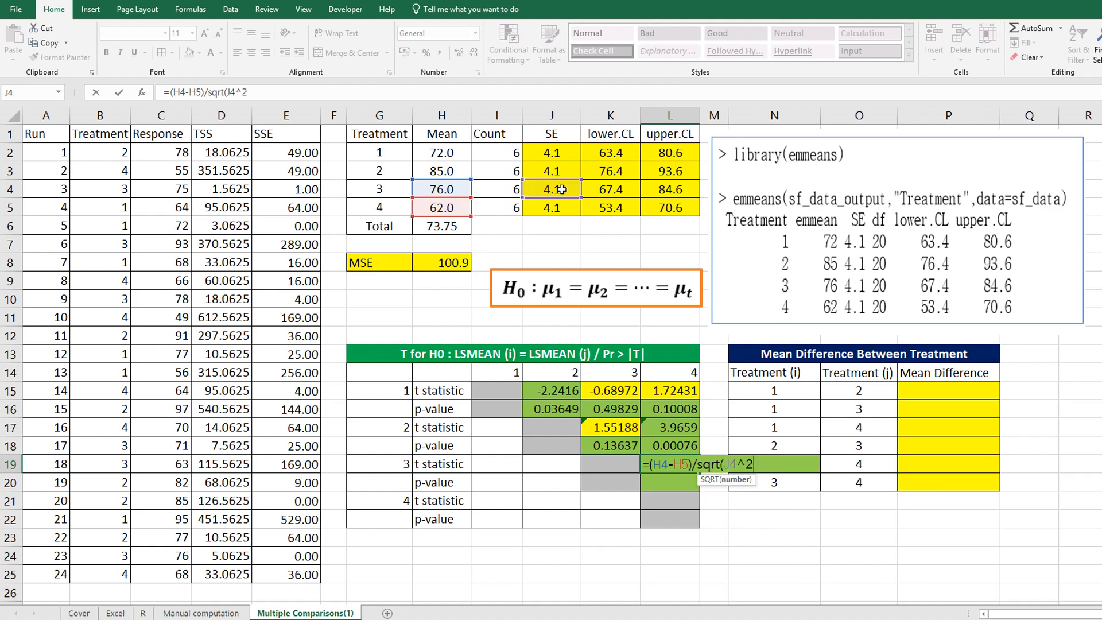
left_click(551, 206)
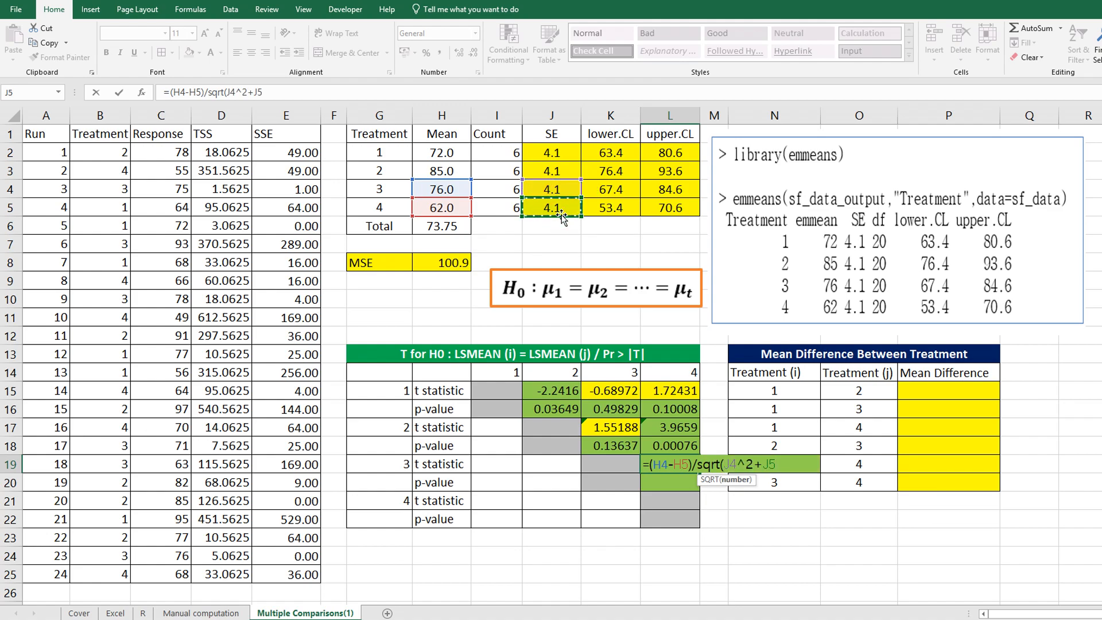
type("^2)")
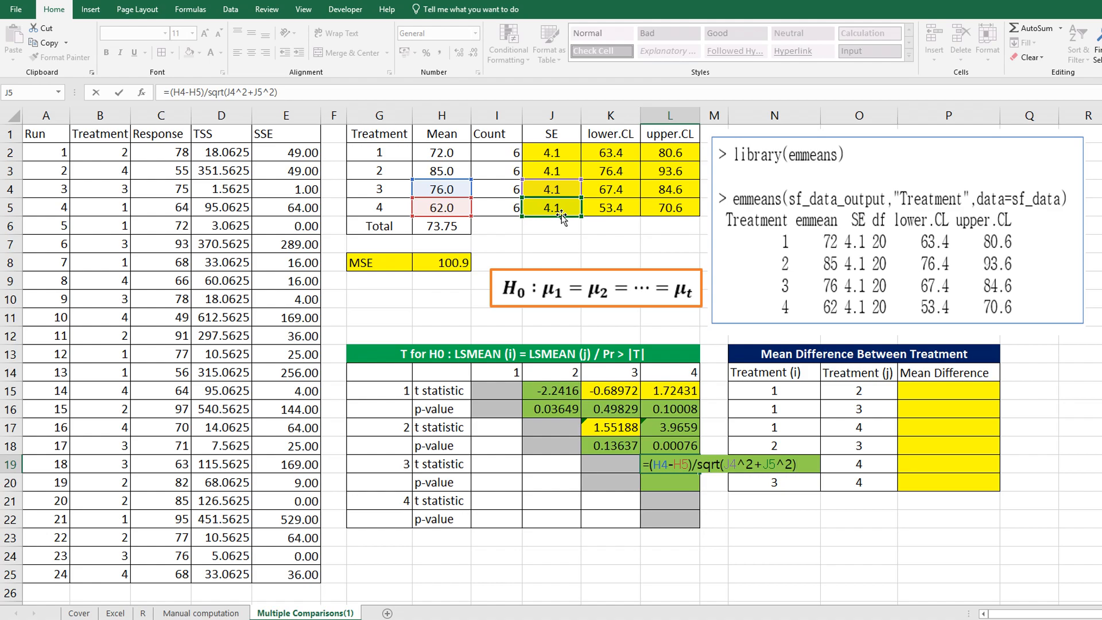
key("Return")
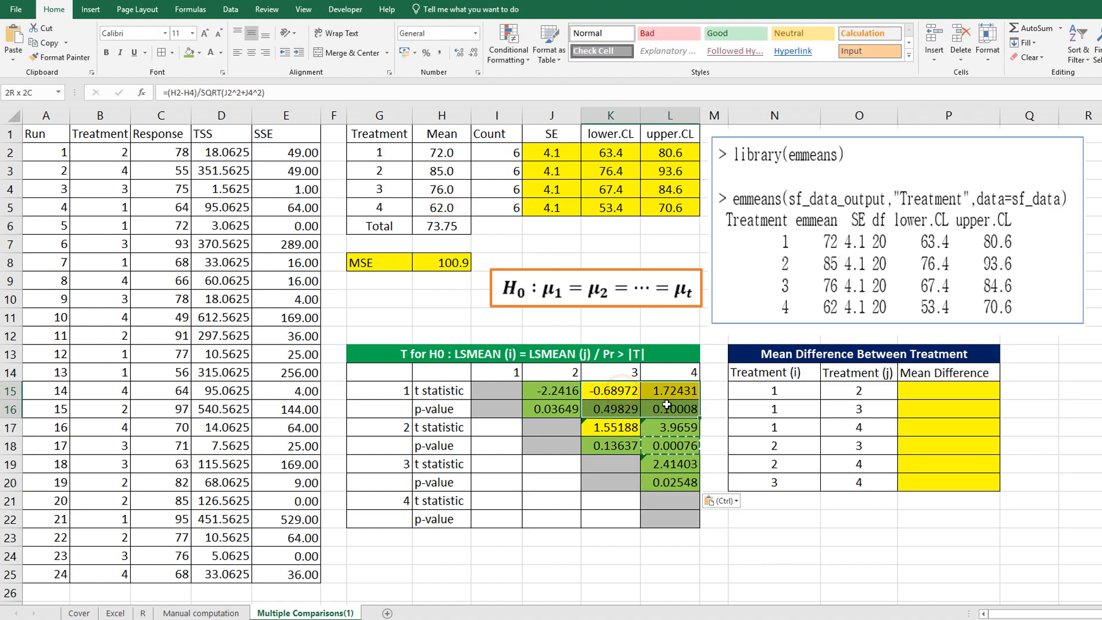
left_click(199, 53)
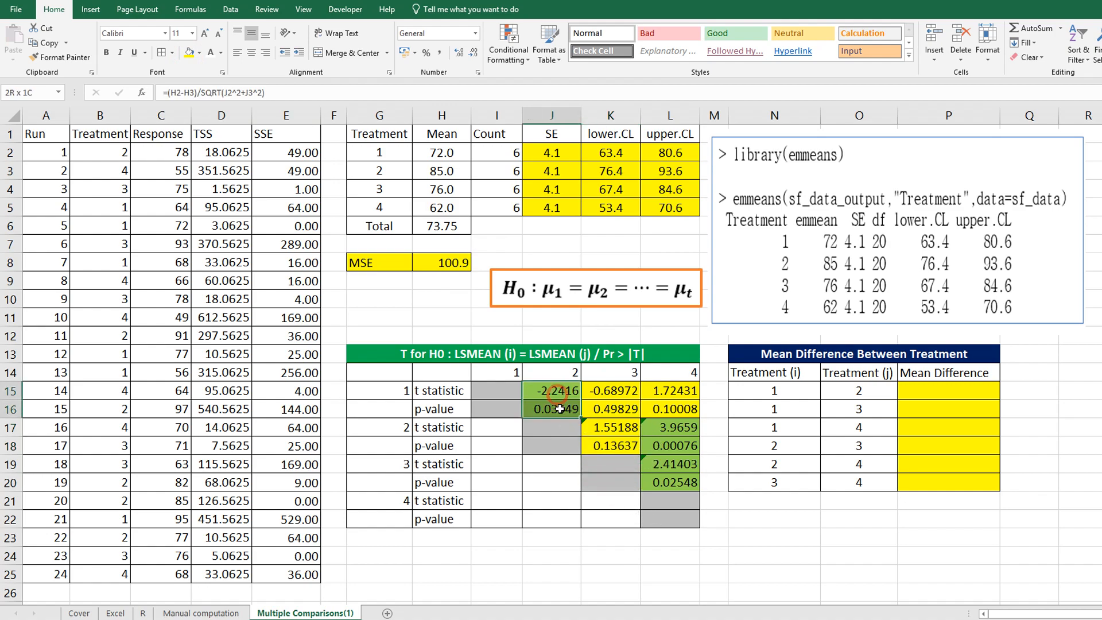
left_click(675, 464)
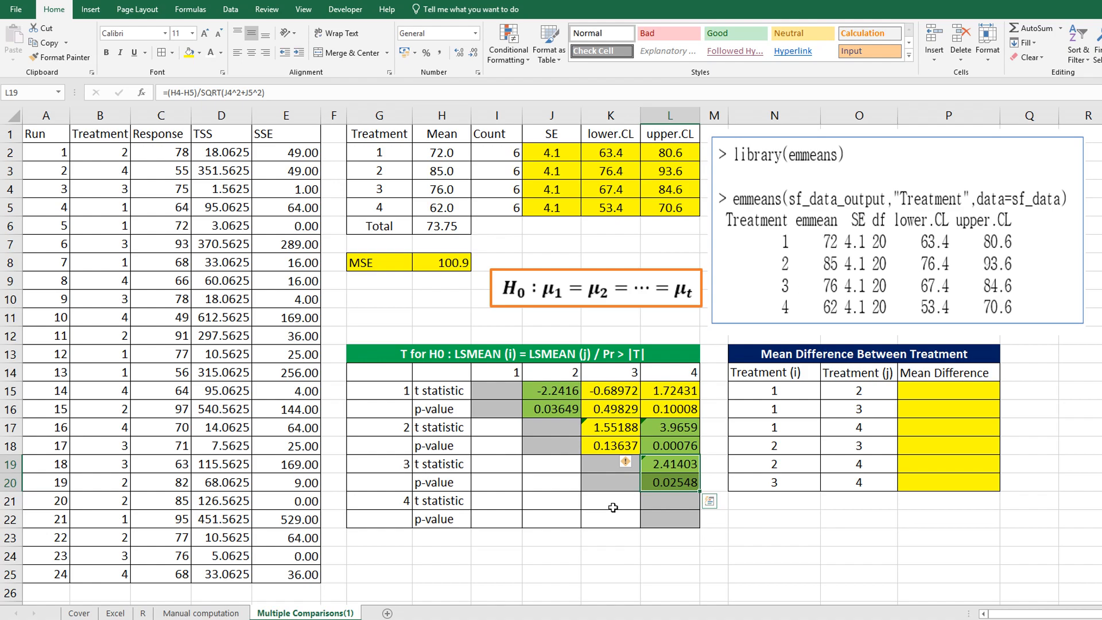
left_click(610, 501)
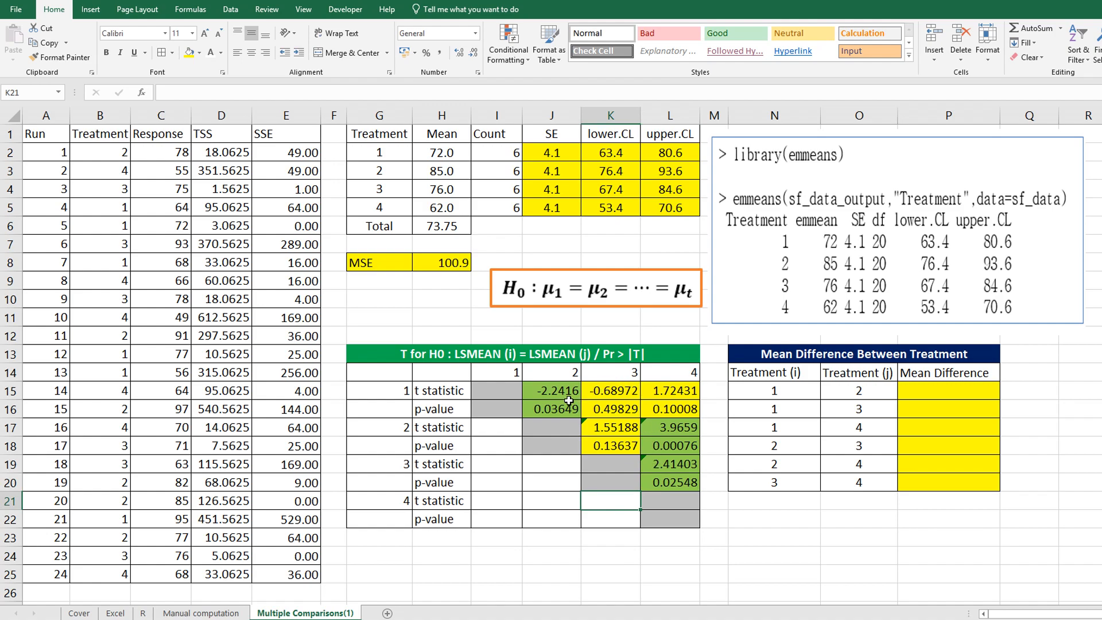
mouse_move(545, 458)
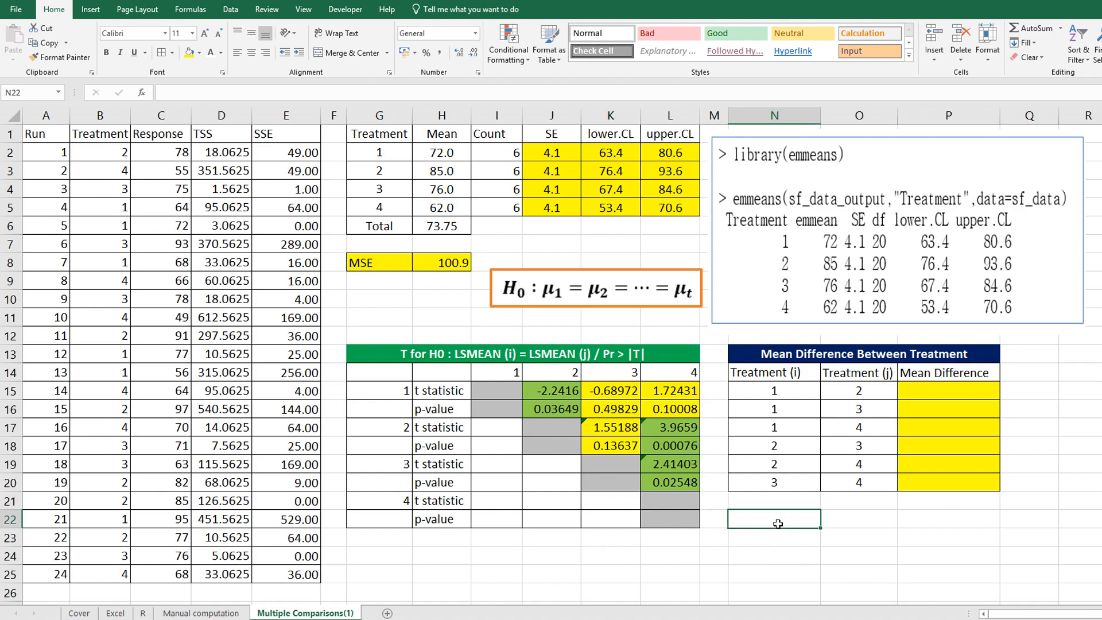
mouse_move(853, 522)
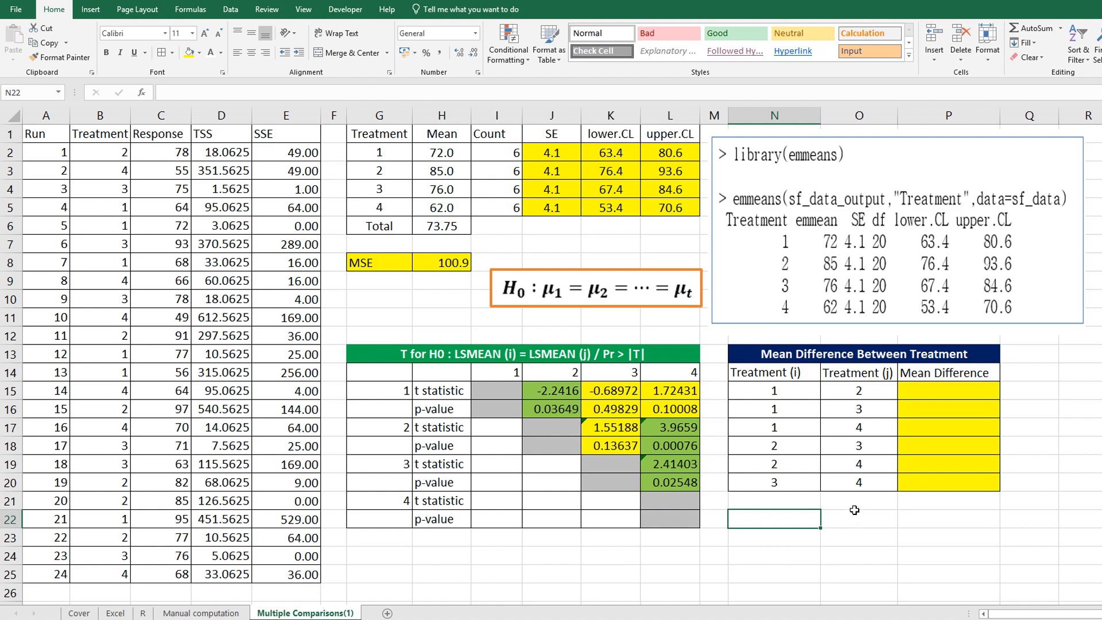
mouse_move(841, 280)
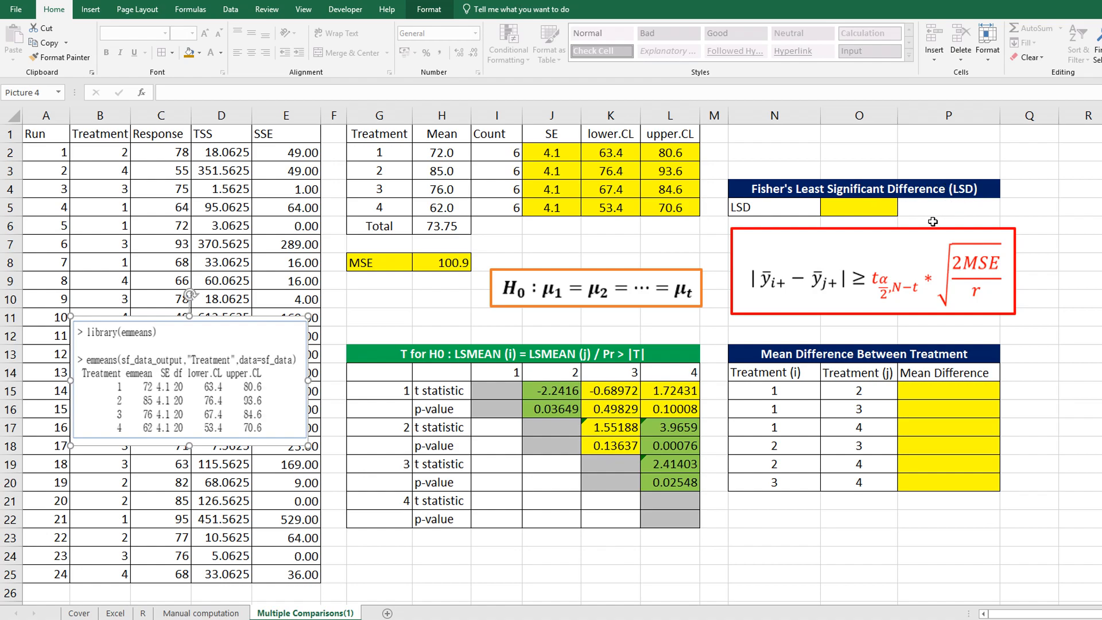
mouse_move(778, 269)
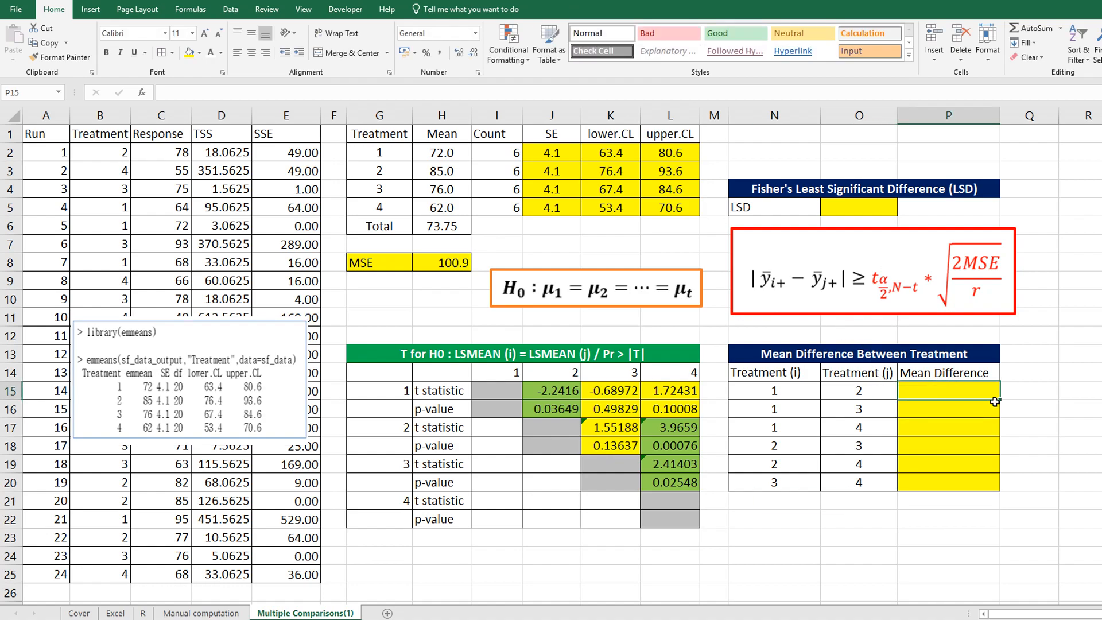
Enter =ABS(VLOOKUP(N15,$G$2:$H$5,2,FALSE)-VLOOKUP(O15,$G$2:$H$5,2,FALSE)) in P15, giving differences 13, 4, 10, 9, 23, 14
type("=")
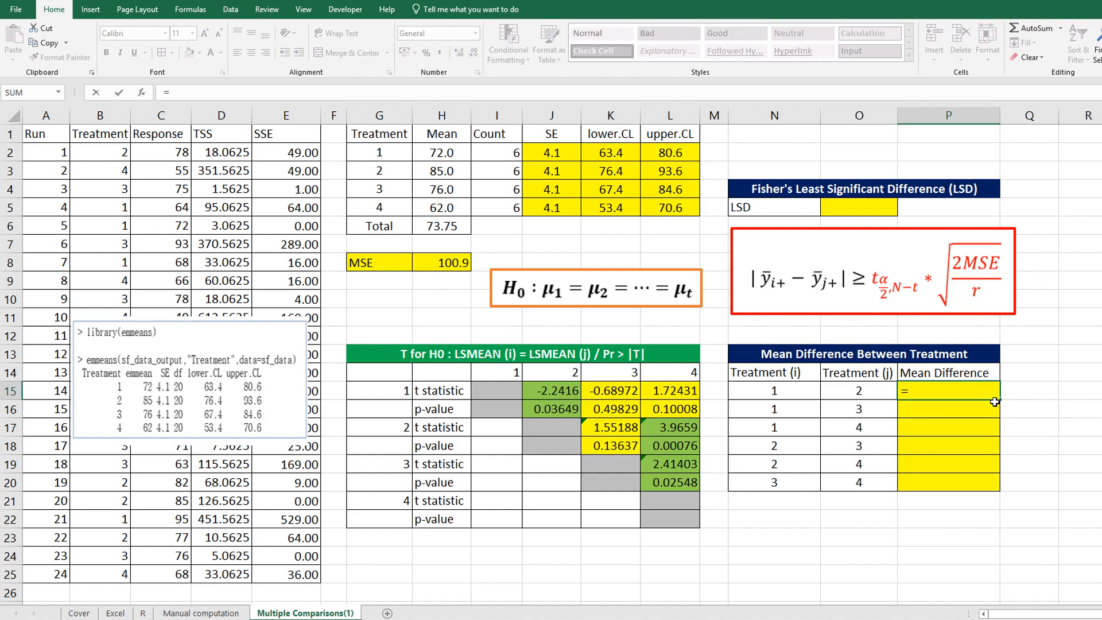
type("vlookup")
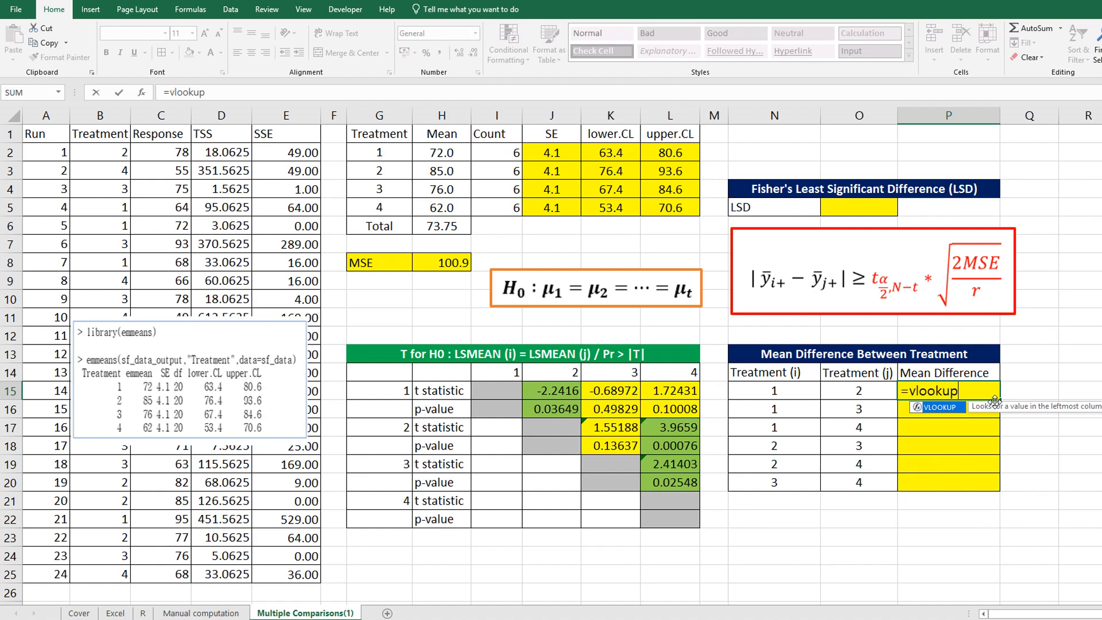
type("(")
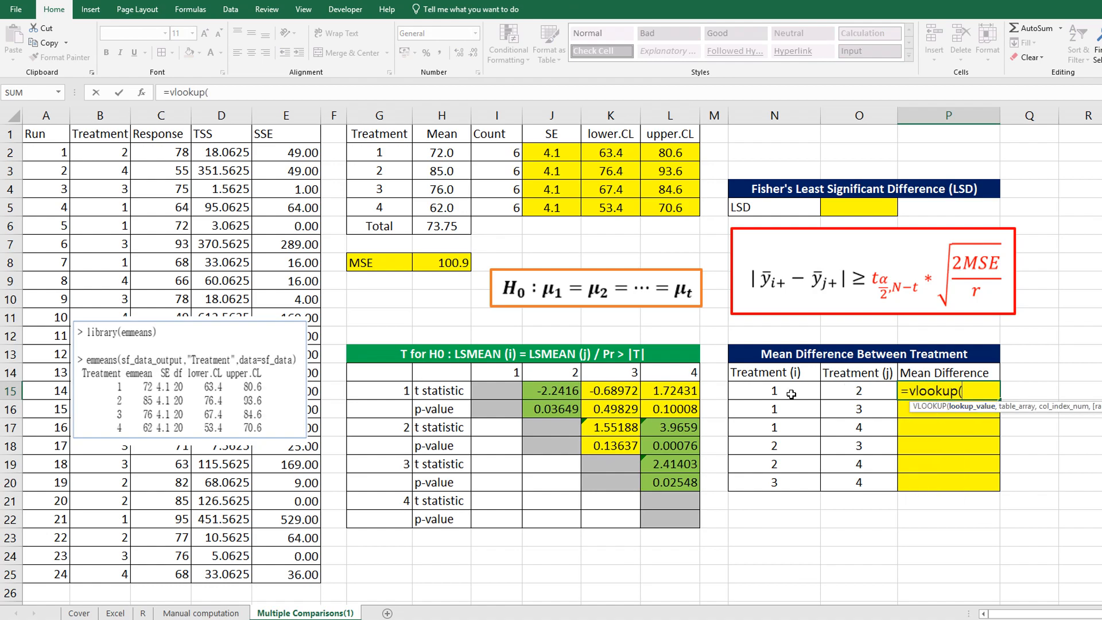
left_click(773, 391)
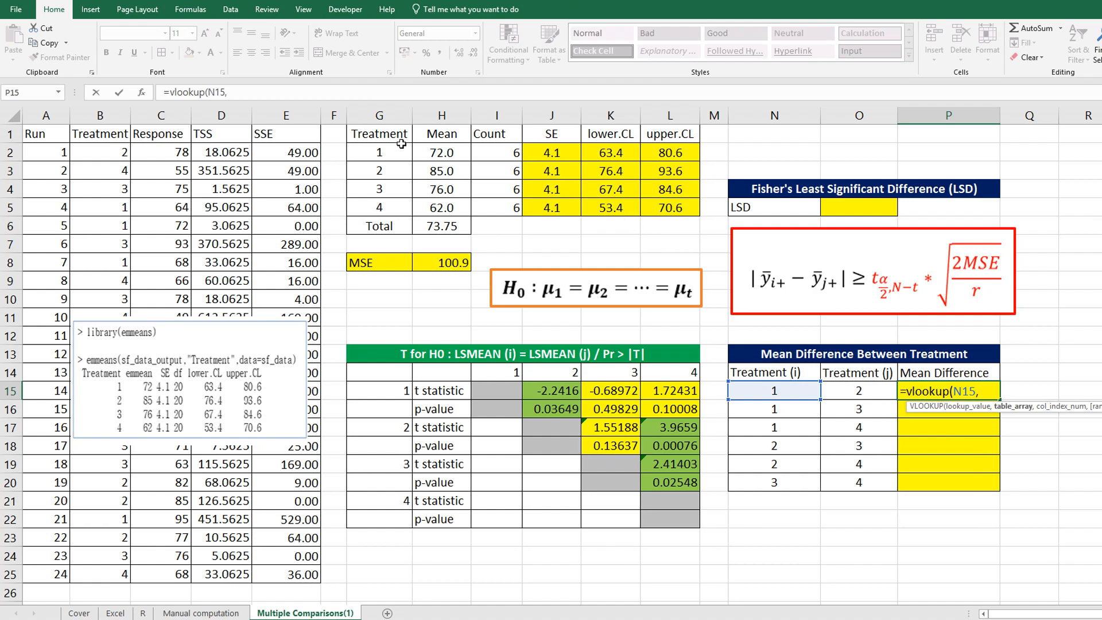
left_click_drag(380, 151, 441, 208)
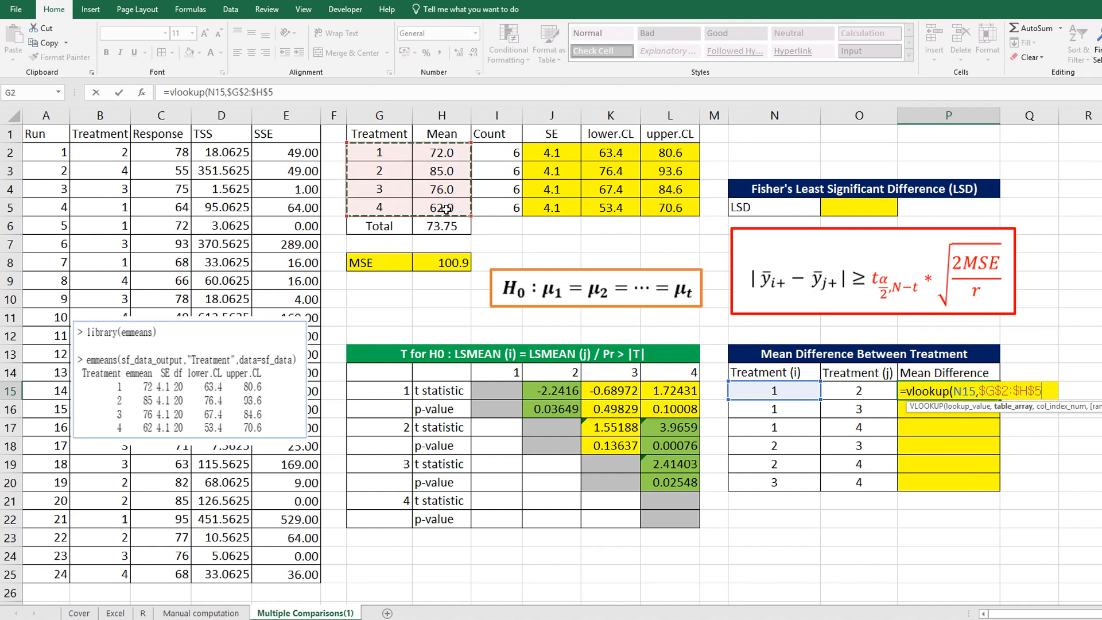
type(",2,false")
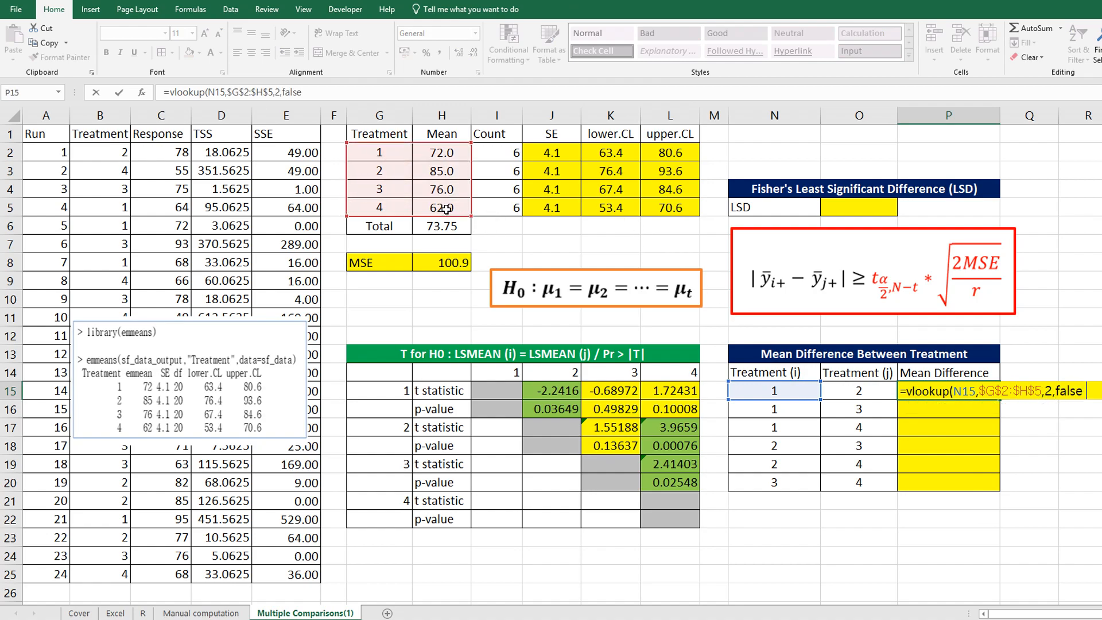
type("-vlookup(")
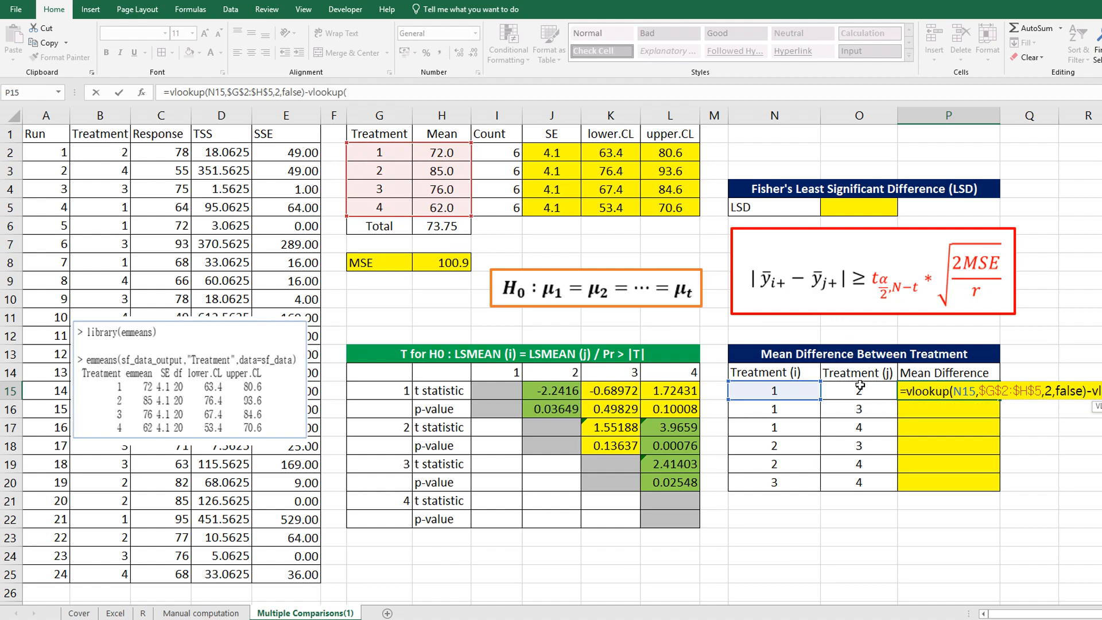
left_click(858, 390)
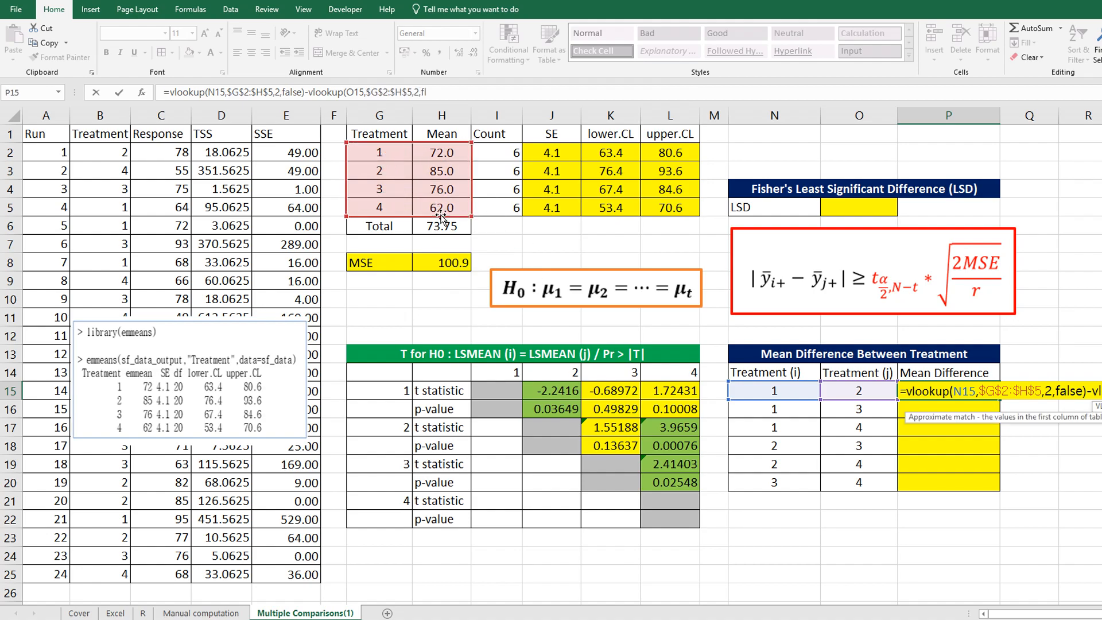
key("Return")
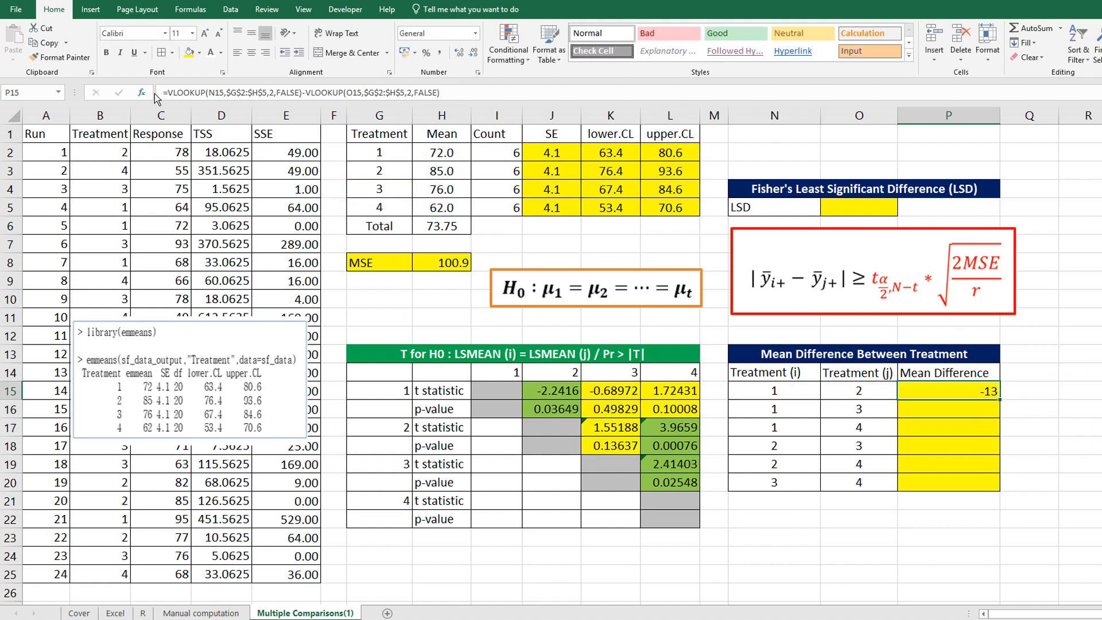
type("ab")
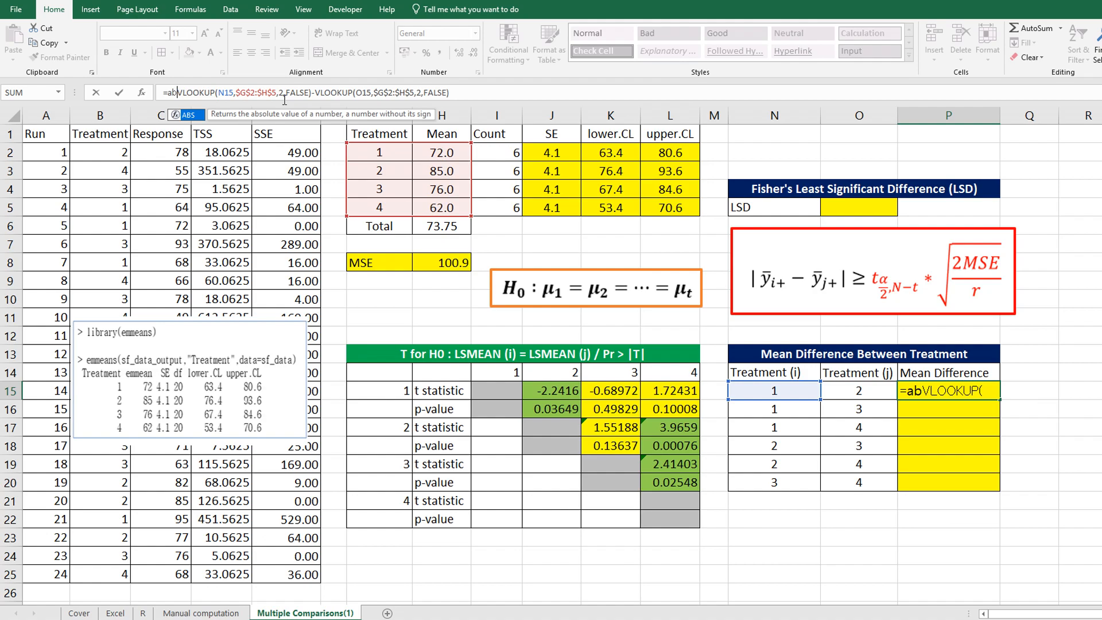
type("s(")
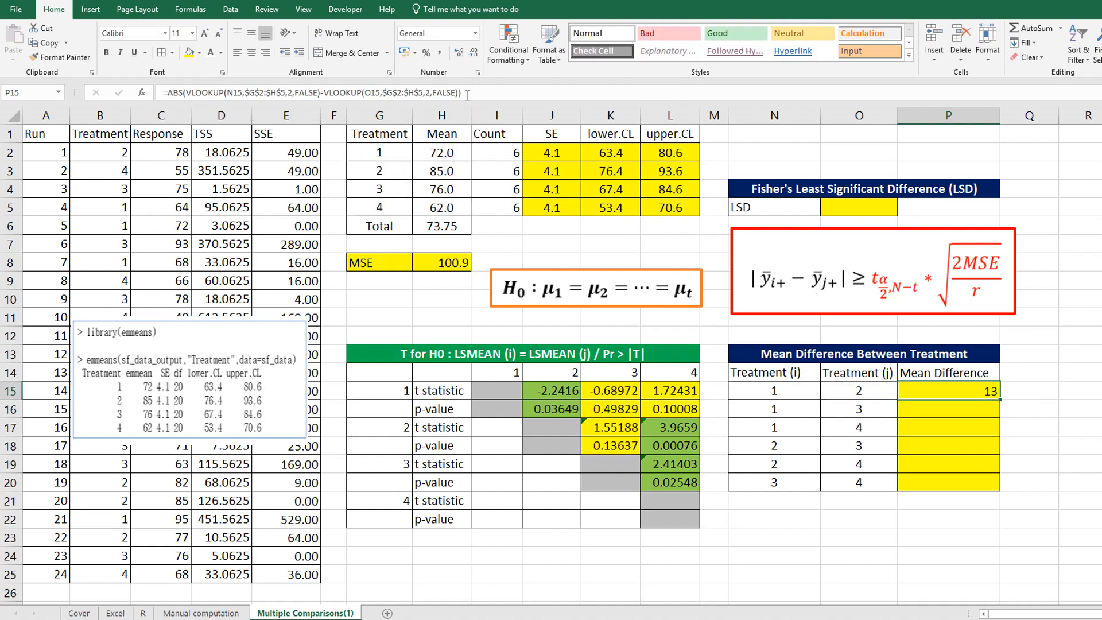
key("ctrl+v")
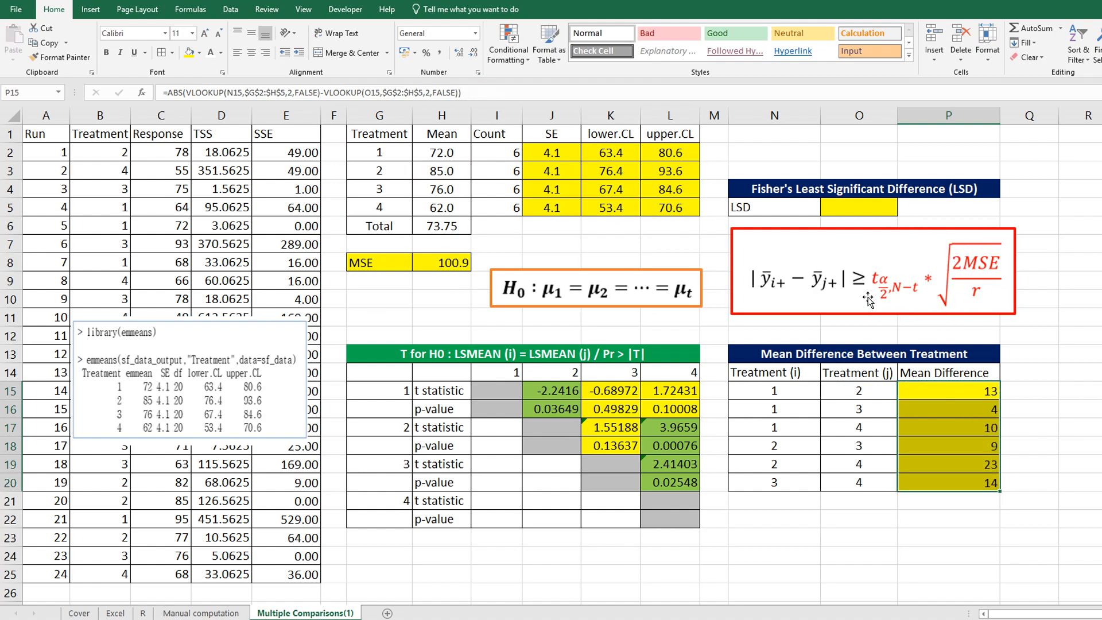
Enter =T.INV(0.975,24-4)*SQRT(2*H8/6) in O5 for Fisher's LSD, giving 12.097
left_click(857, 208)
type("=")
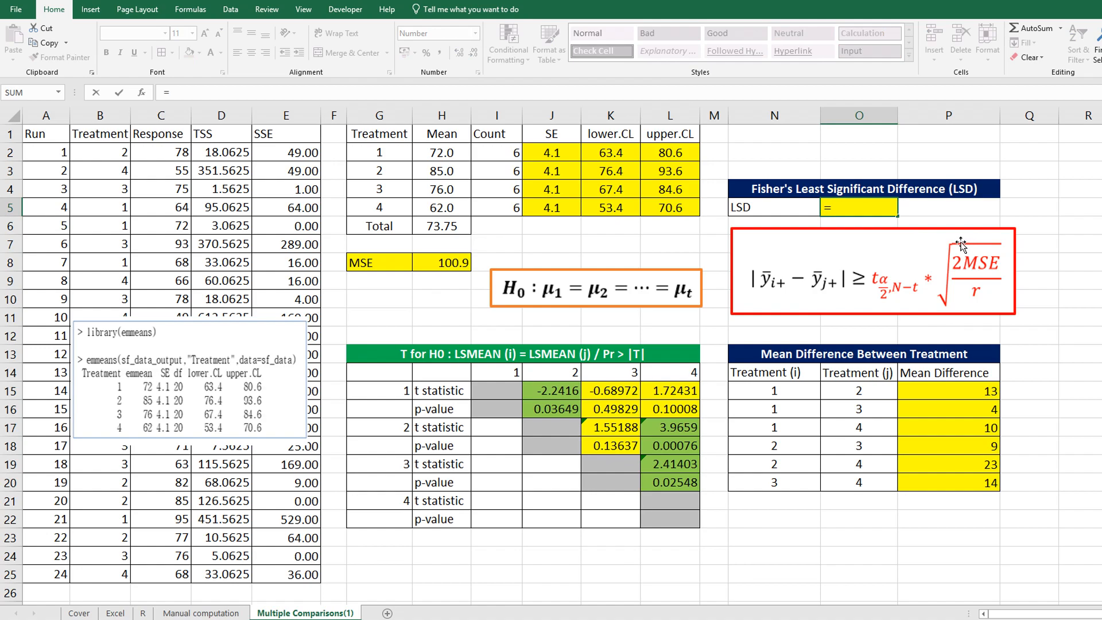
mouse_move(926, 343)
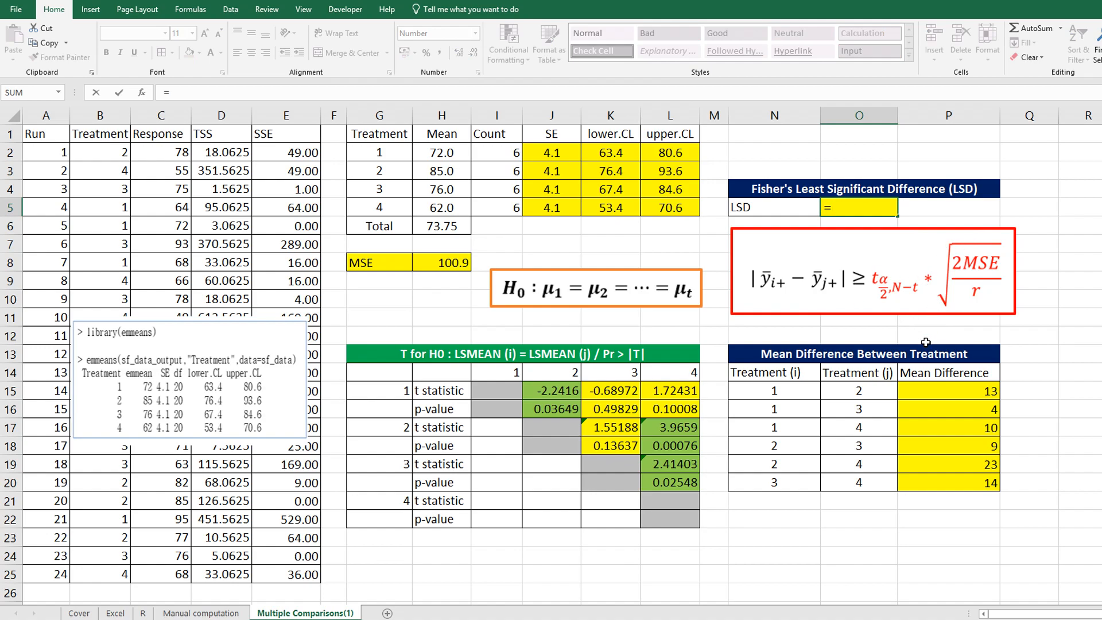
type("t.inv")
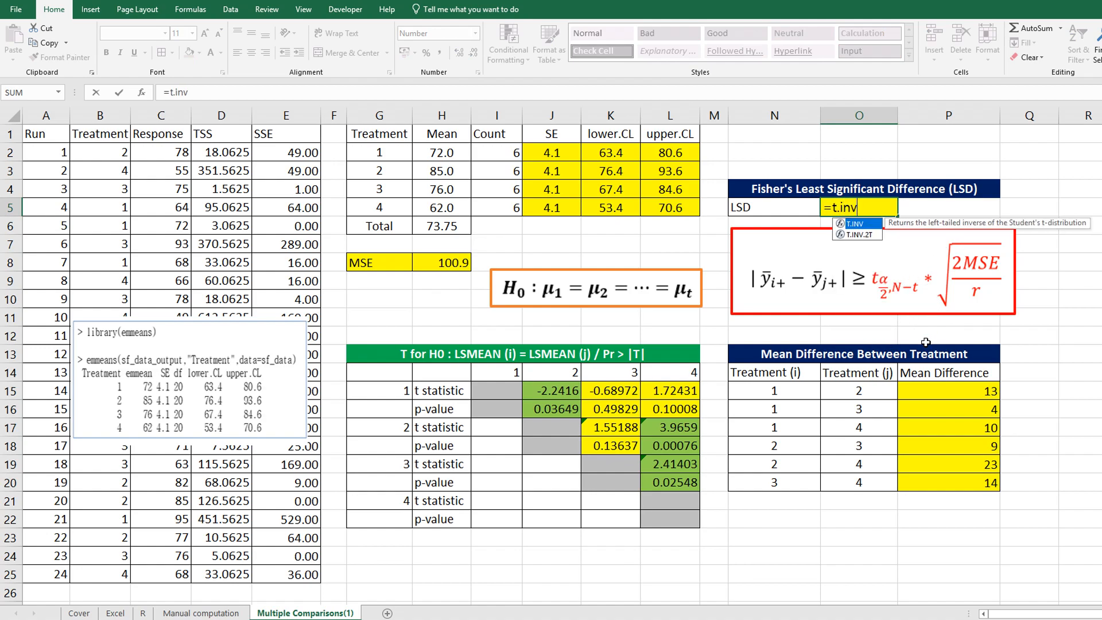
type("(0.")
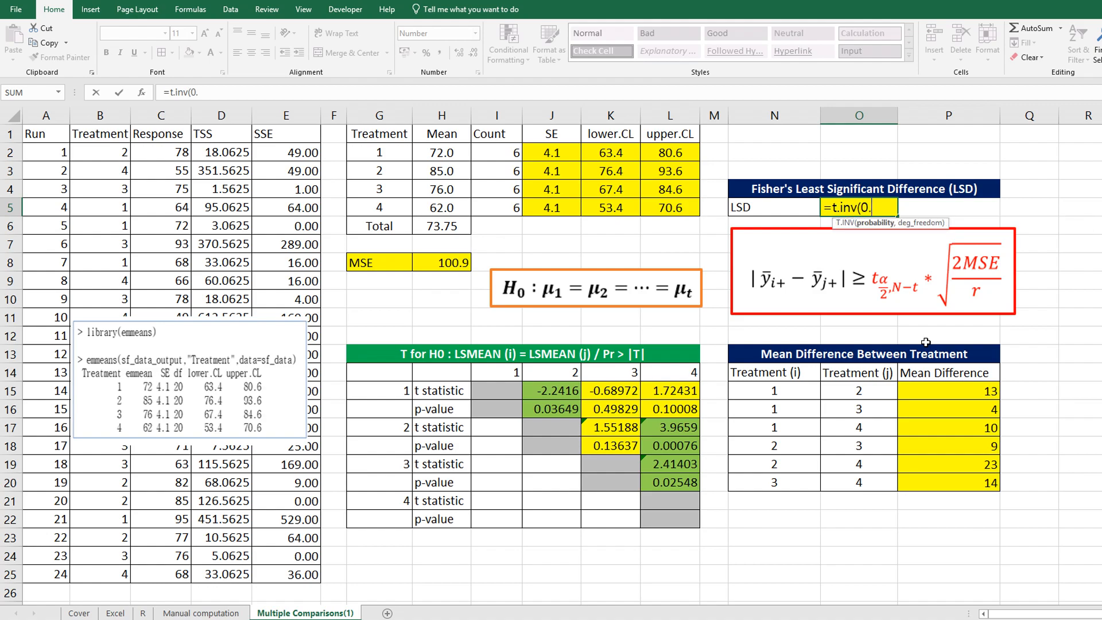
type("975")
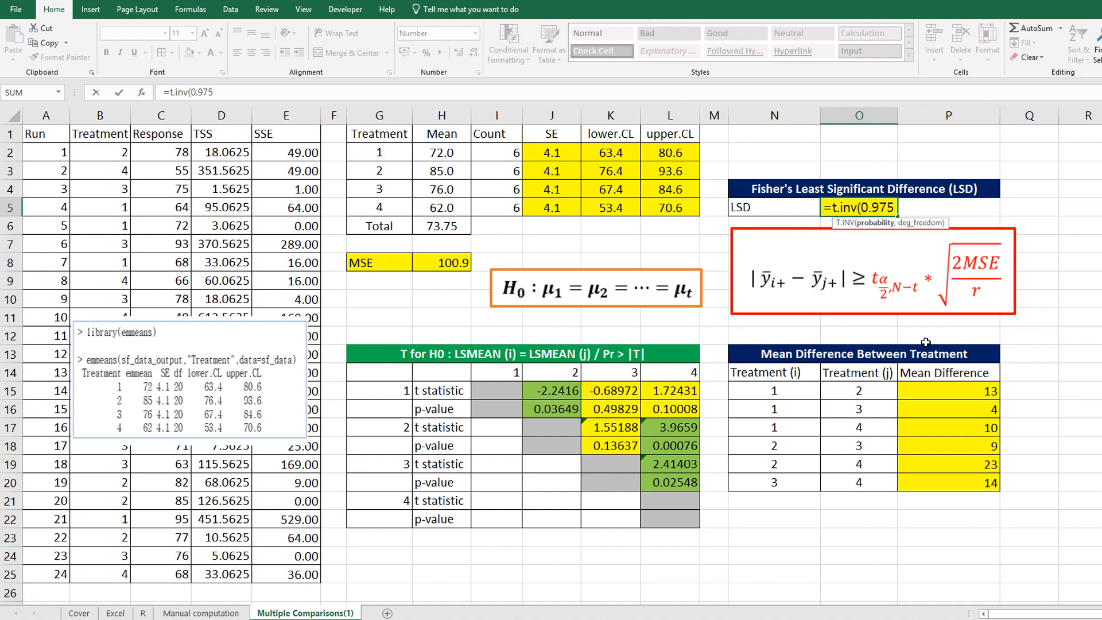
type(",")
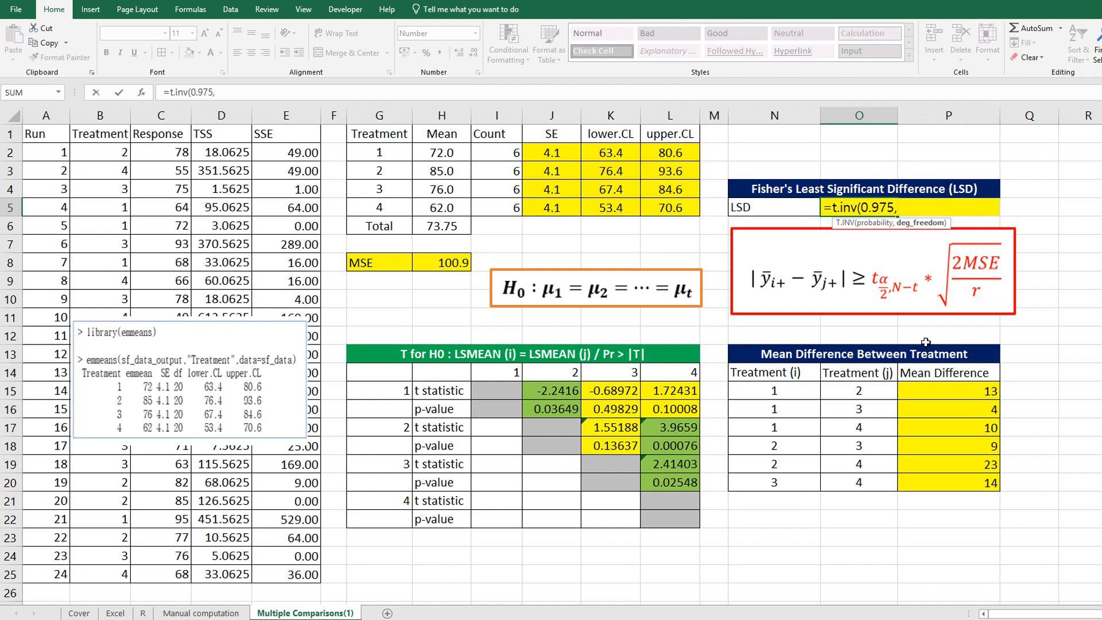
type("24-")
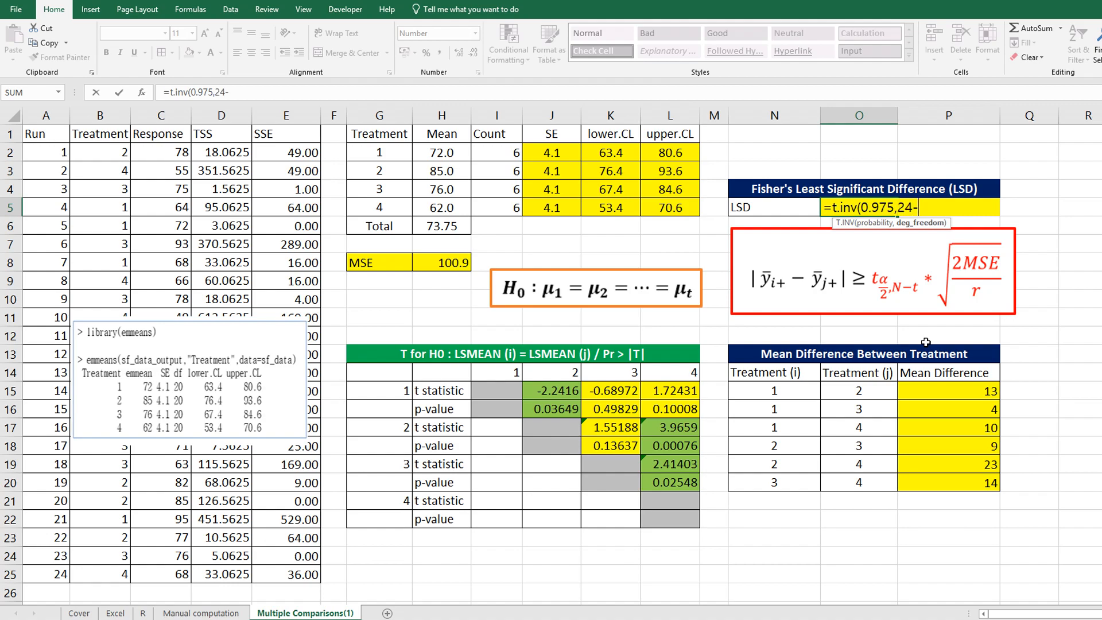
type("4")
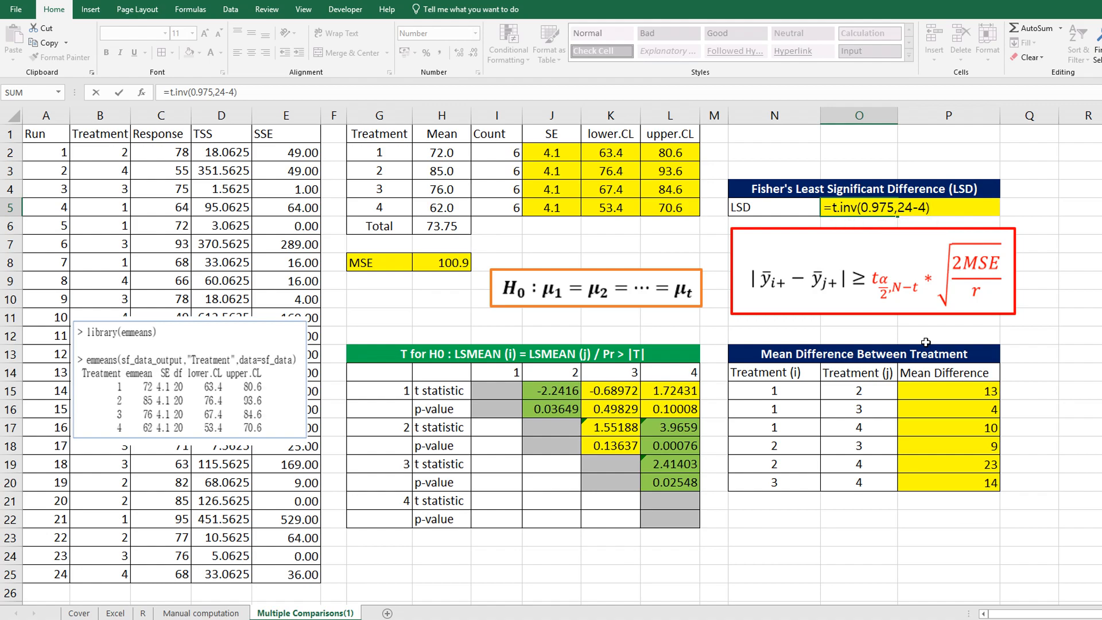
type("*")
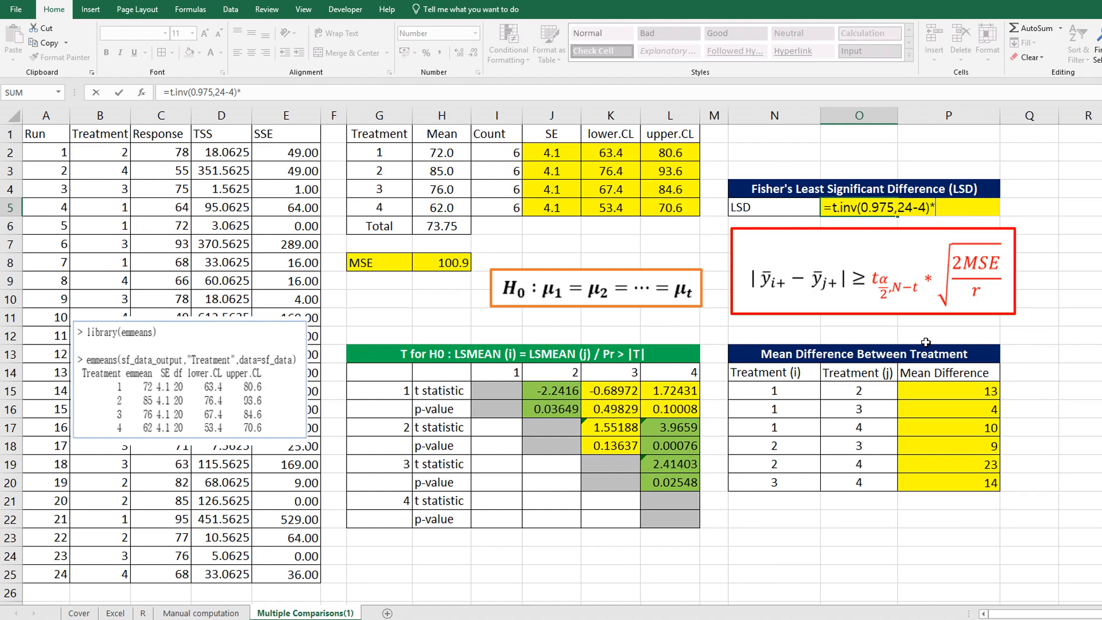
type("sqrt(")
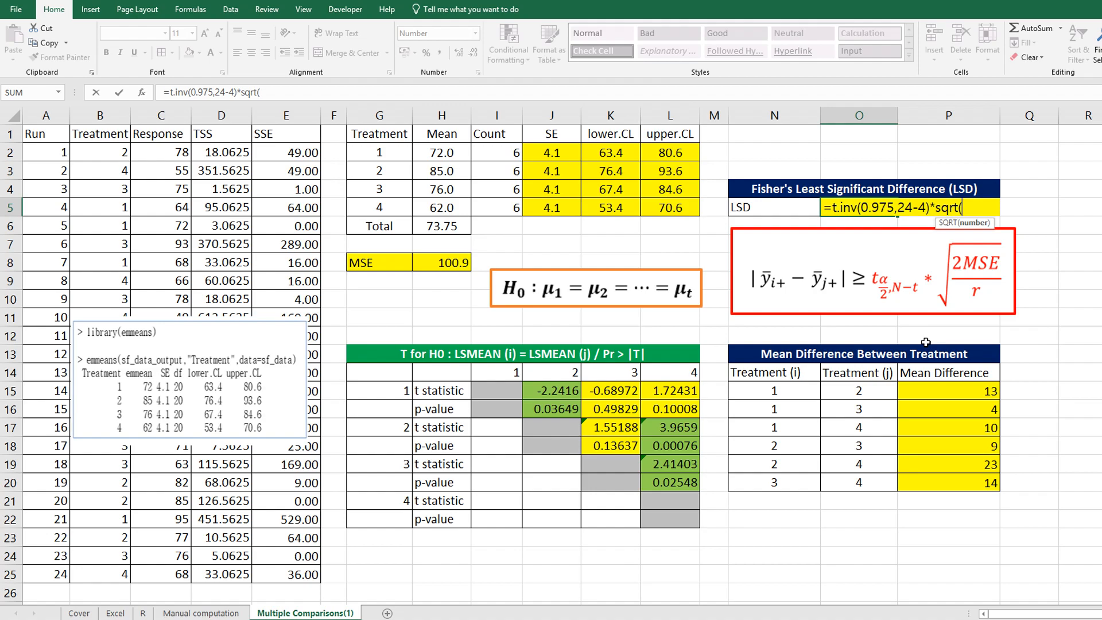
type("2*")
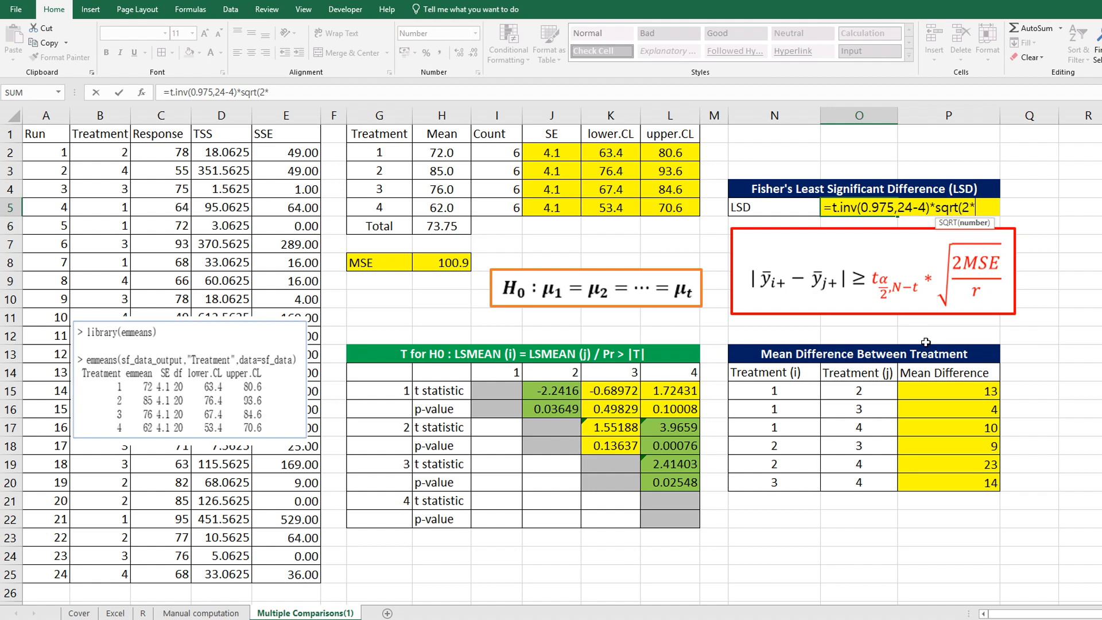
left_click(441, 263)
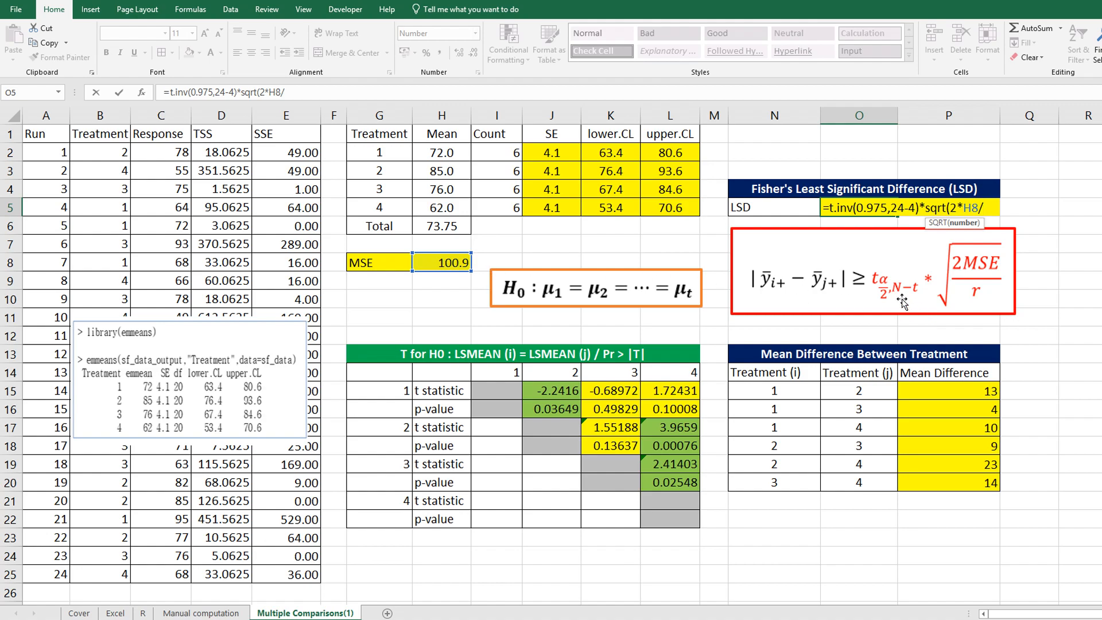
mouse_move(563, 184)
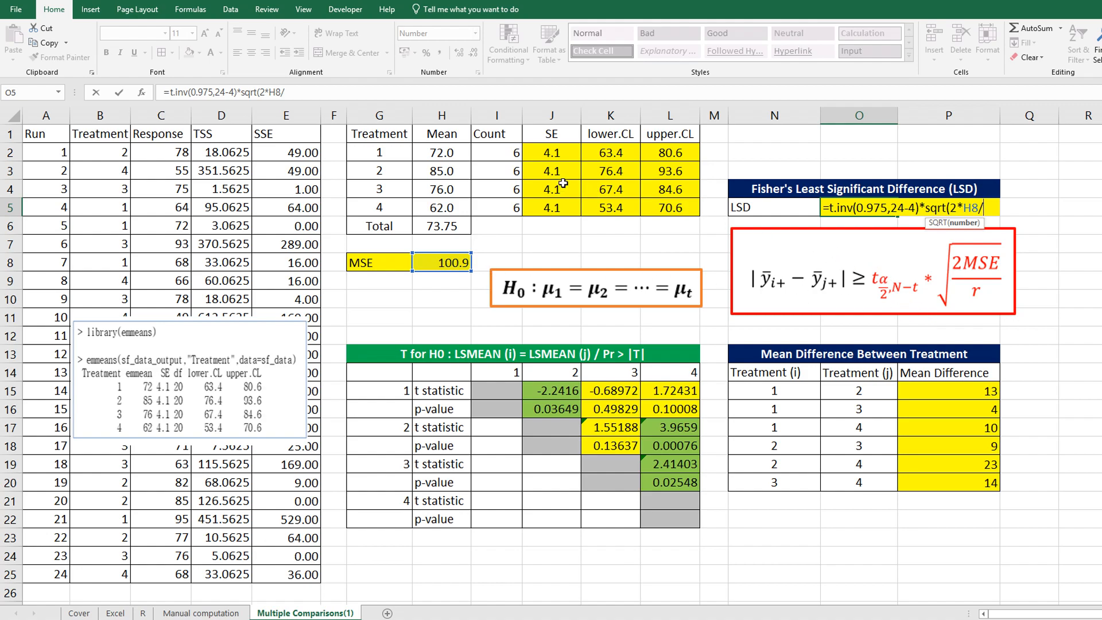
mouse_move(518, 209)
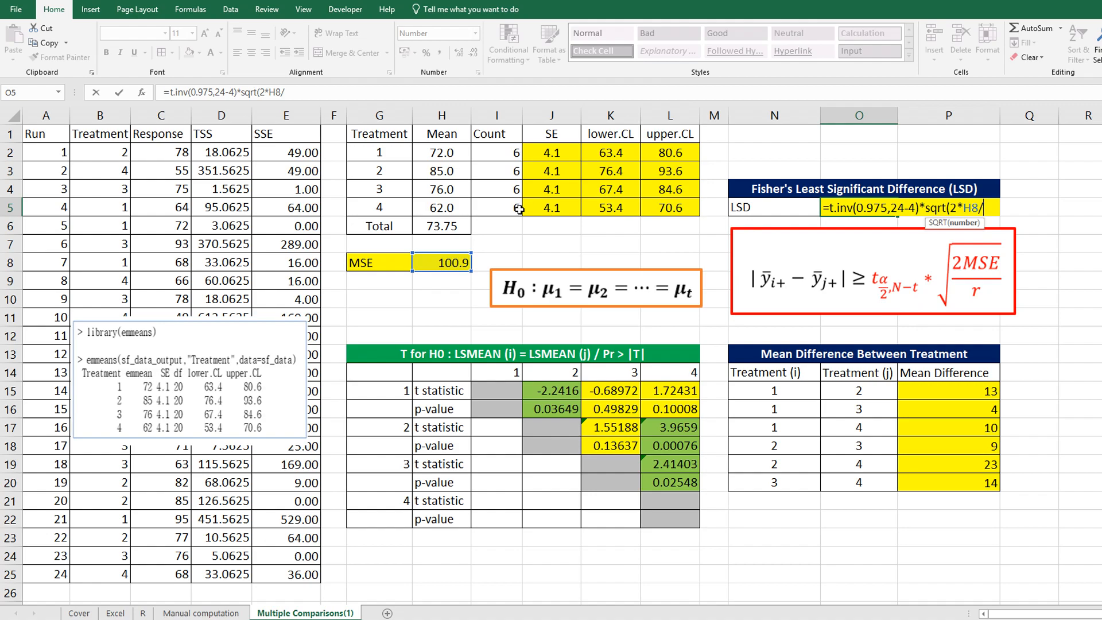
type("6)")
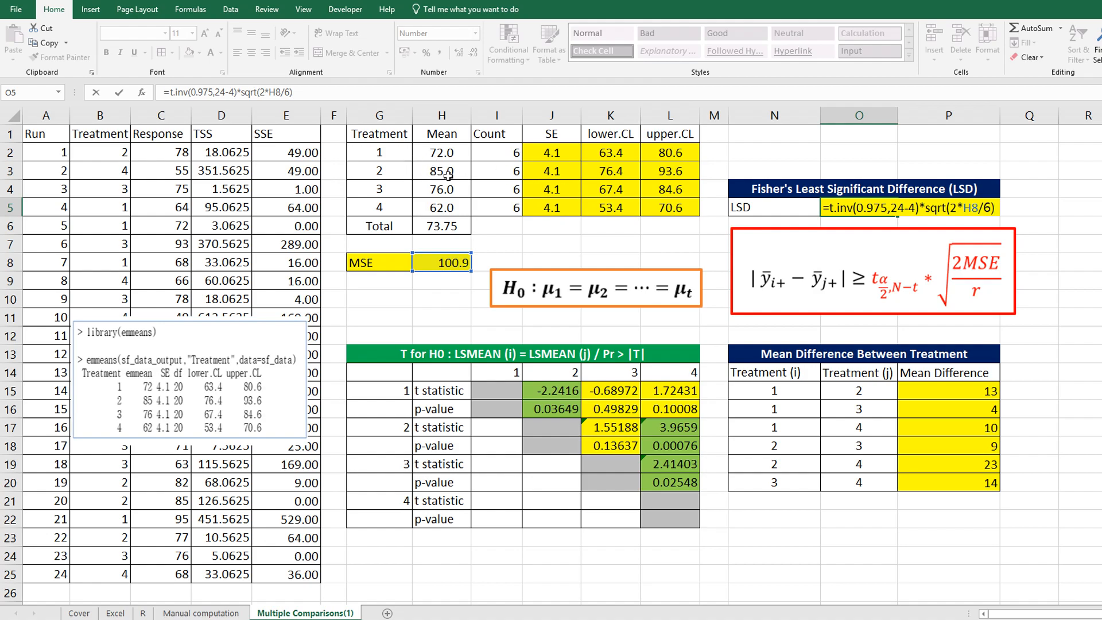
mouse_move(506, 226)
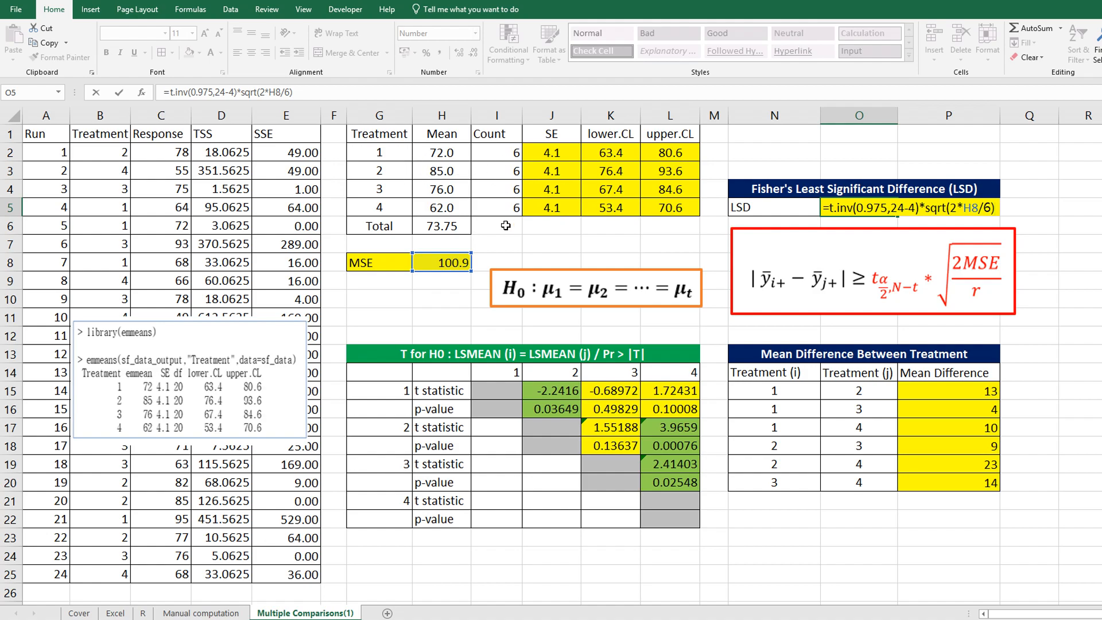
mouse_move(865, 286)
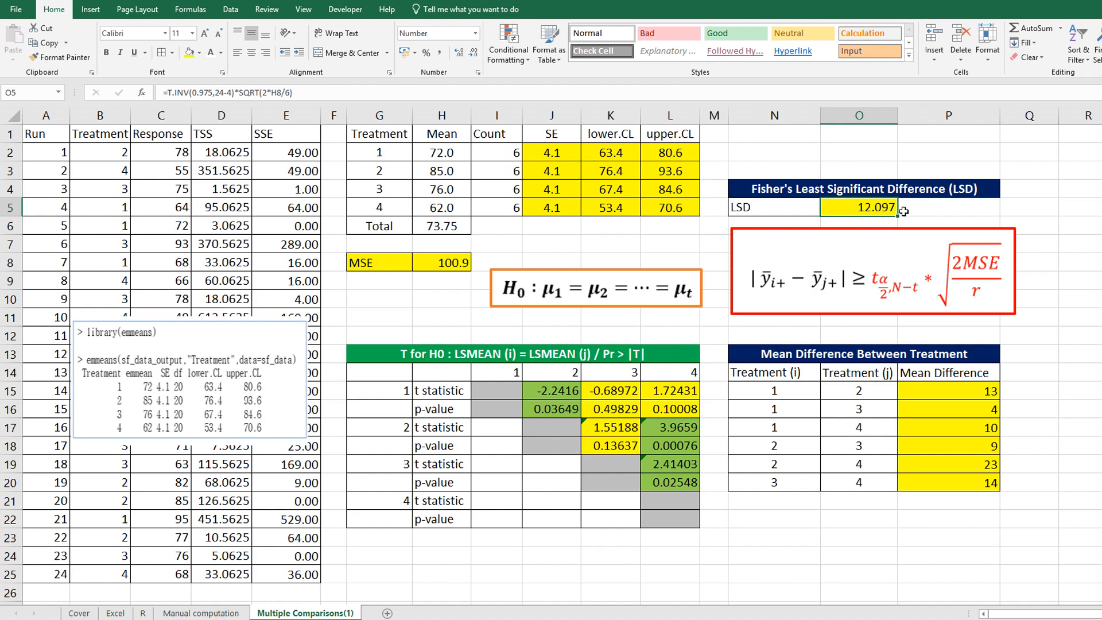
mouse_move(876, 220)
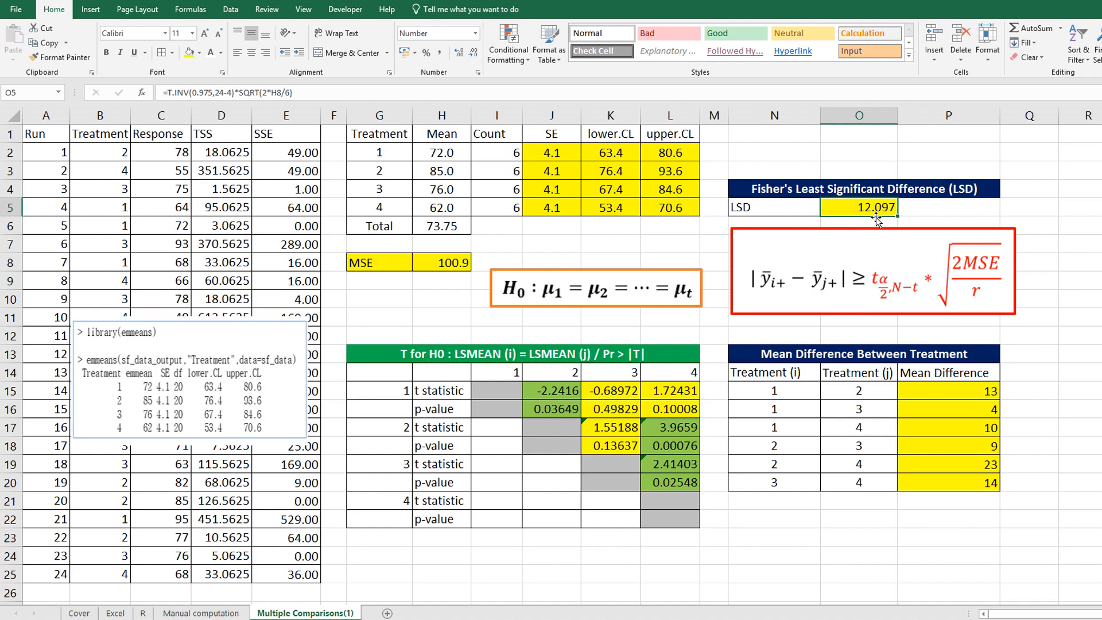
mouse_move(781, 398)
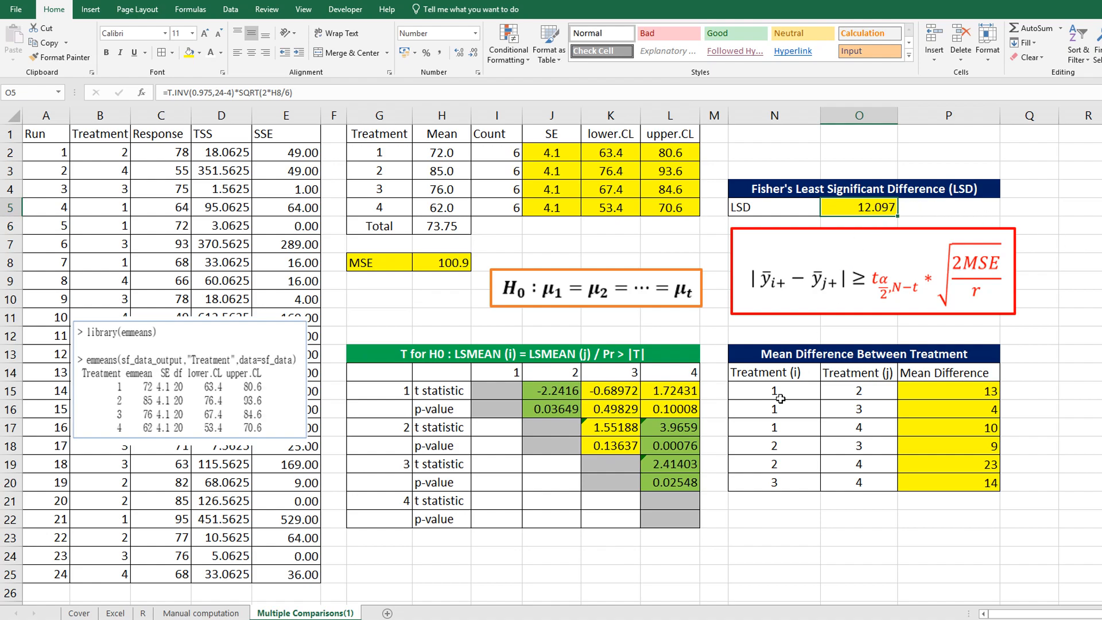
mouse_move(816, 438)
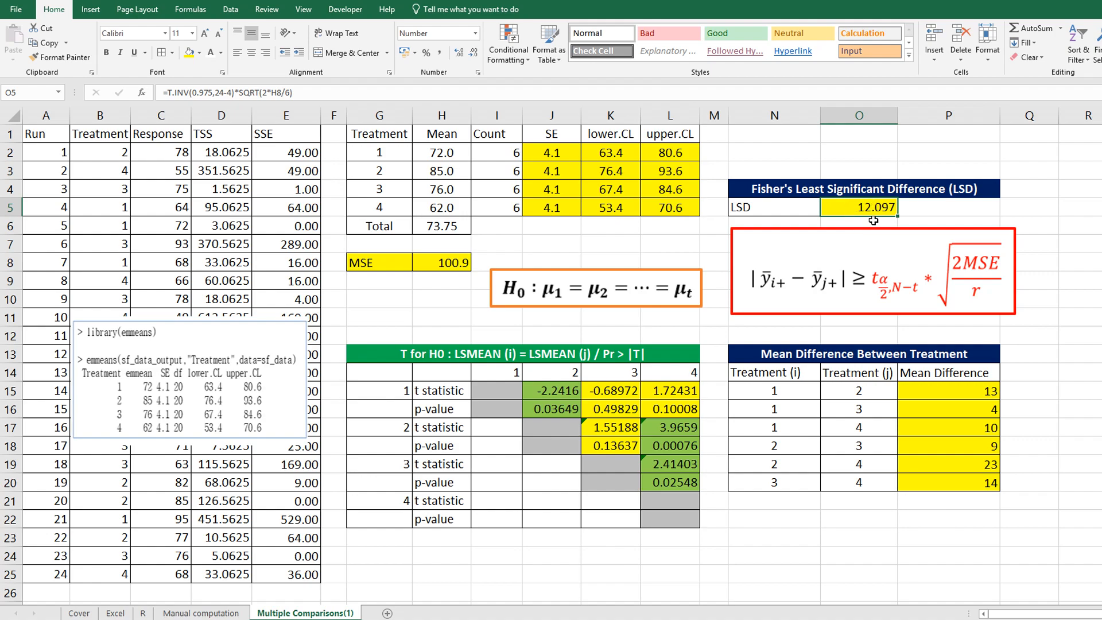
mouse_move(856, 410)
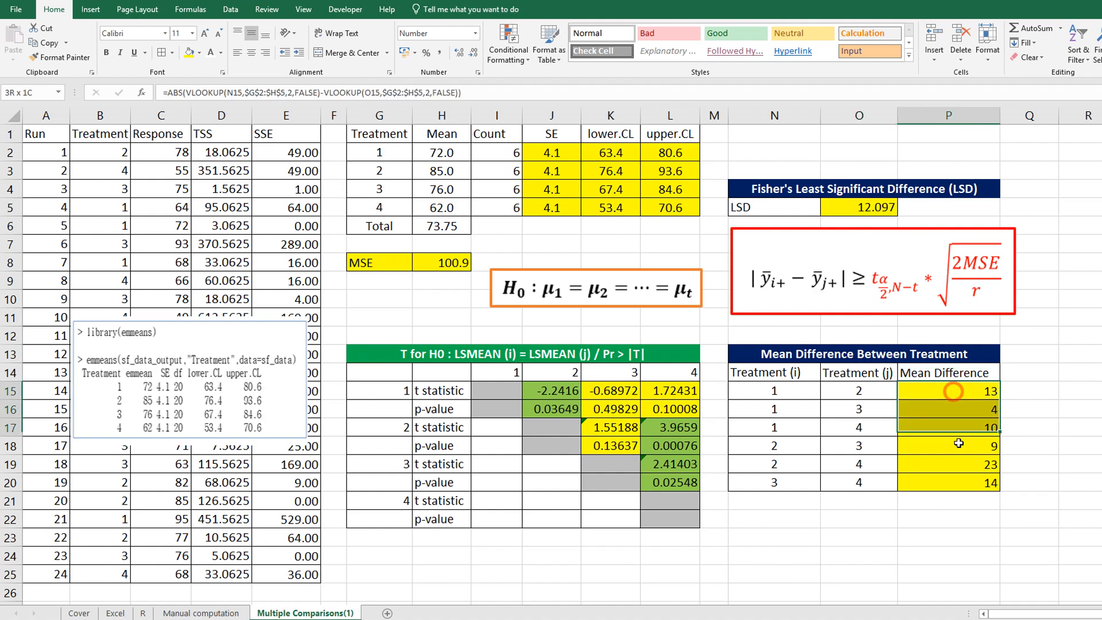
Apply a Greater Than $O$5 red highlight to P15:P20, marking 13, 23 and 14
left_click(948, 391)
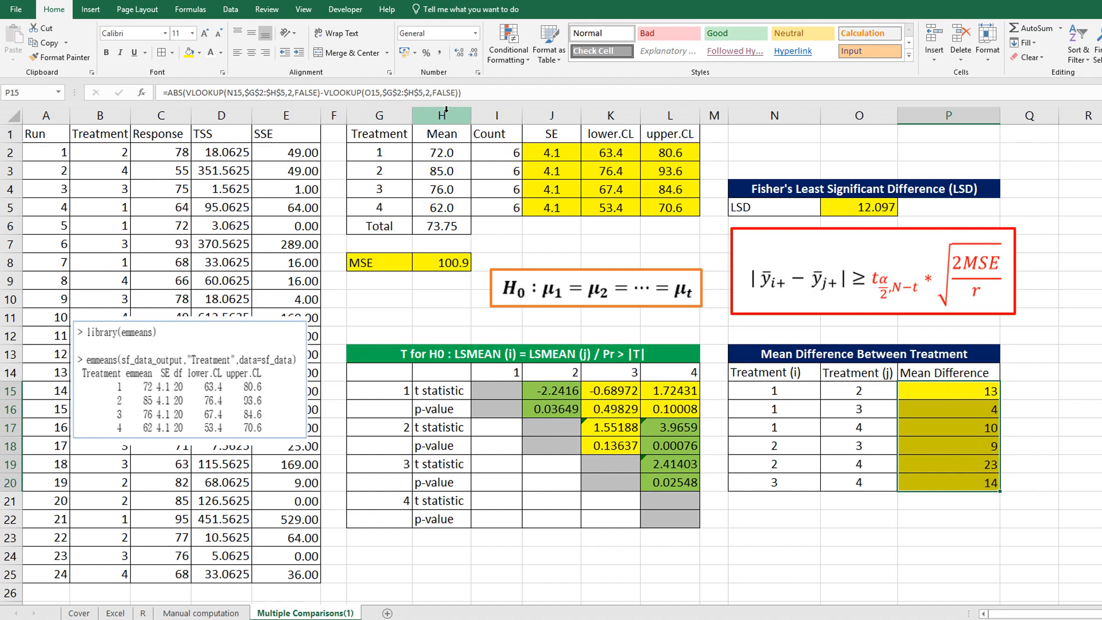
mouse_move(508, 43)
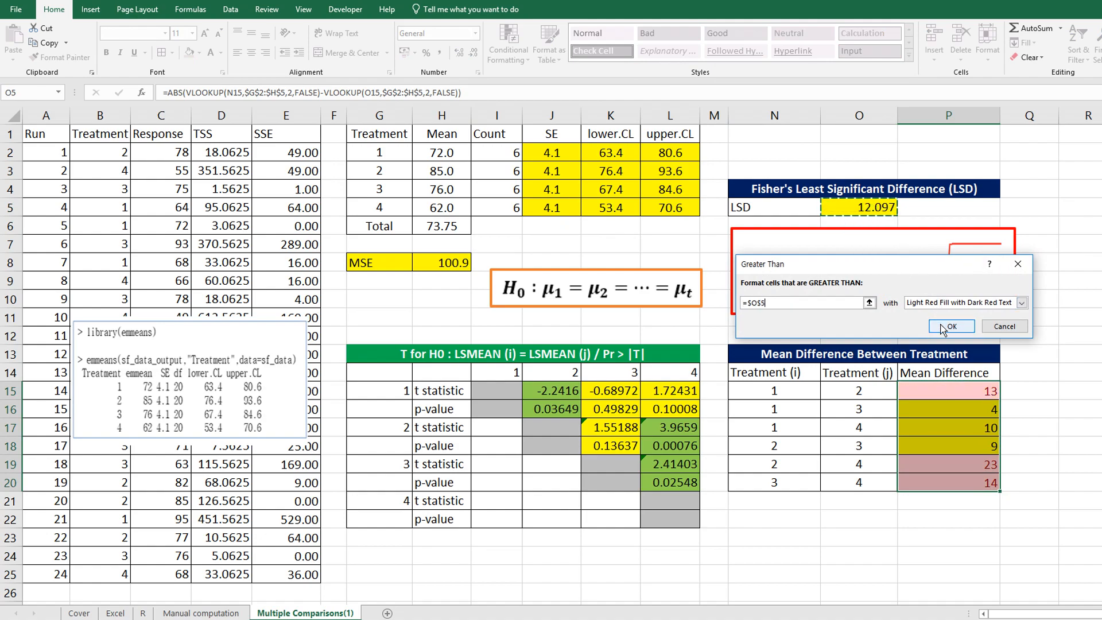
left_click(951, 326)
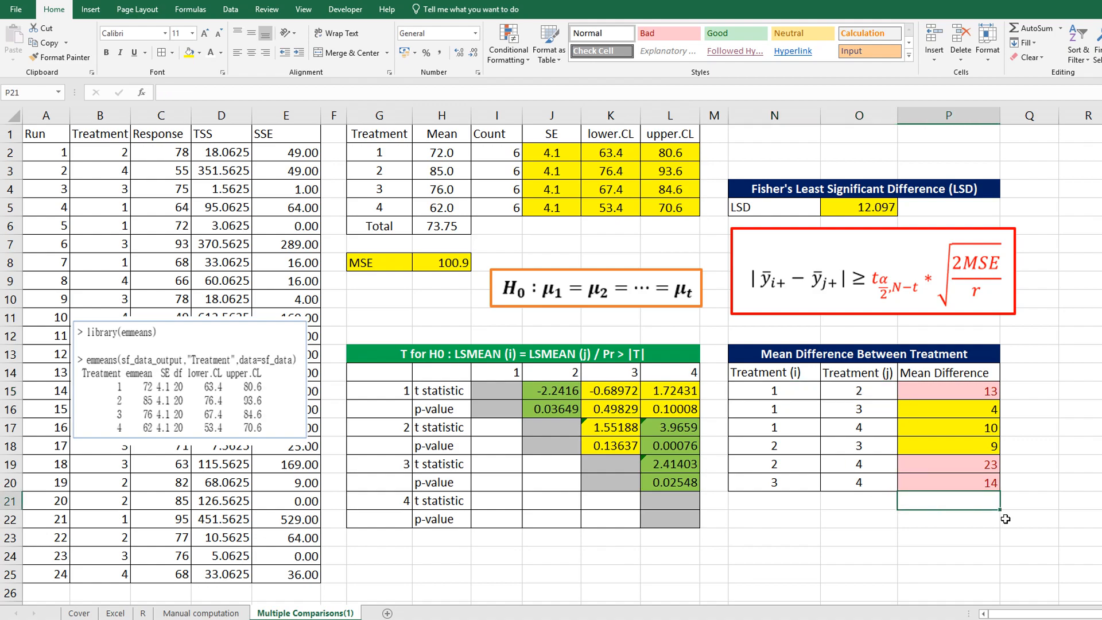
mouse_move(898, 552)
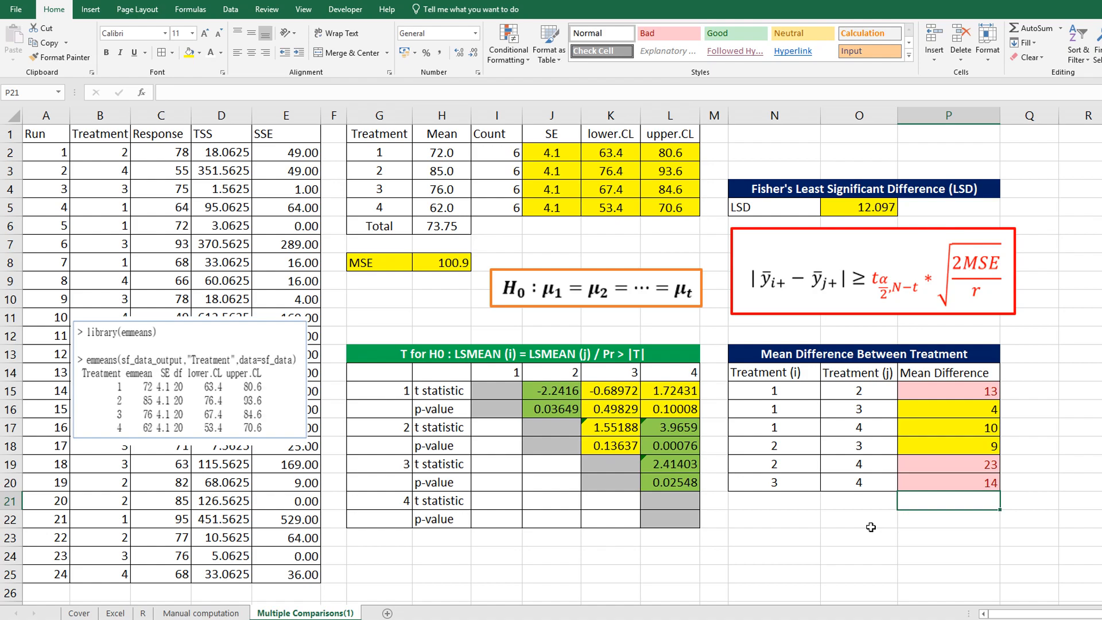
mouse_move(825, 205)
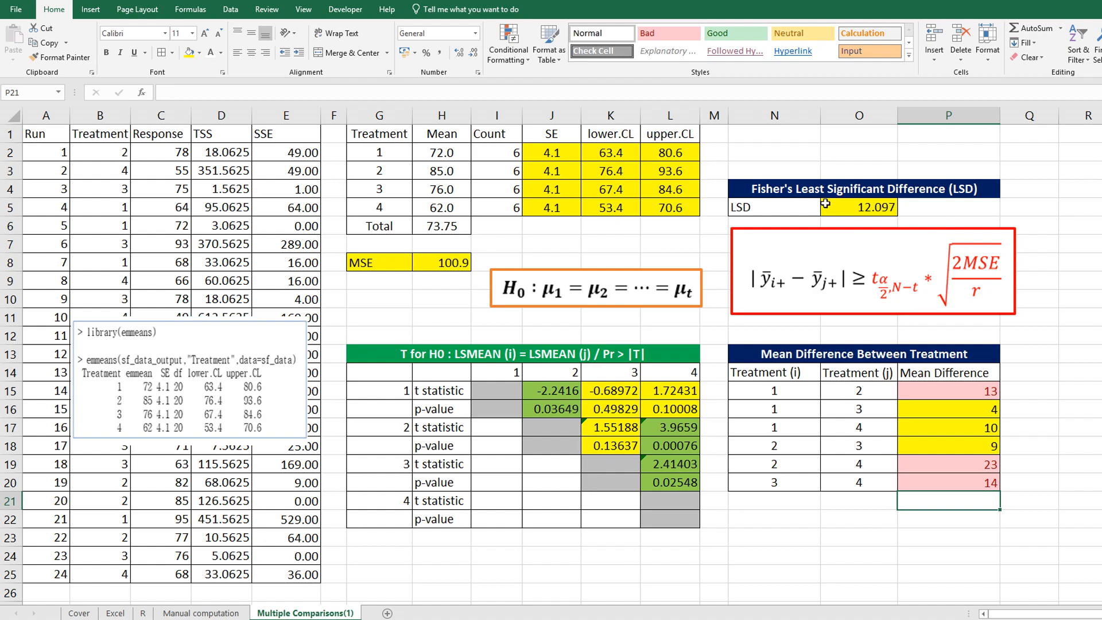
mouse_move(798, 517)
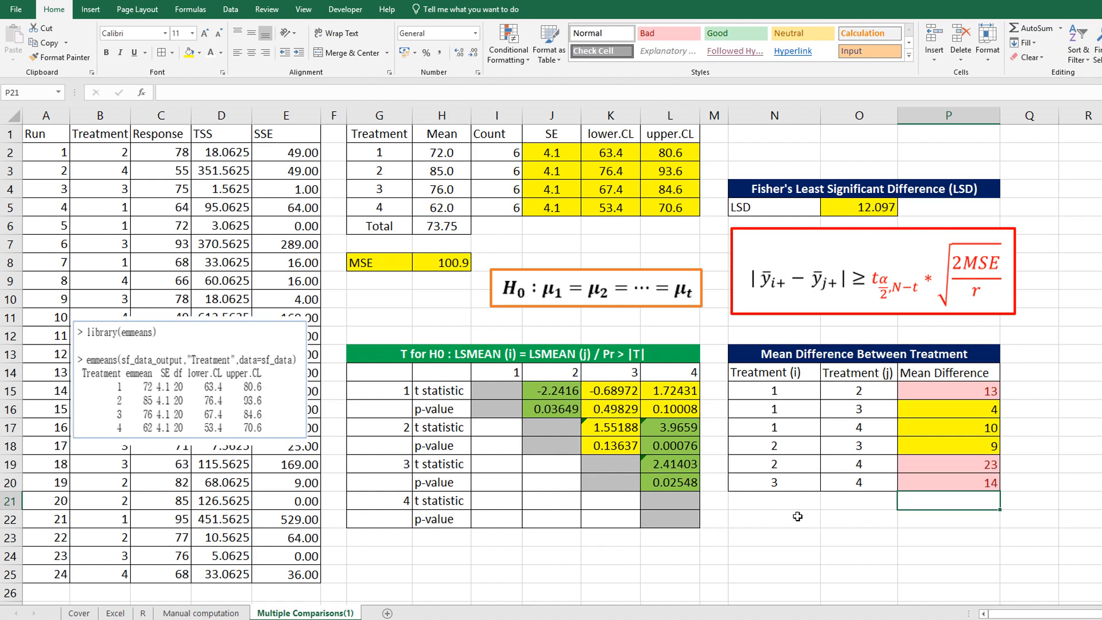
mouse_move(853, 527)
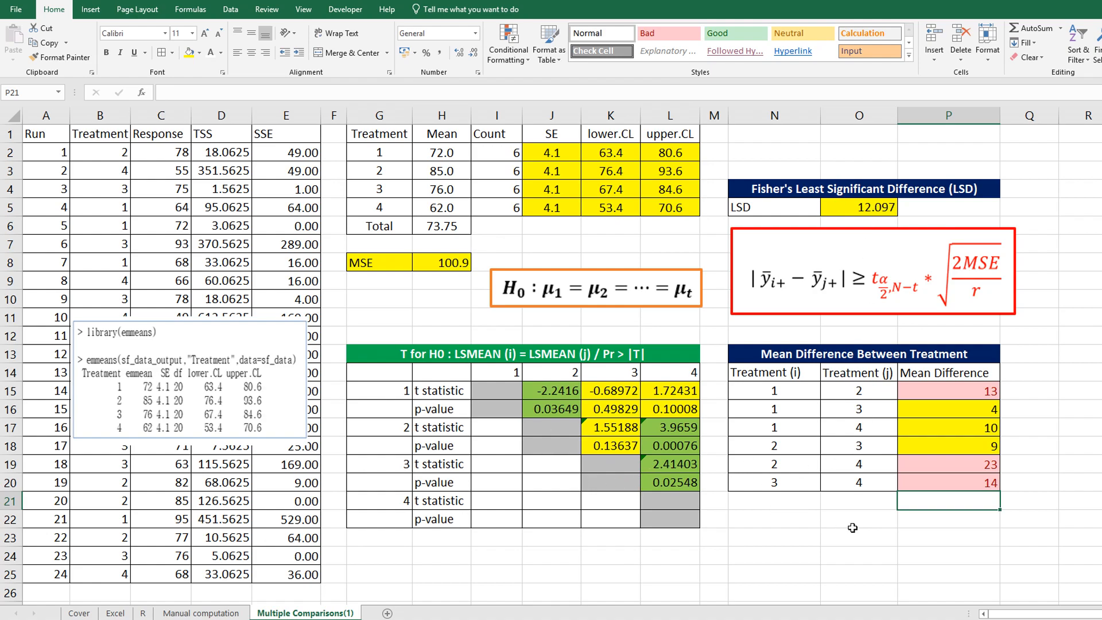